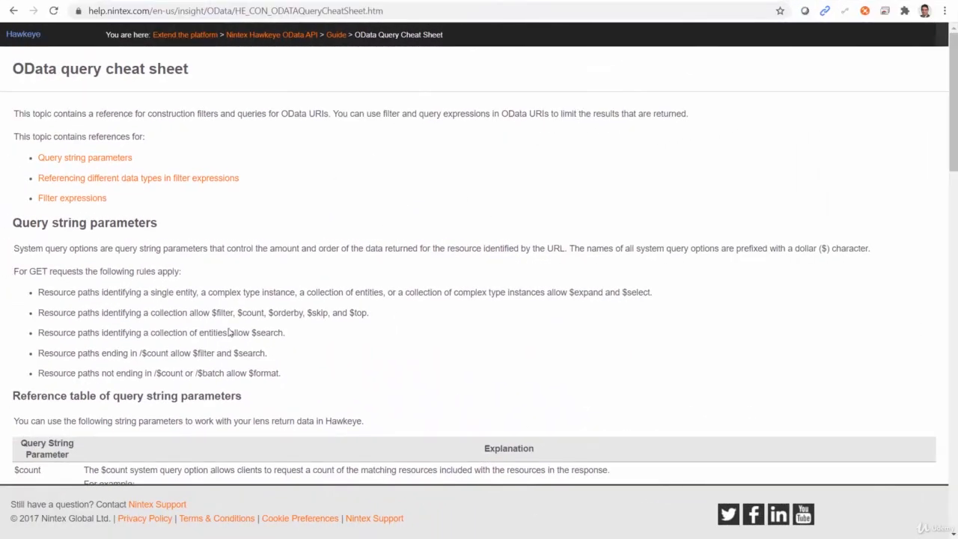
{"action": "mouse_move", "coordinate": [239, 199]}
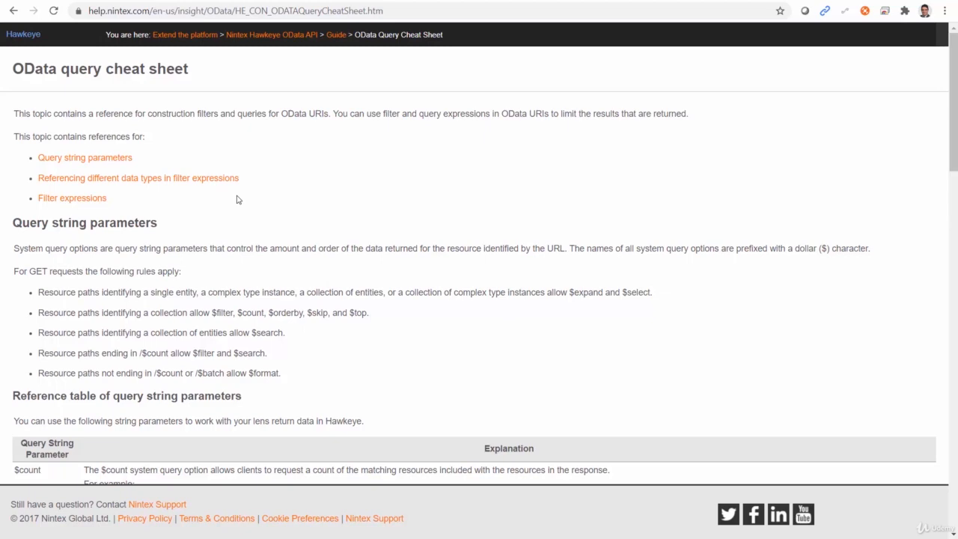
{"action": "mouse_move", "coordinate": [205, 335]}
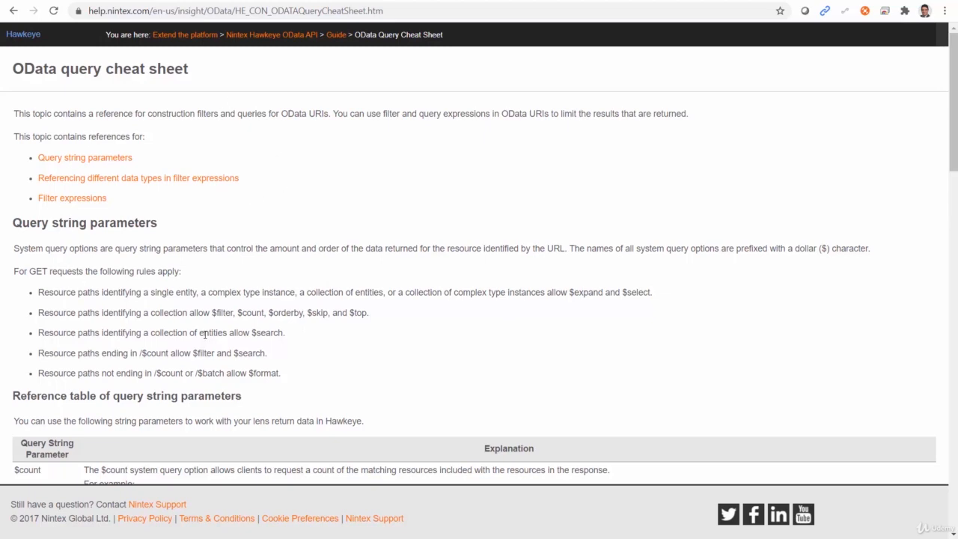
Jump to the Filter expressions section of the Nintex cheat sheet and scroll its reference table.
{"action": "left_click", "coordinate": [72, 198]}
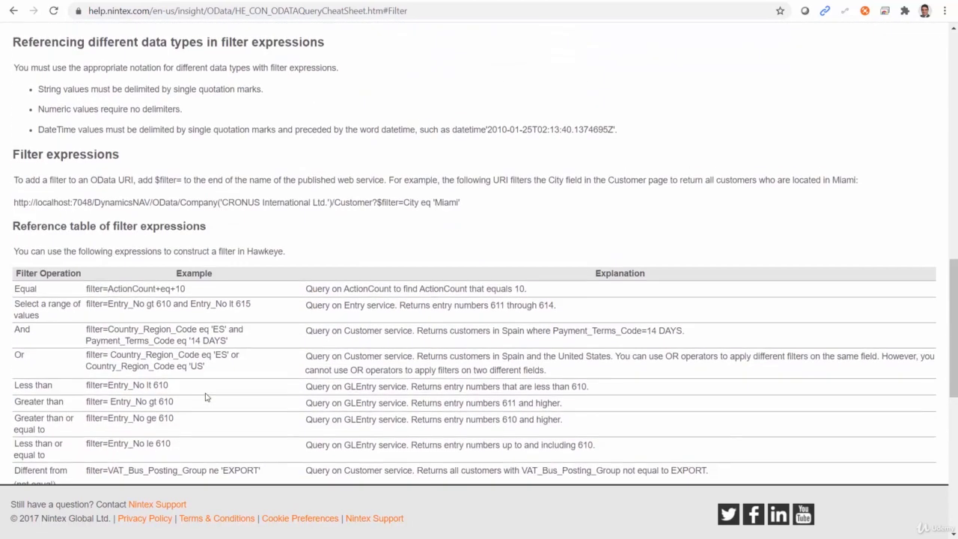
{"action": "scroll", "scroll_direction": "down", "scroll_amount": 3}
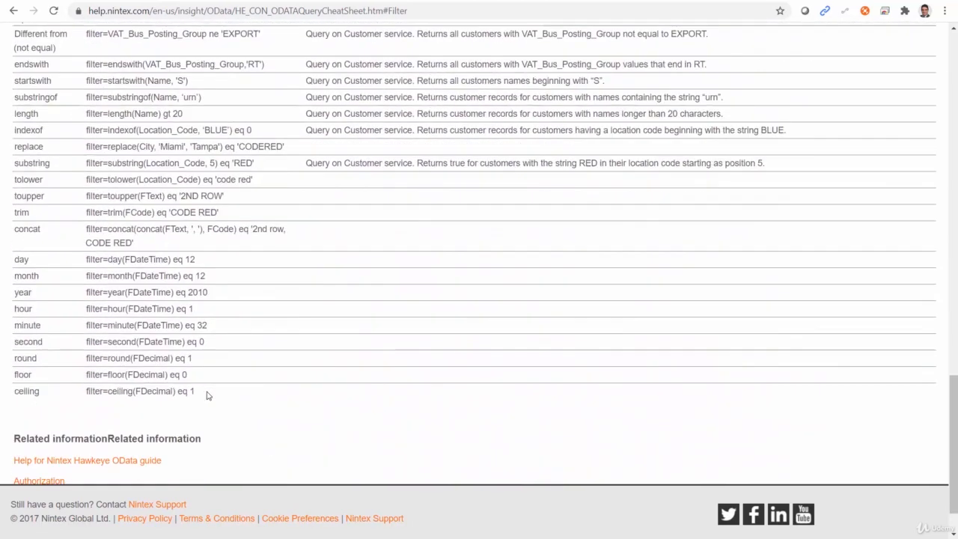
{"action": "scroll", "scroll_direction": "up", "scroll_amount": 3}
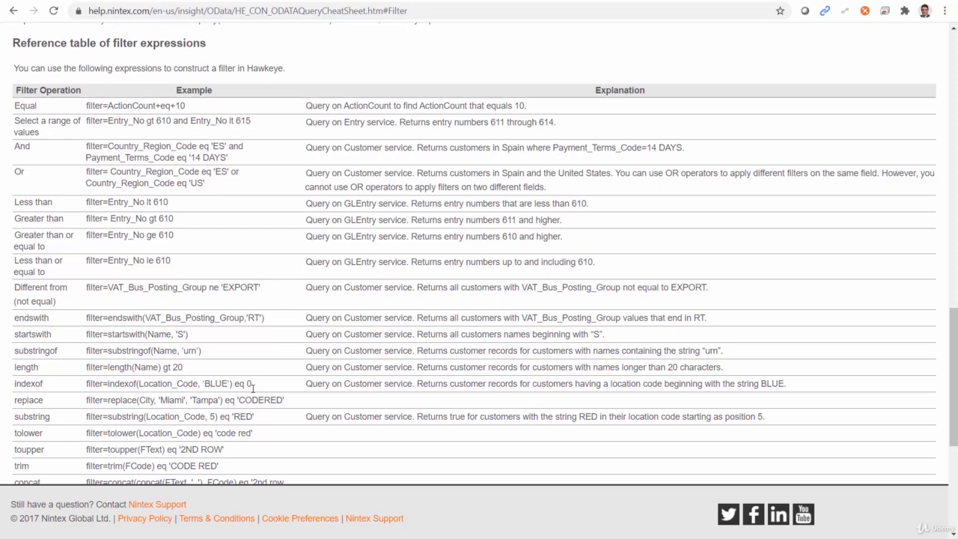
{"action": "mouse_move", "coordinate": [257, 383]}
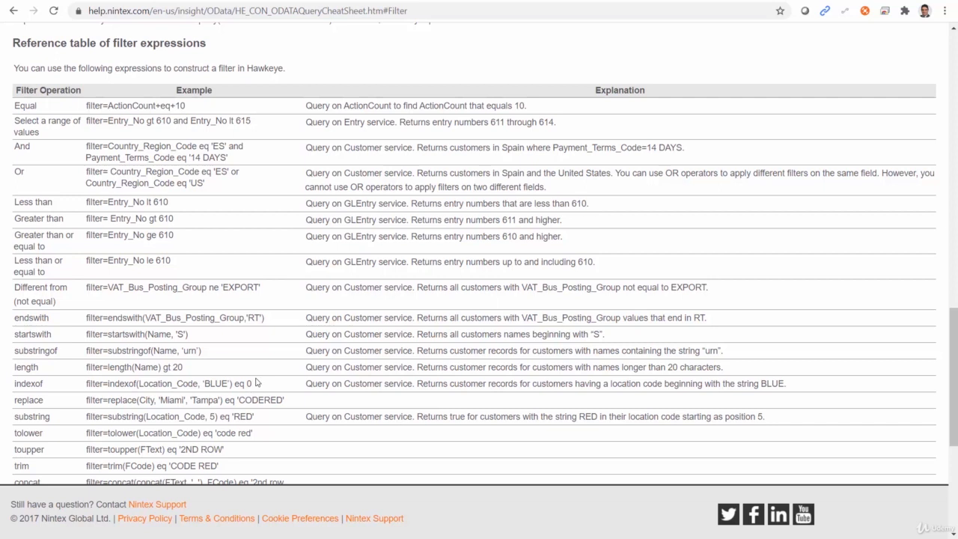
{"action": "scroll", "scroll_direction": "up", "scroll_amount": 3}
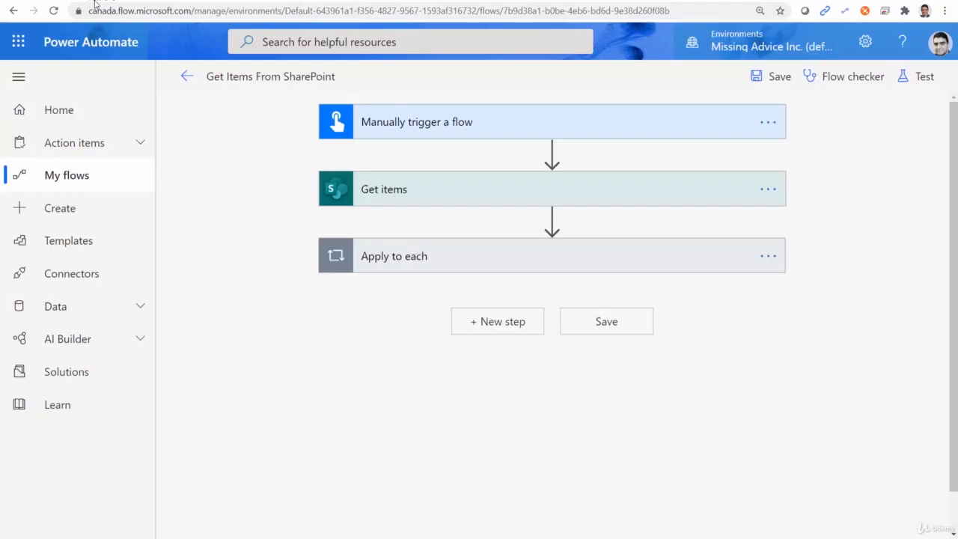
{"action": "mouse_move", "coordinate": [606, 321]}
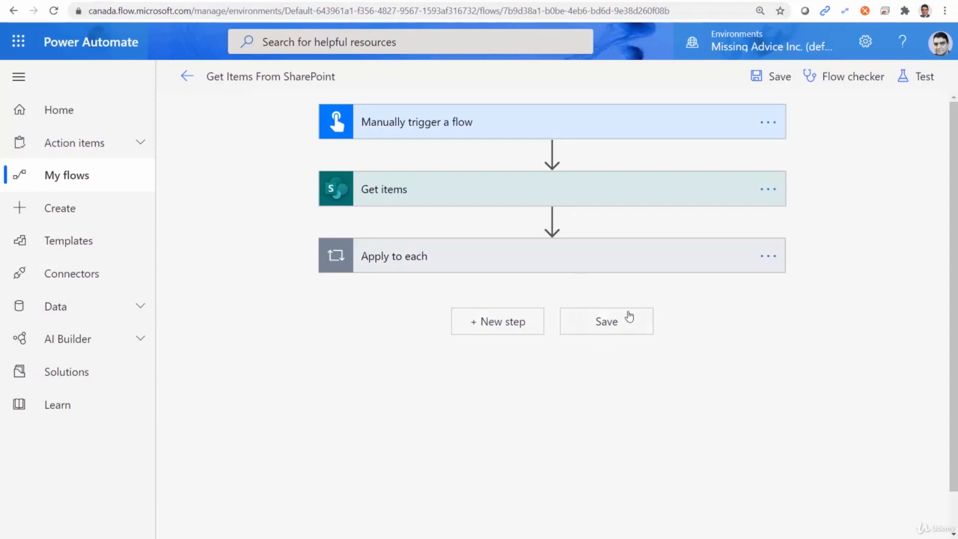
{"action": "mouse_move", "coordinate": [494, 201]}
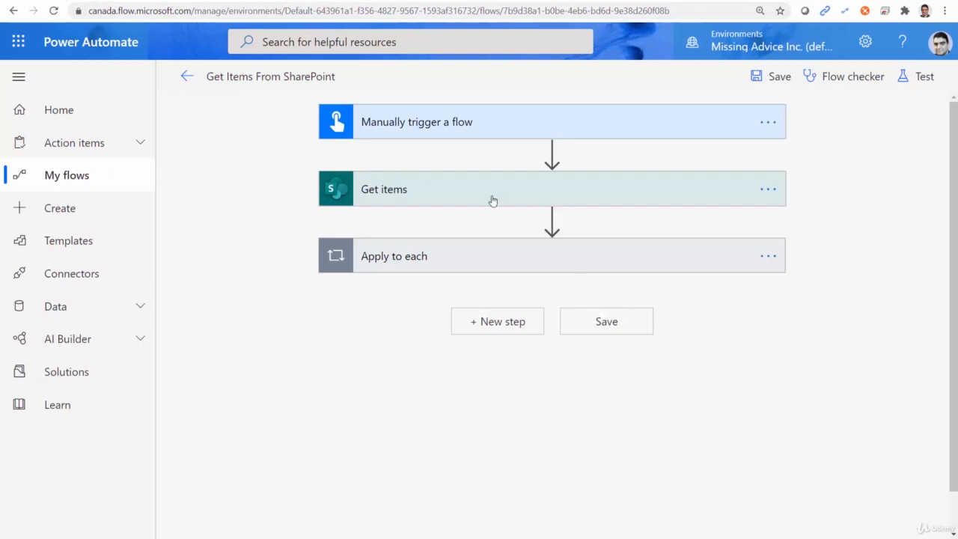
{"action": "mouse_move", "coordinate": [516, 277]}
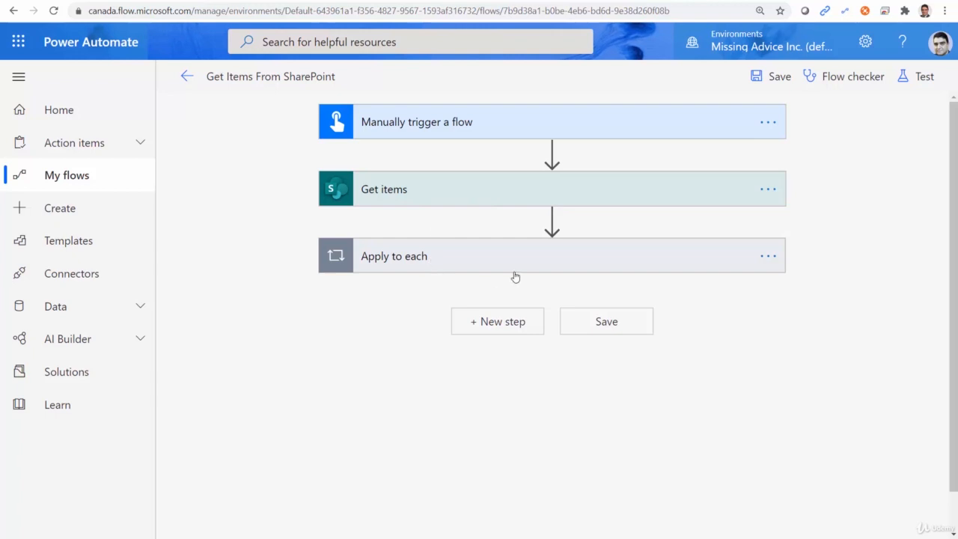
Delete the Apply to each loop and expand the Get items step's settings.
{"action": "left_click", "coordinate": [394, 256]}
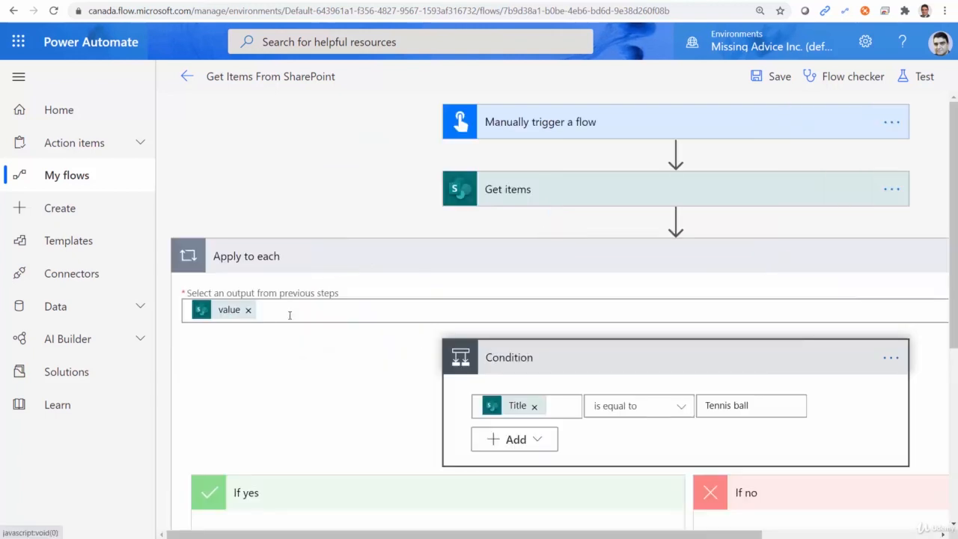
{"action": "mouse_move", "coordinate": [696, 515]}
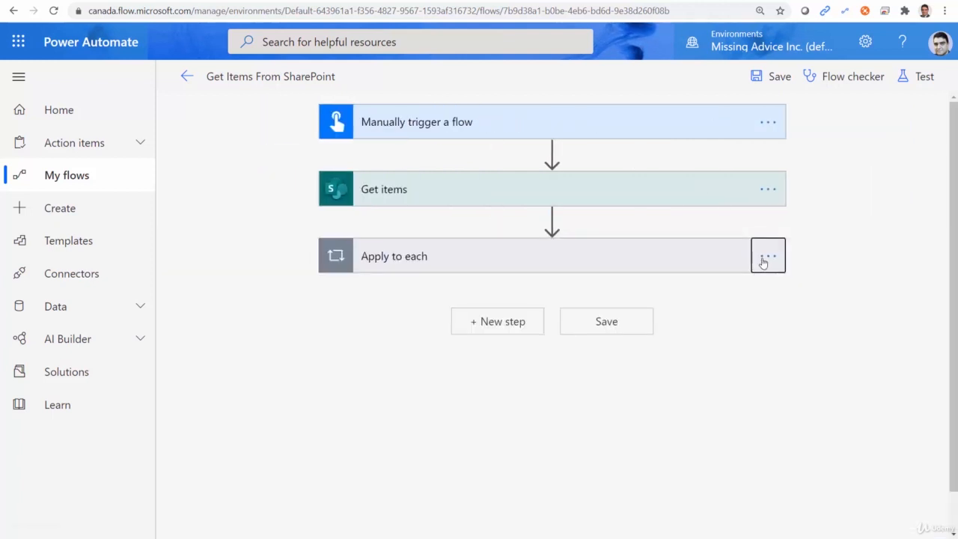
{"action": "left_click", "coordinate": [767, 256]}
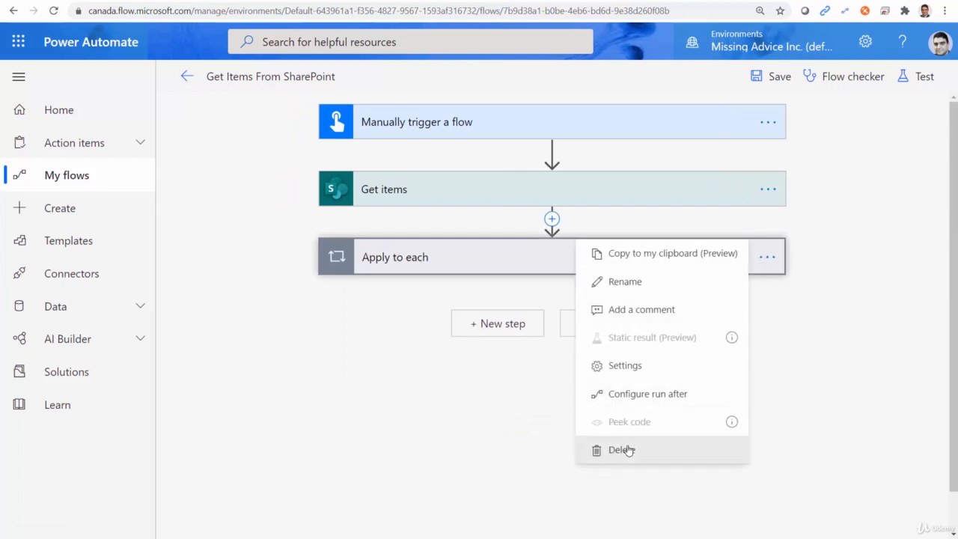
{"action": "left_click", "coordinate": [621, 450]}
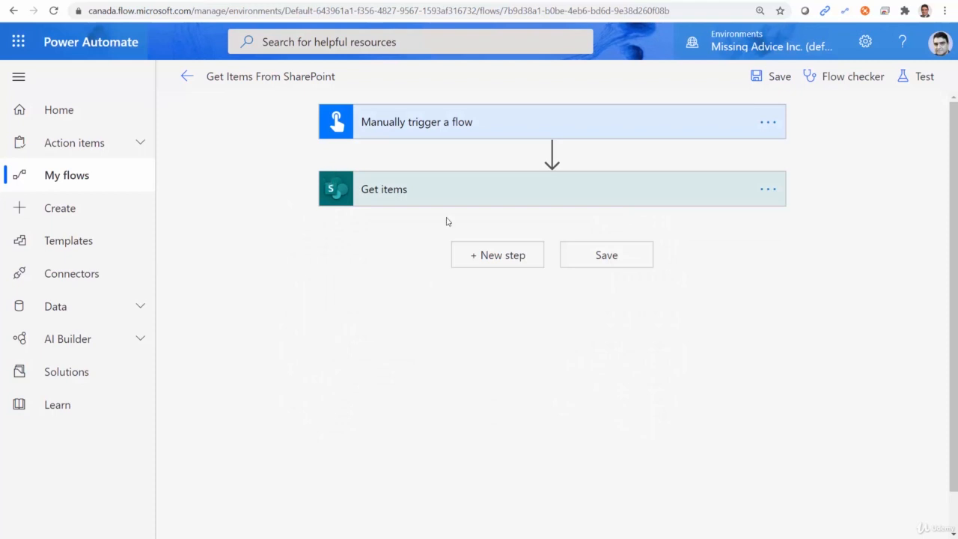
{"action": "left_click", "coordinate": [384, 189]}
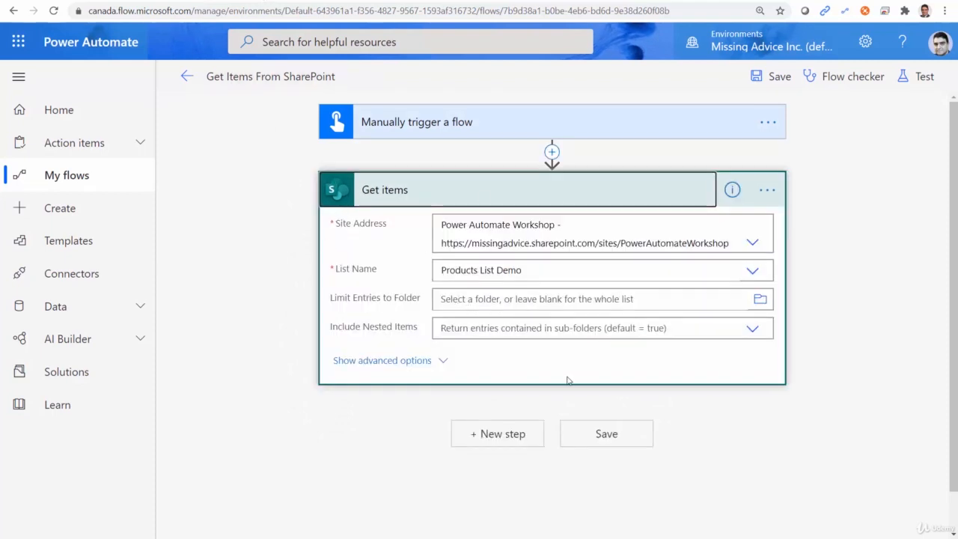
{"action": "mouse_move", "coordinate": [511, 363]}
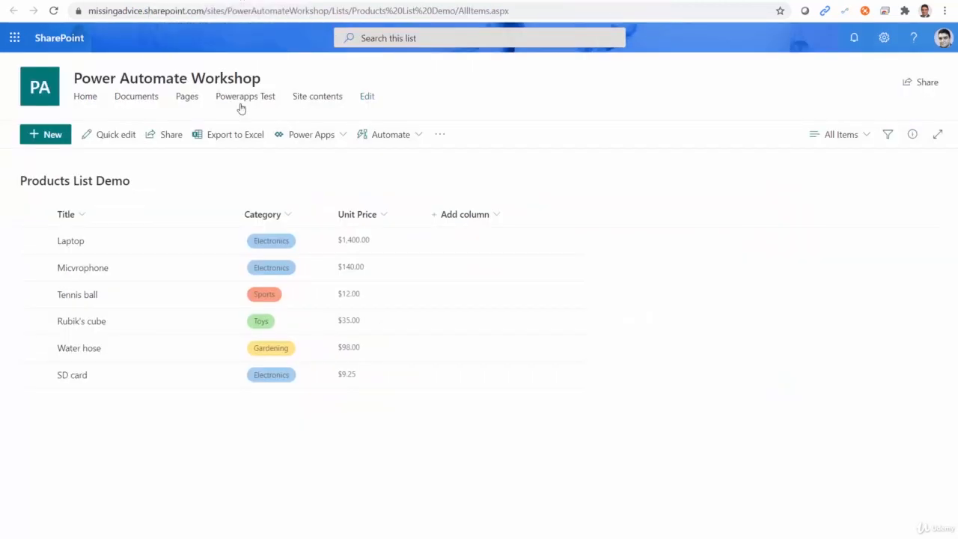
{"action": "mouse_move", "coordinate": [78, 294]}
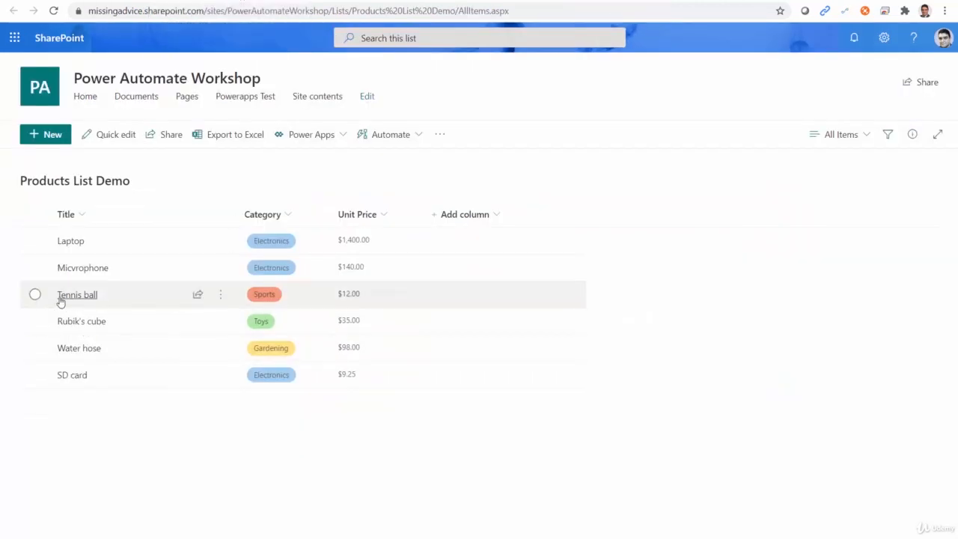
{"action": "mouse_move", "coordinate": [101, 303]}
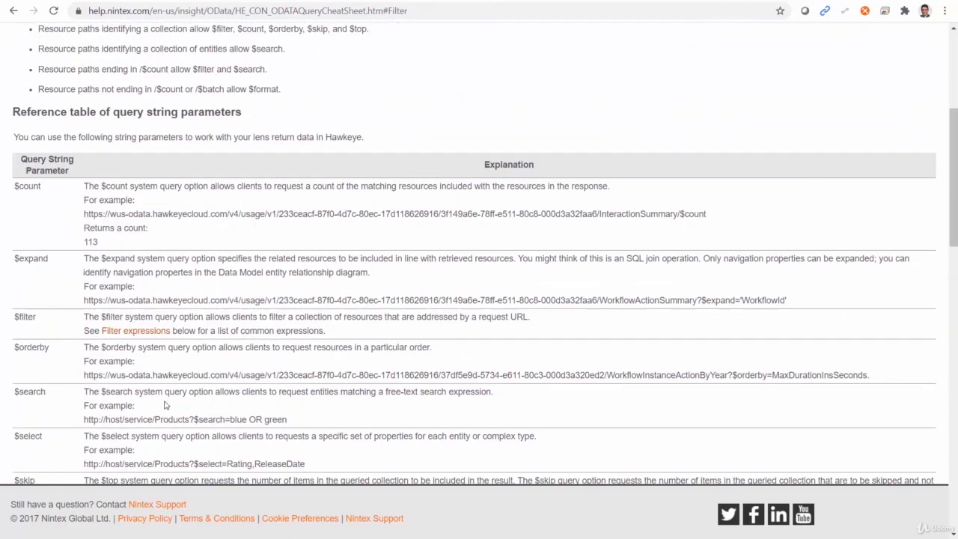
Scroll to the filter expressions table and select ActionCount in the Equal example.
{"action": "scroll", "scroll_direction": "down", "scroll_amount": 3}
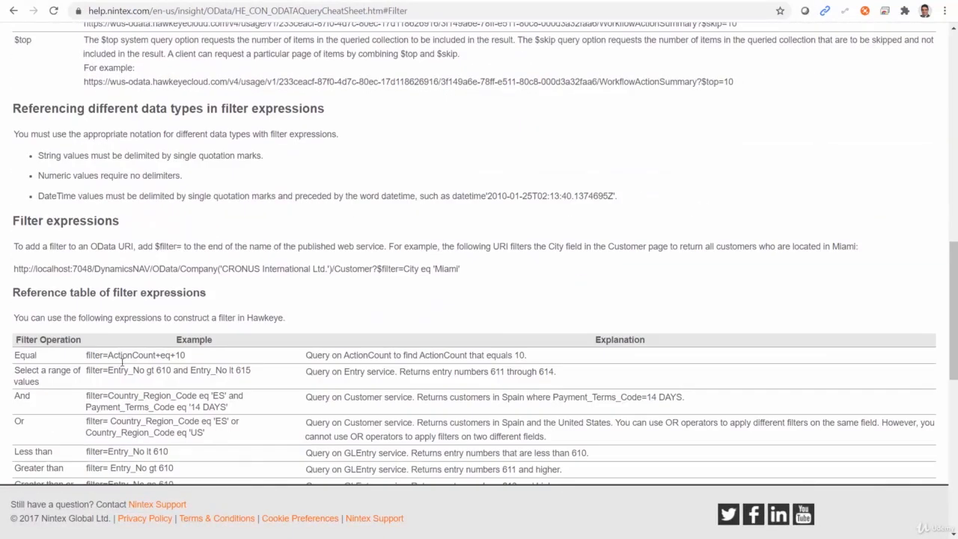
{"action": "scroll", "scroll_direction": "down", "scroll_amount": 3}
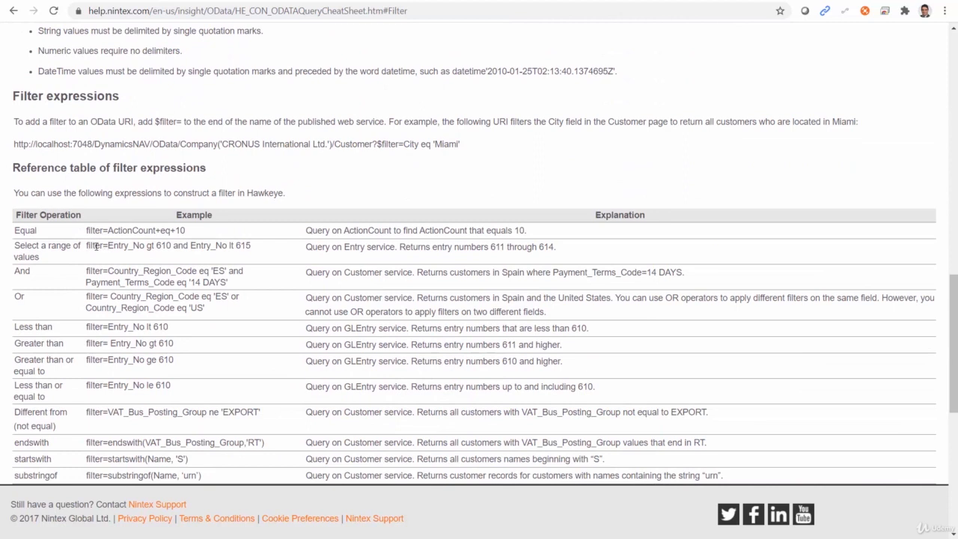
{"action": "double_click", "coordinate": [118, 229]}
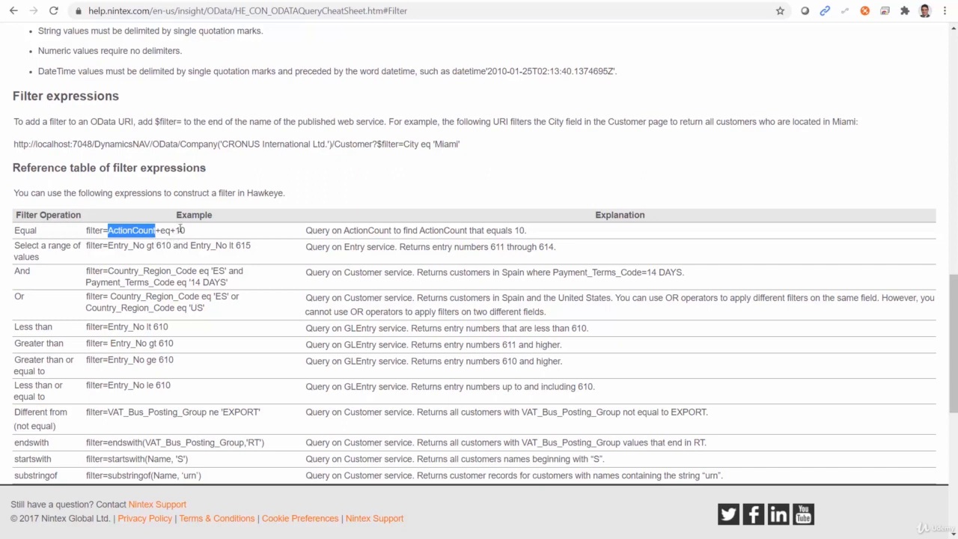
{"action": "mouse_move", "coordinate": [180, 238]}
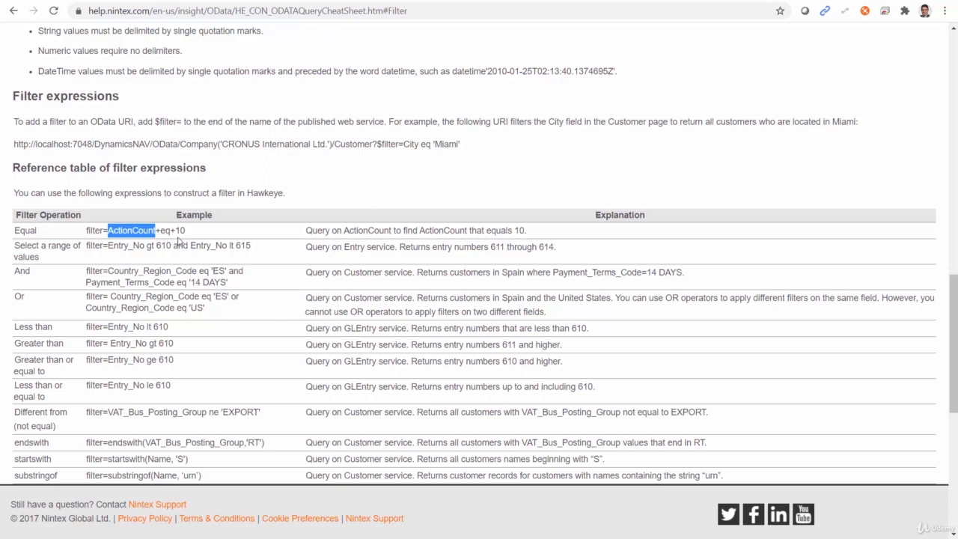
{"action": "mouse_move", "coordinate": [159, 241]}
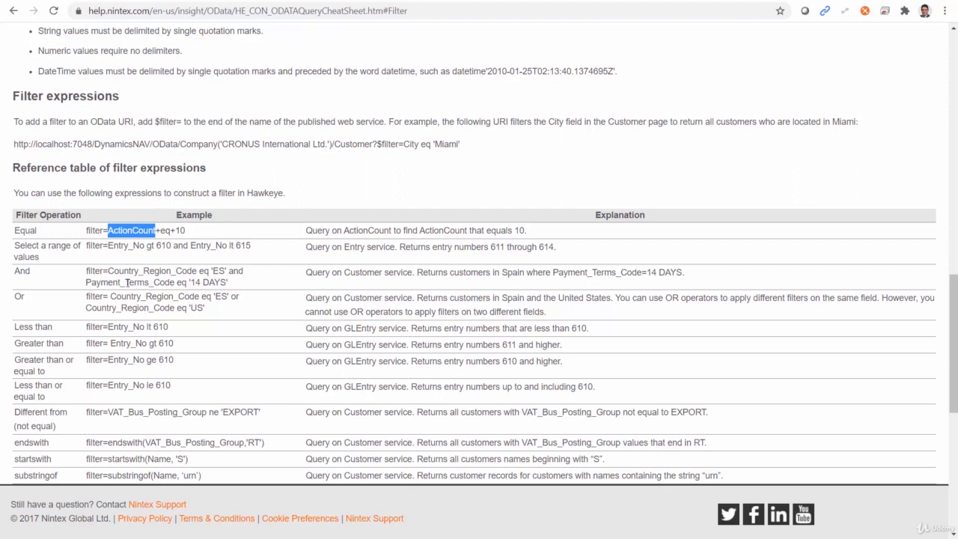
{"action": "mouse_move", "coordinate": [163, 265]}
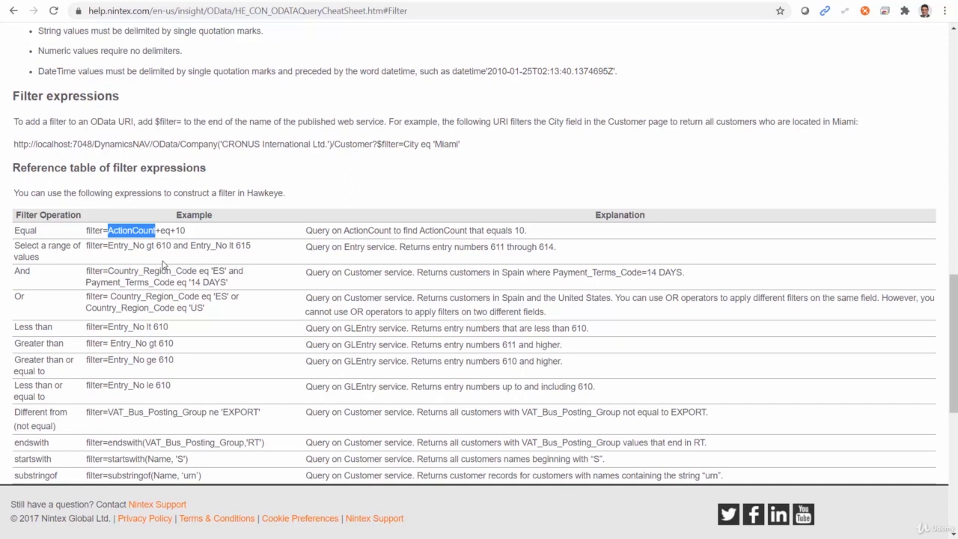
{"action": "mouse_move", "coordinate": [166, 230]}
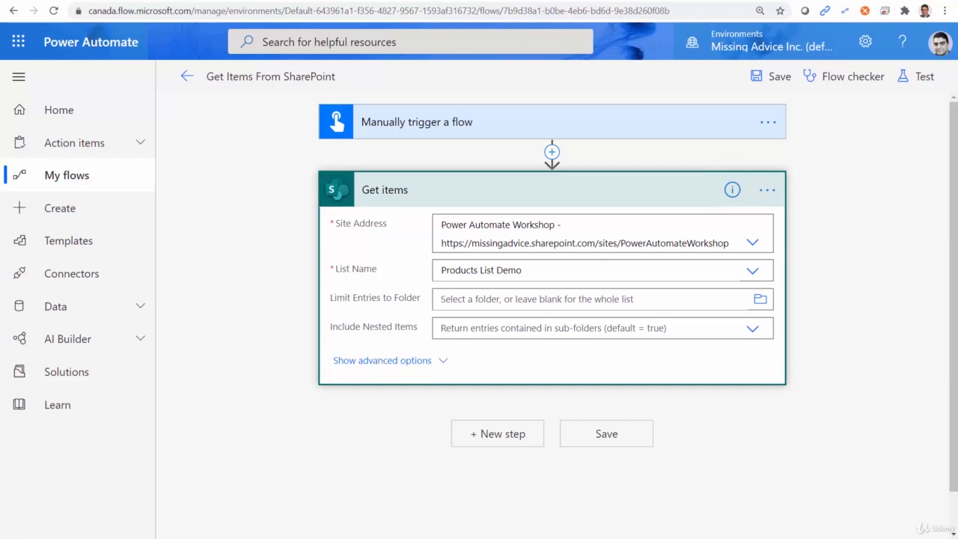
Set the Get items Filter Query to Title eq 'Tennis ball' and save the flow.
{"action": "left_click", "coordinate": [382, 360]}
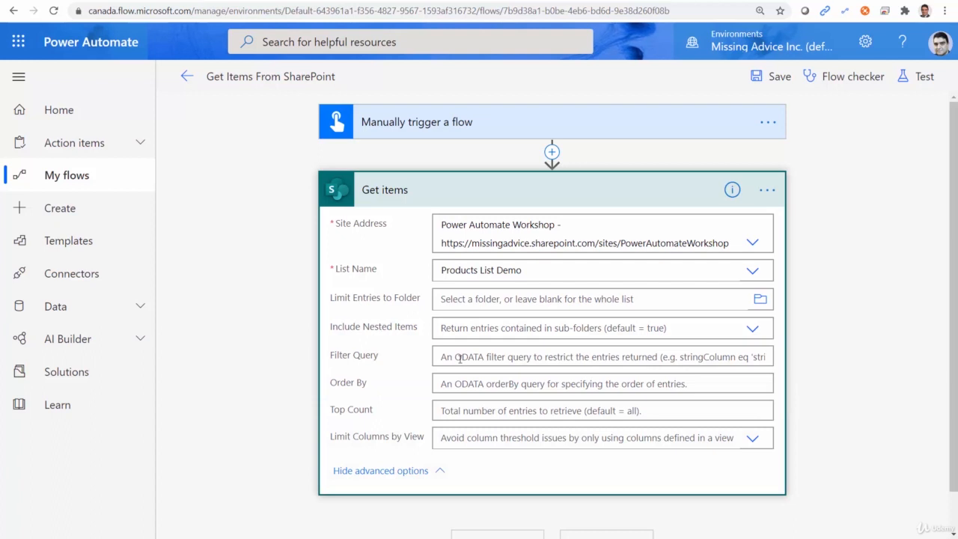
{"action": "left_click", "coordinate": [603, 356]}
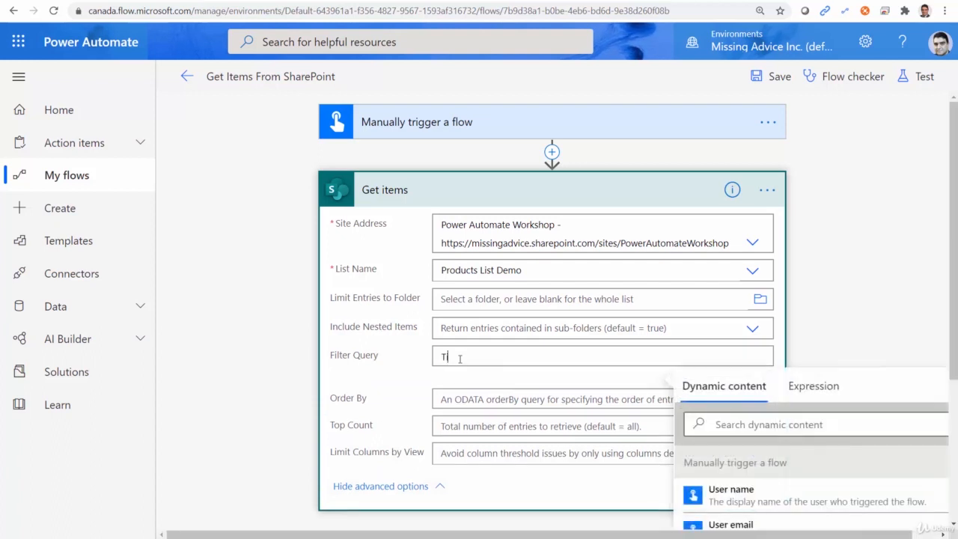
{"action": "type", "text": "itle eq"}
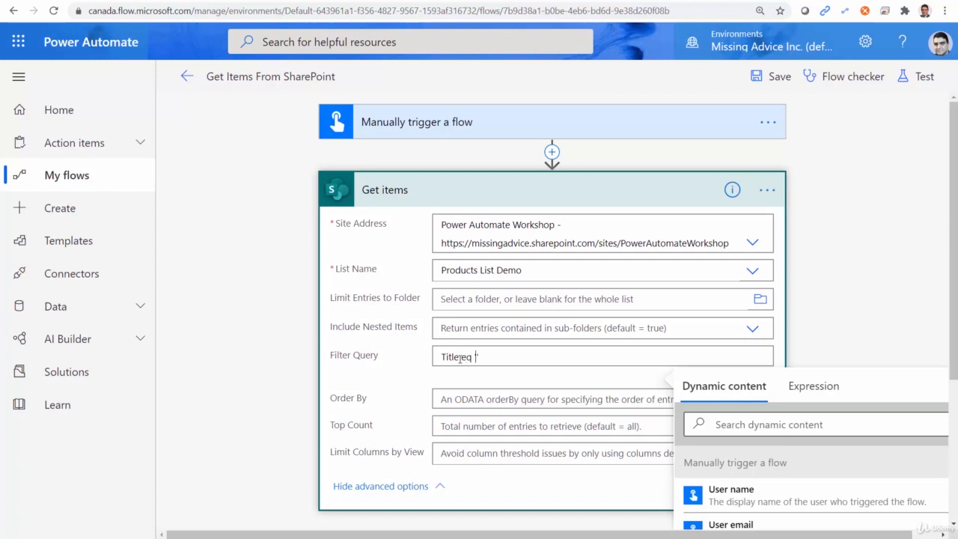
{"action": "type", "text": "'Tennis ball"}
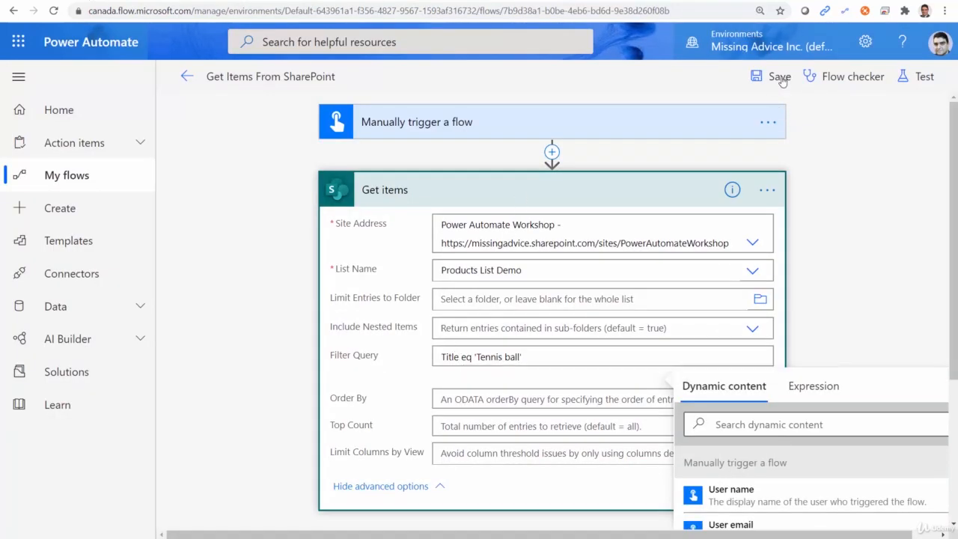
{"action": "left_click", "coordinate": [780, 77]}
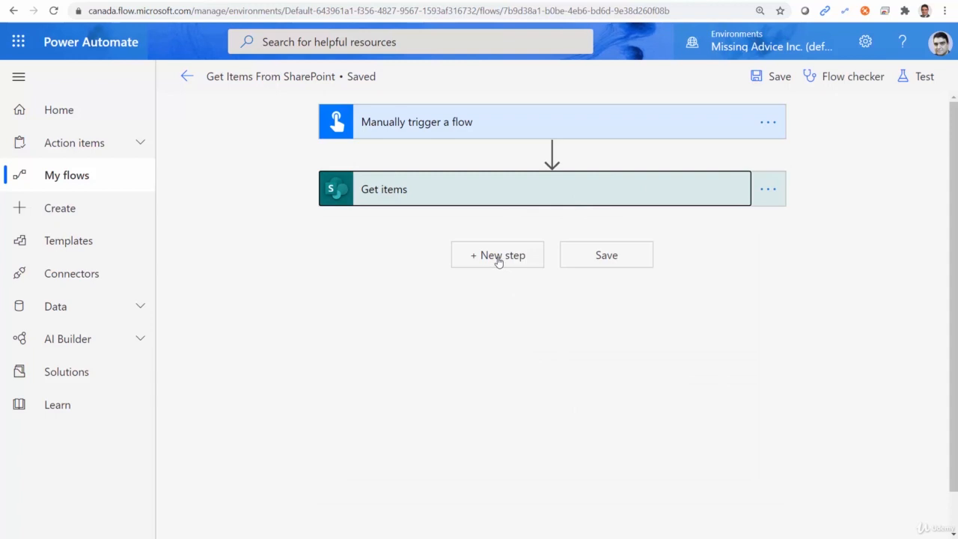
Add an Office 365 Outlook Send an email (V2) step after Get items.
{"action": "left_click", "coordinate": [497, 255]}
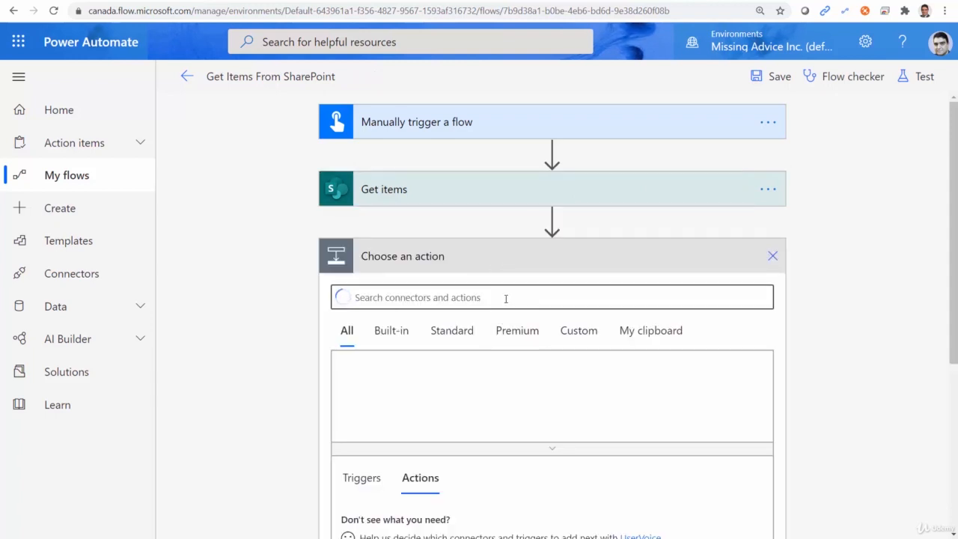
{"action": "left_click", "coordinate": [552, 297]}
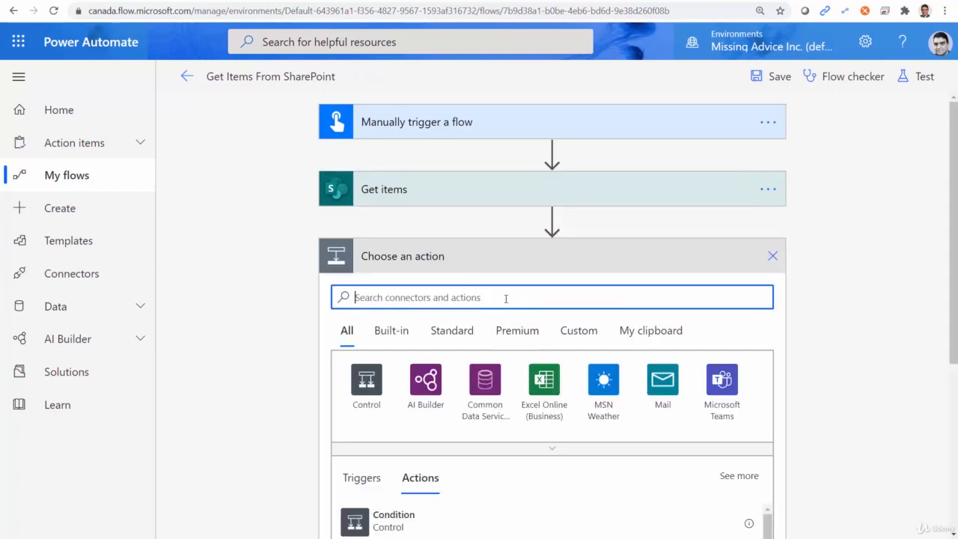
{"action": "type", "text": "Send email"}
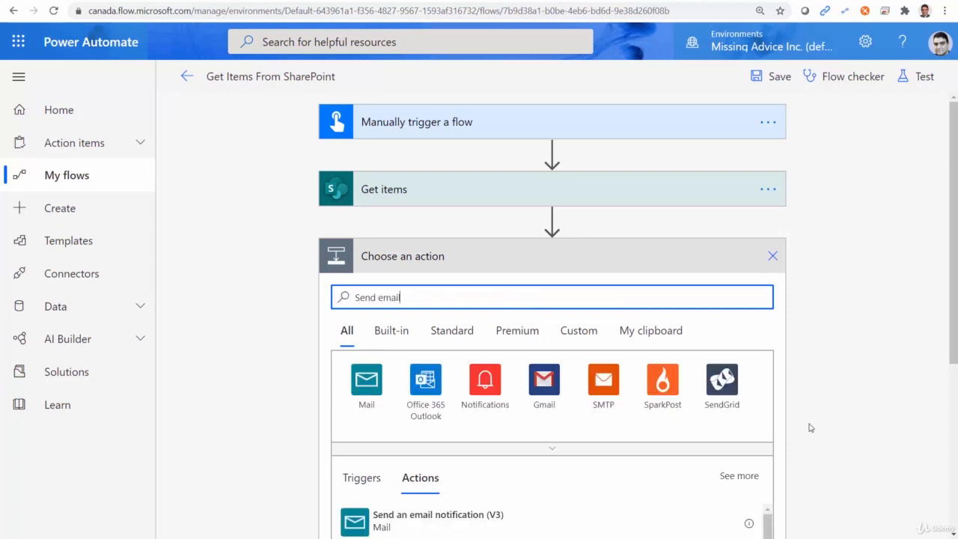
{"action": "scroll", "scroll_direction": "down", "scroll_amount": 3}
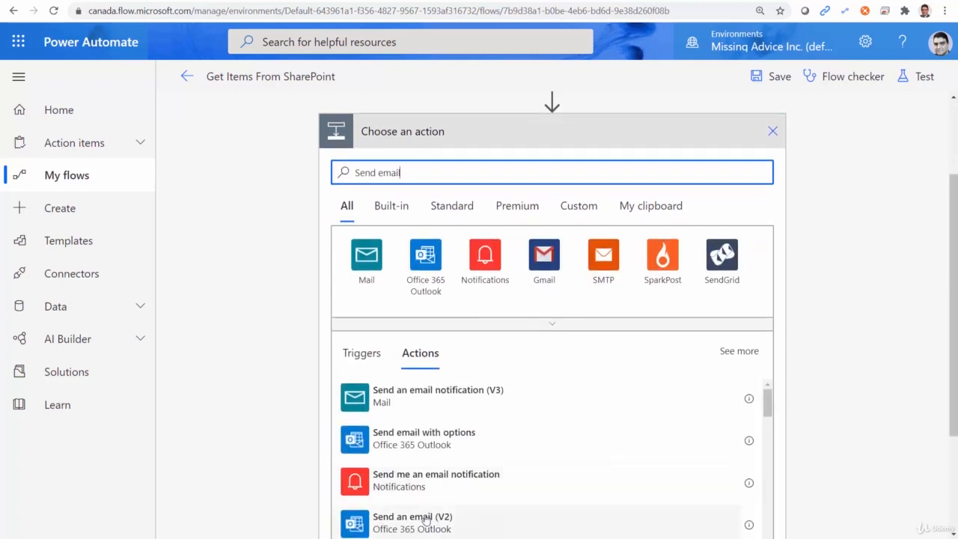
{"action": "left_click", "coordinate": [412, 522]}
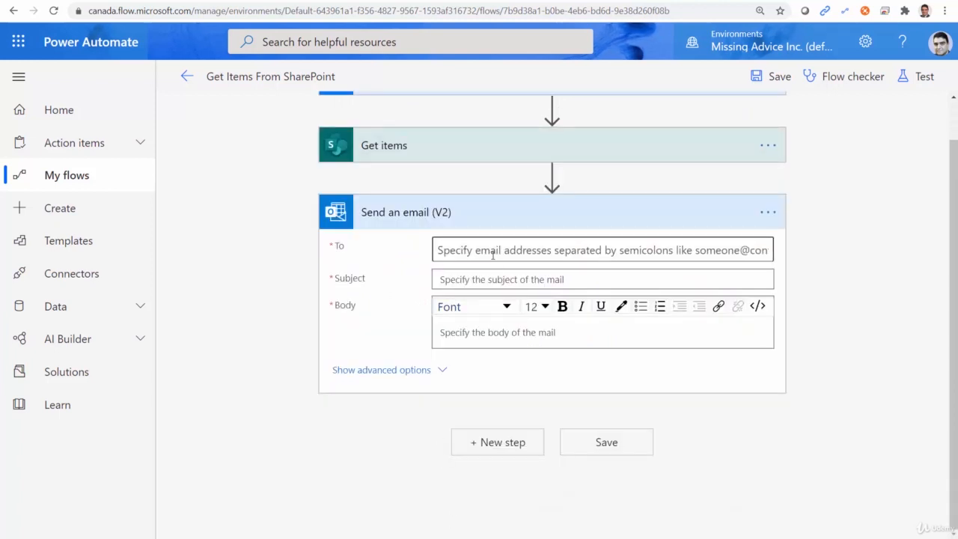
Address the email to the suggested recipient and set the subject 'Title Filter'.
{"action": "type", "text": "ali"}
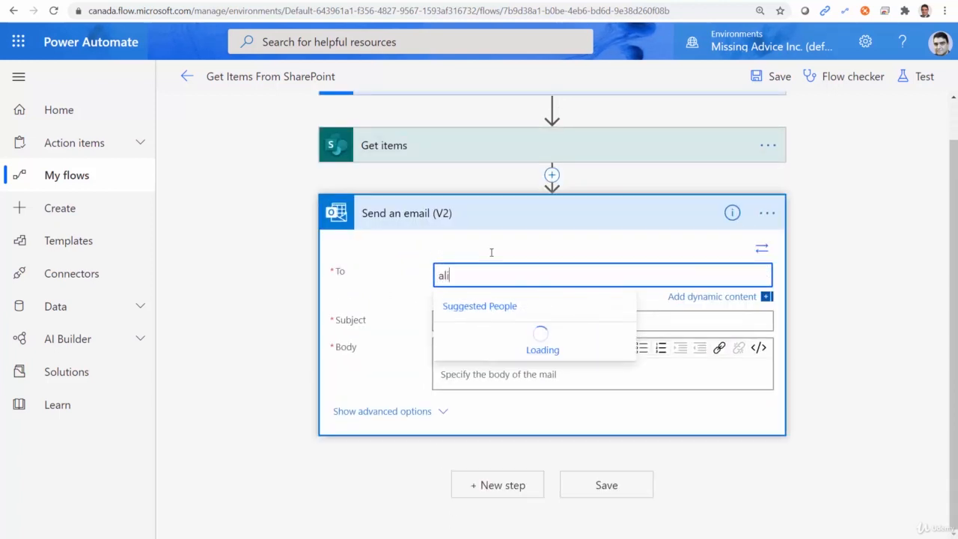
{"action": "left_click", "coordinate": [517, 314]}
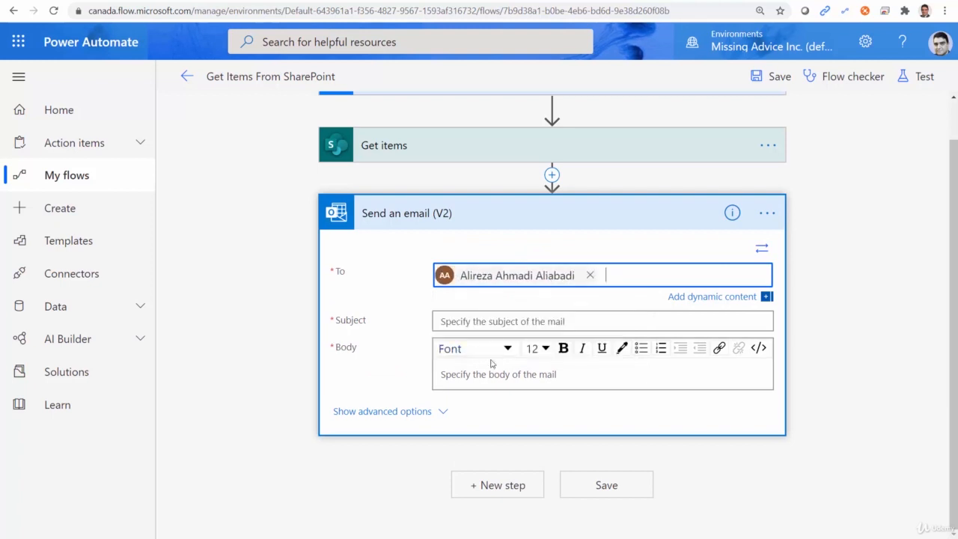
{"action": "left_click", "coordinate": [602, 321]}
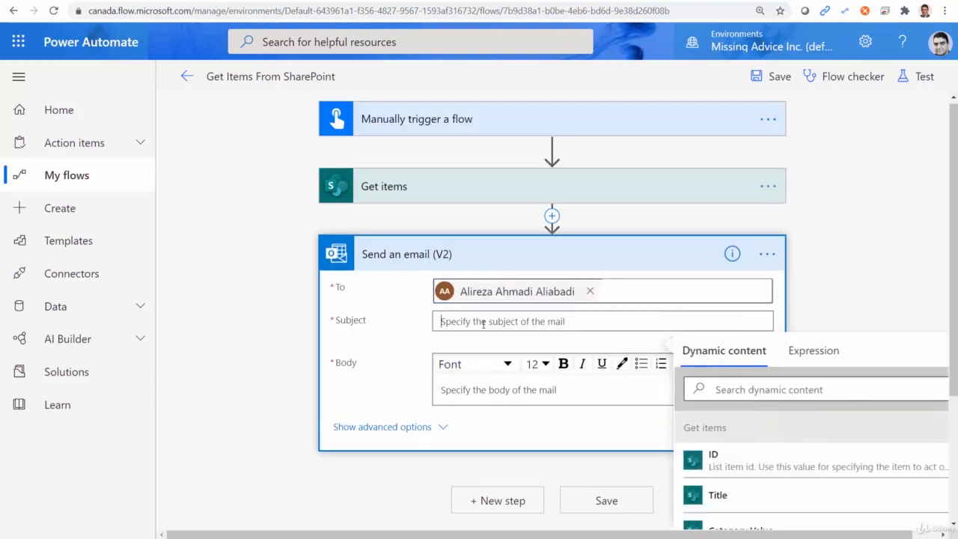
{"action": "type", "text": "Title Filter"}
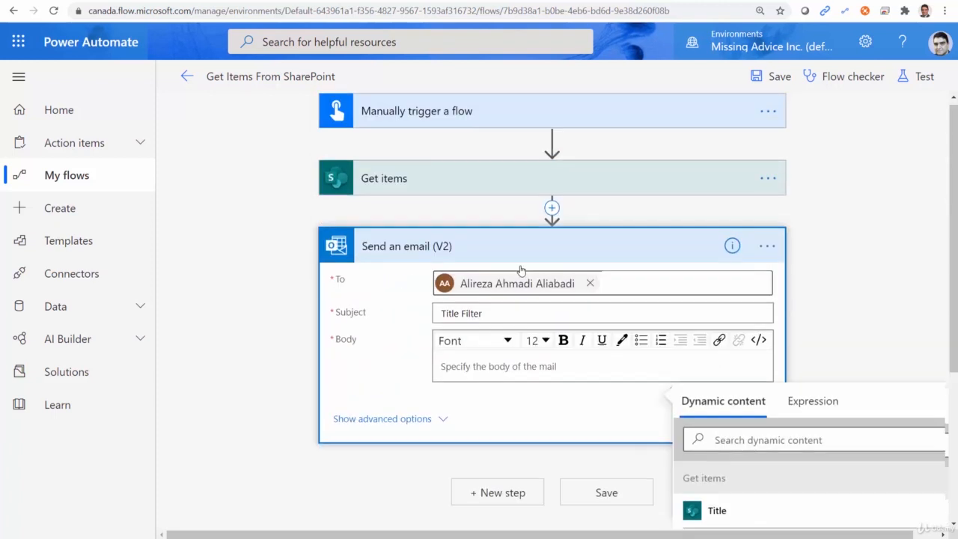
Write body labels with Title, Category Value and Unit Price dynamic content inserted.
{"action": "scroll", "scroll_direction": "down", "scroll_amount": 3}
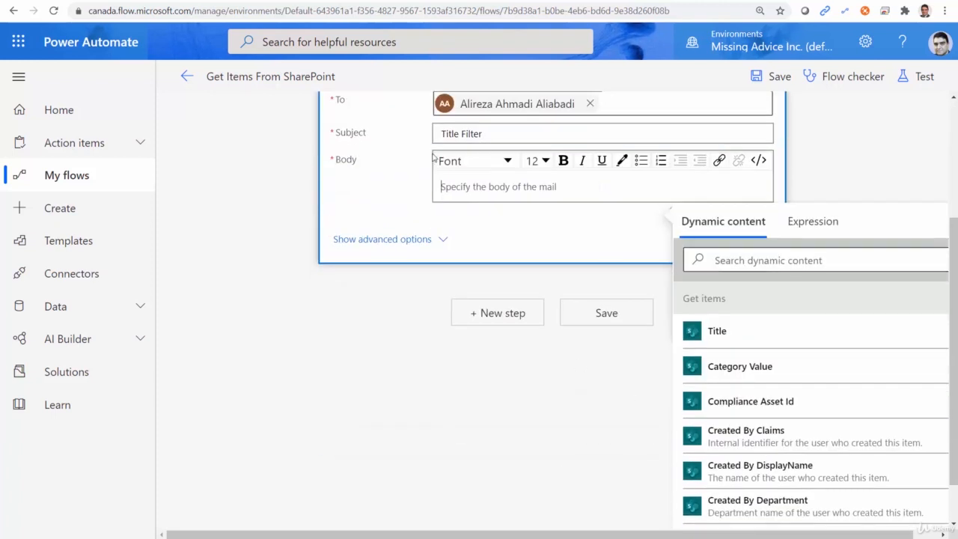
{"action": "type", "text": "Product name"}
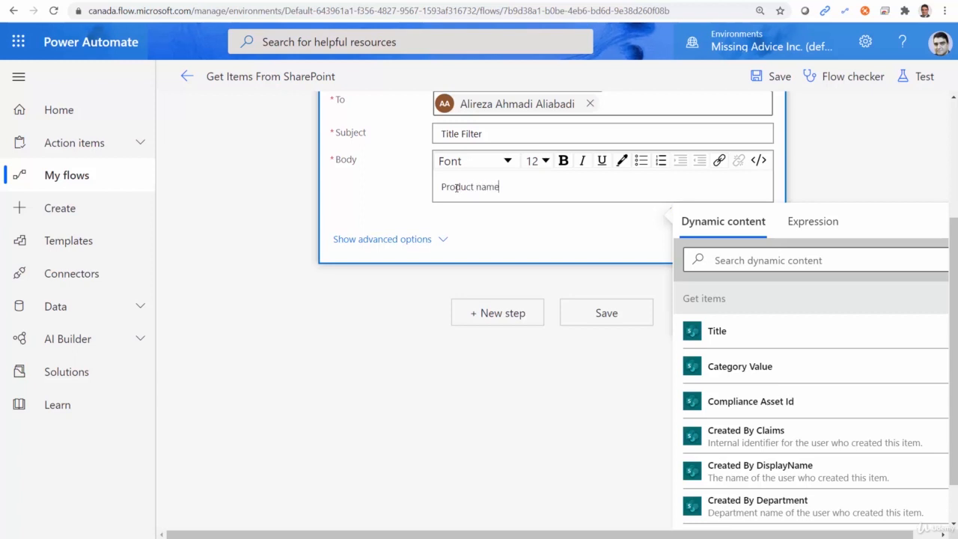
{"action": "type", "text": ":"}
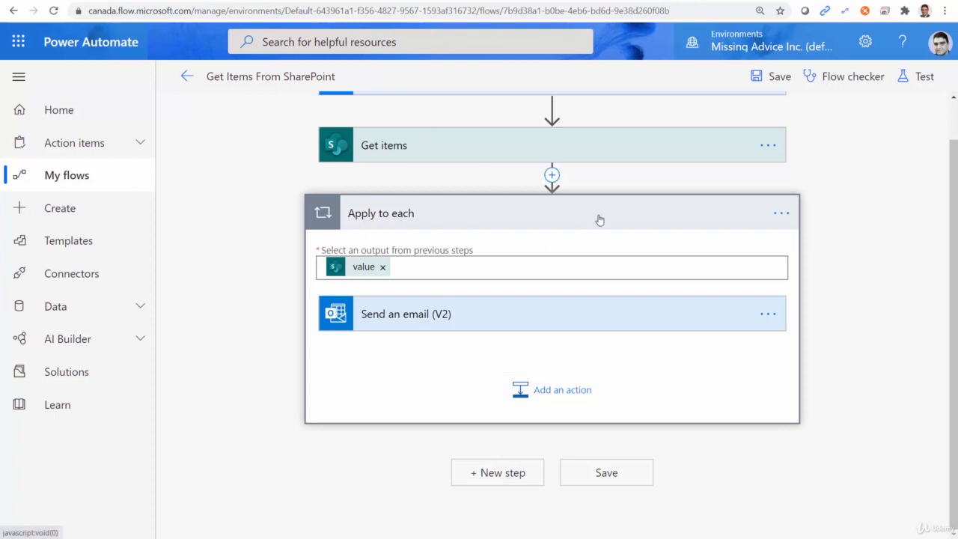
{"action": "mouse_move", "coordinate": [540, 215]}
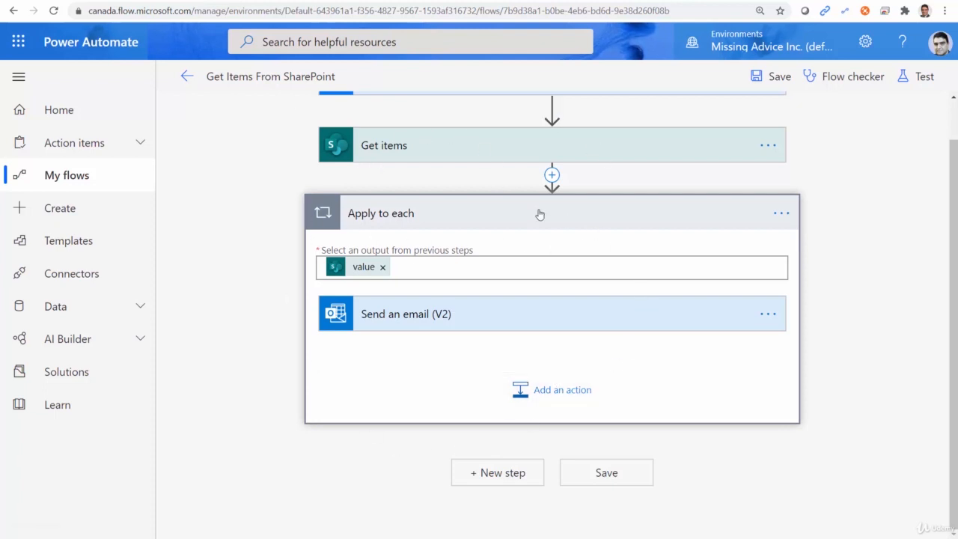
{"action": "mouse_move", "coordinate": [472, 262]}
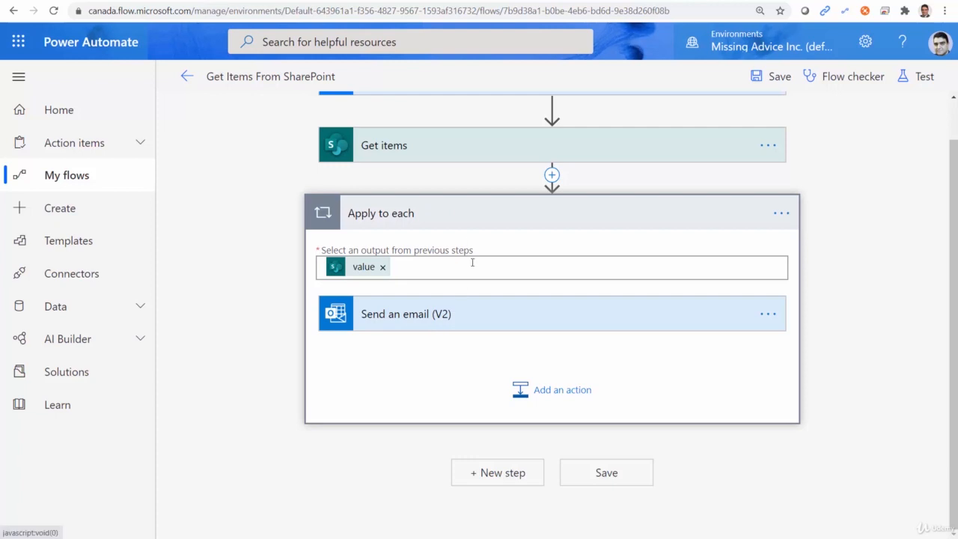
{"action": "mouse_move", "coordinate": [435, 393]}
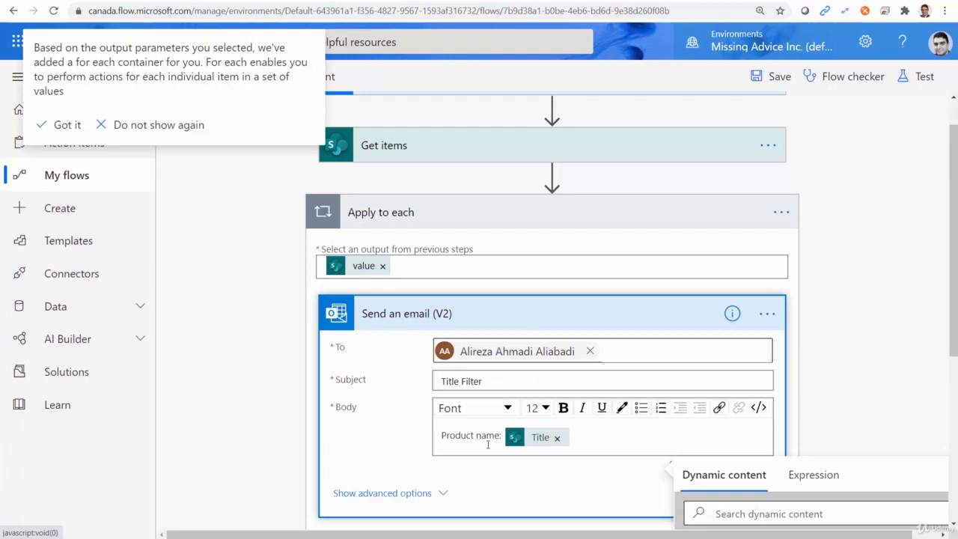
{"action": "left_click", "coordinate": [59, 124]}
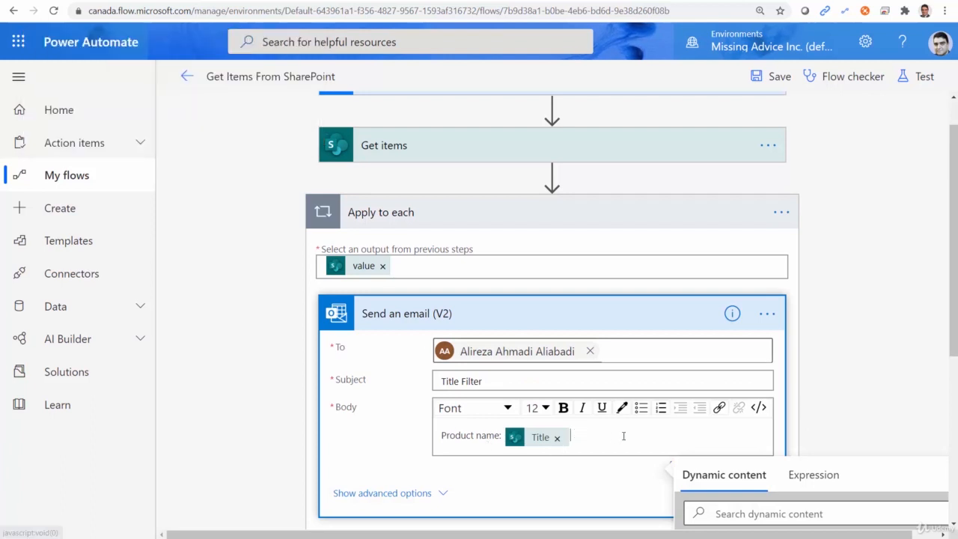
{"action": "type", "text": "Category:"}
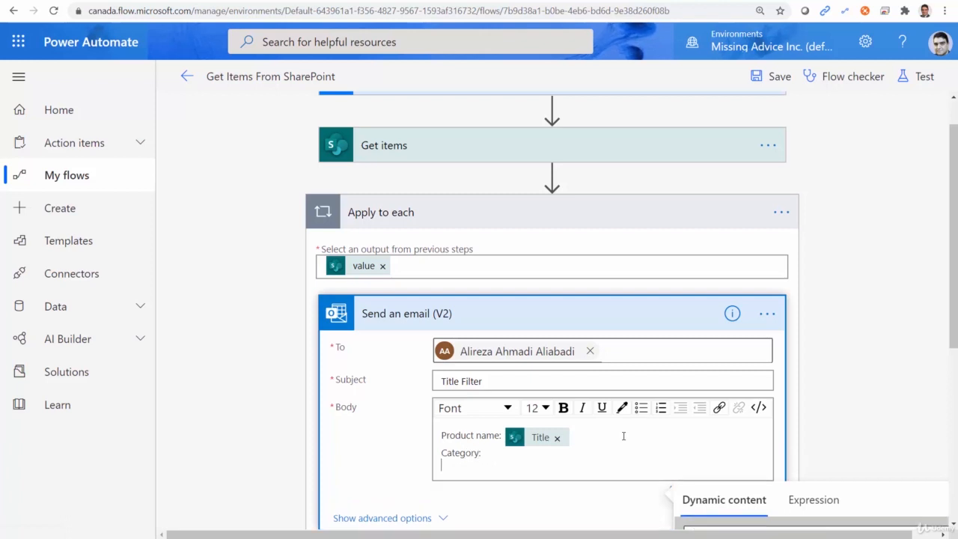
{"action": "type", "text": "Unit P"}
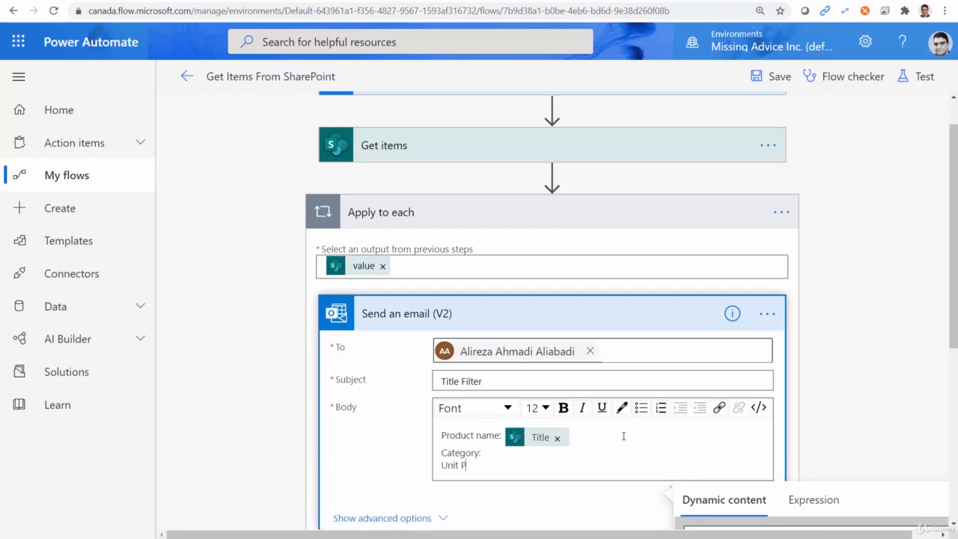
{"action": "type", "text": "rice:"}
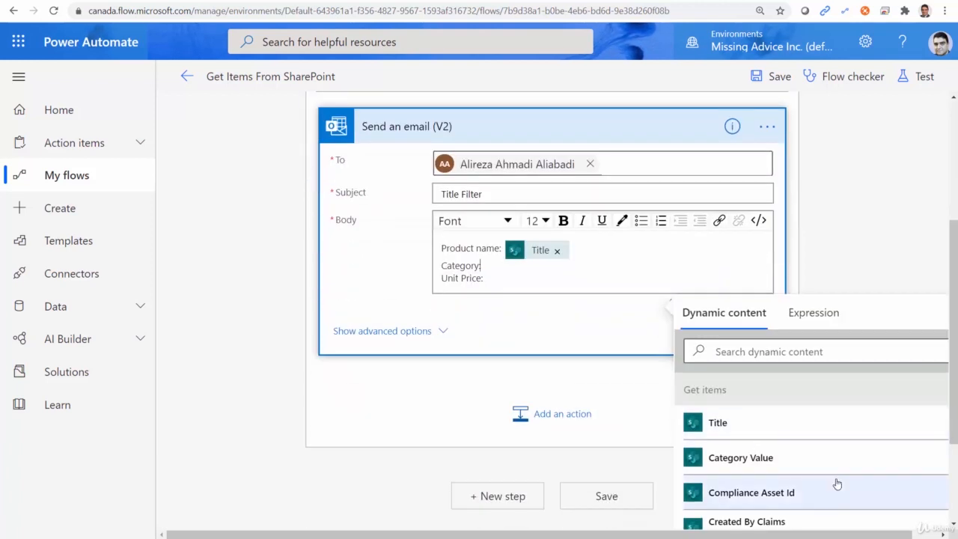
{"action": "scroll", "scroll_direction": "down", "scroll_amount": 3}
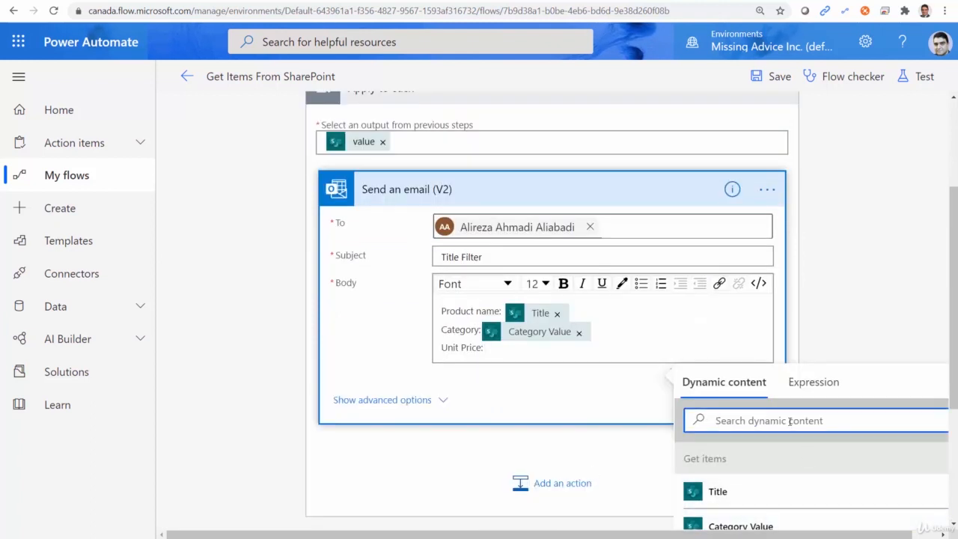
{"action": "type", "text": "Unit"}
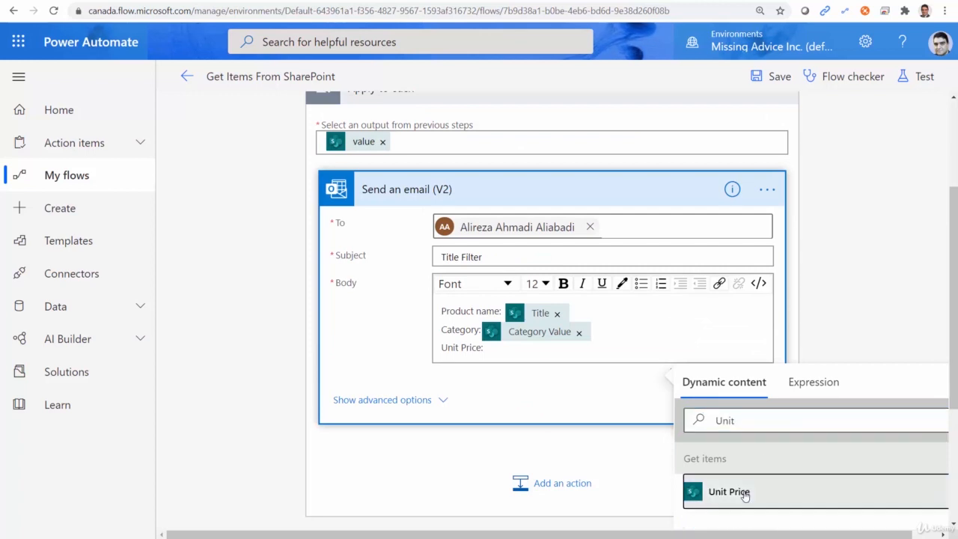
{"action": "left_click", "coordinate": [729, 492]}
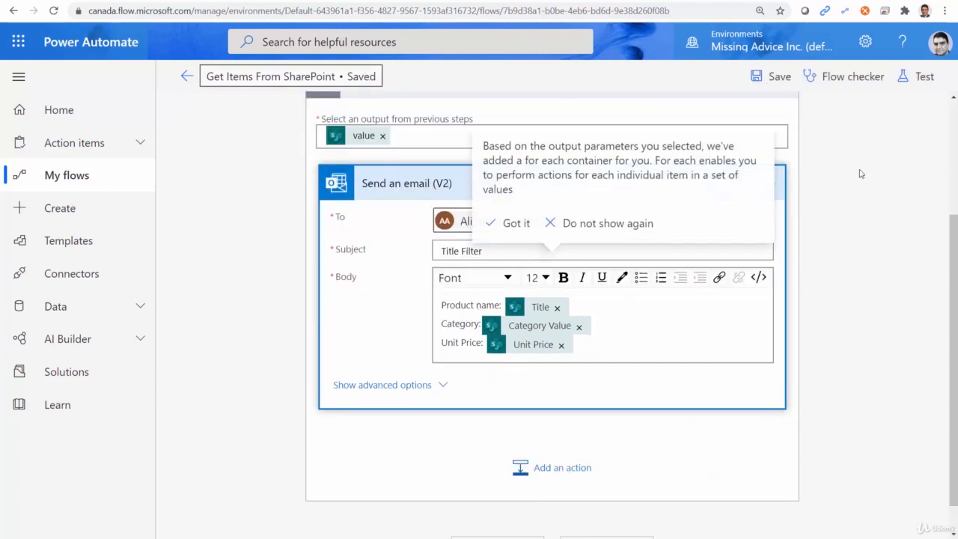
Run a manual test of the flow and expand Apply to each to view Send an email.
{"action": "left_click", "coordinate": [516, 223]}
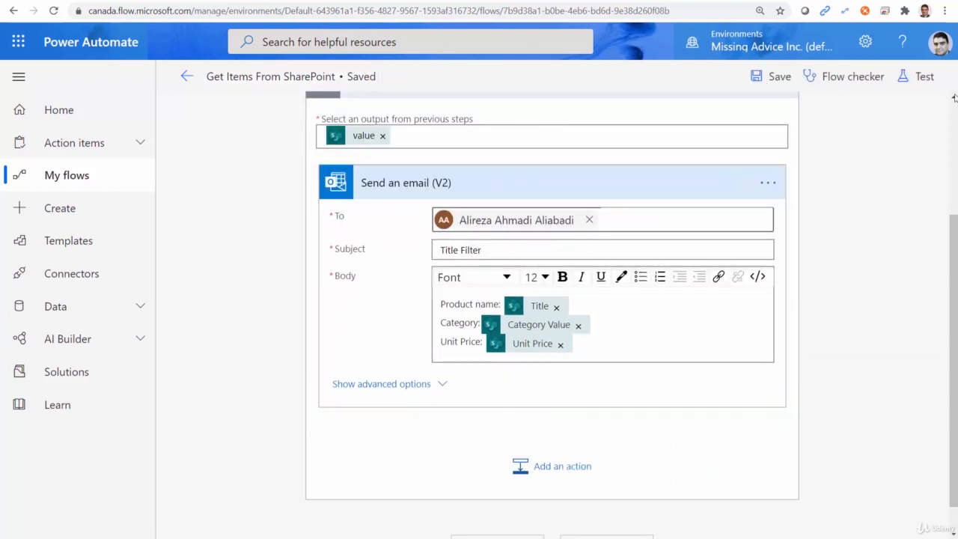
{"action": "left_click", "coordinate": [924, 76]}
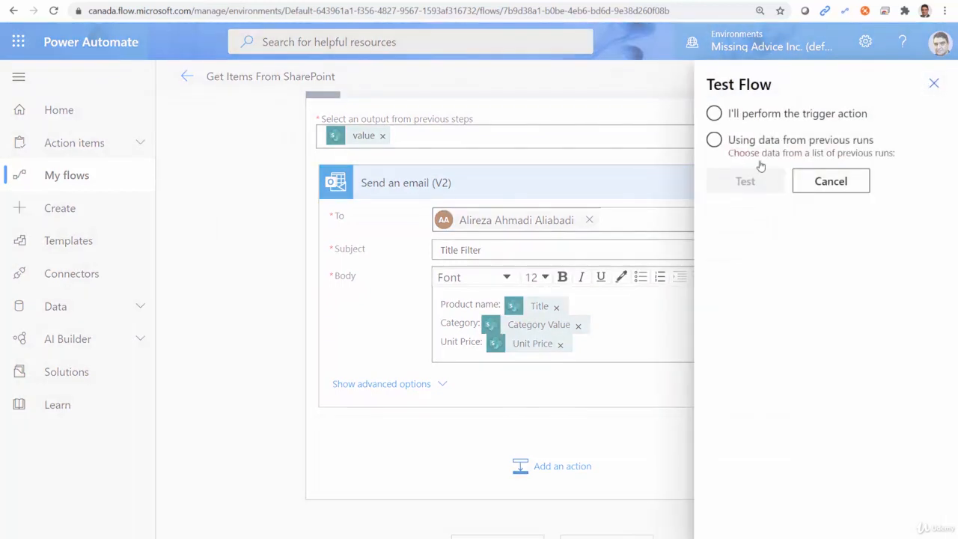
{"action": "left_click", "coordinate": [715, 113]}
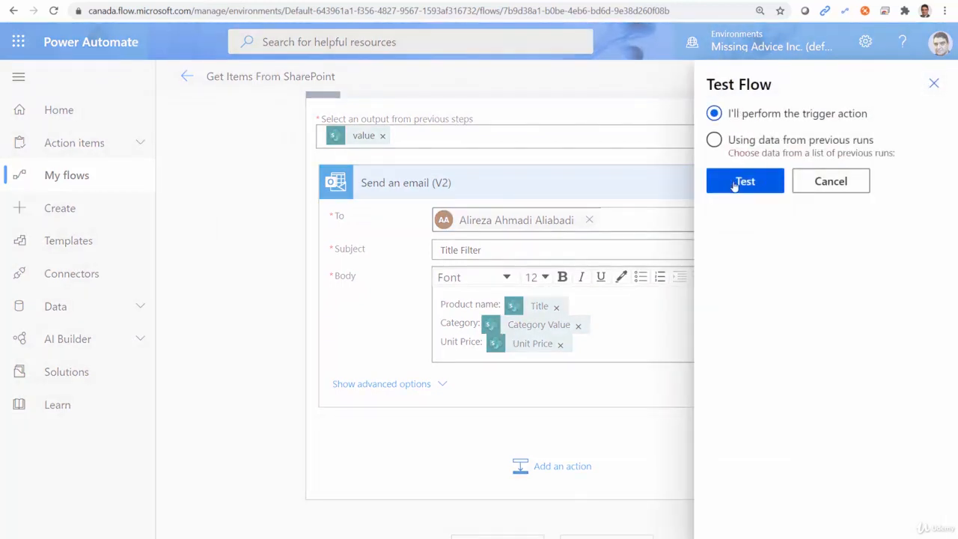
{"action": "left_click", "coordinate": [744, 181]}
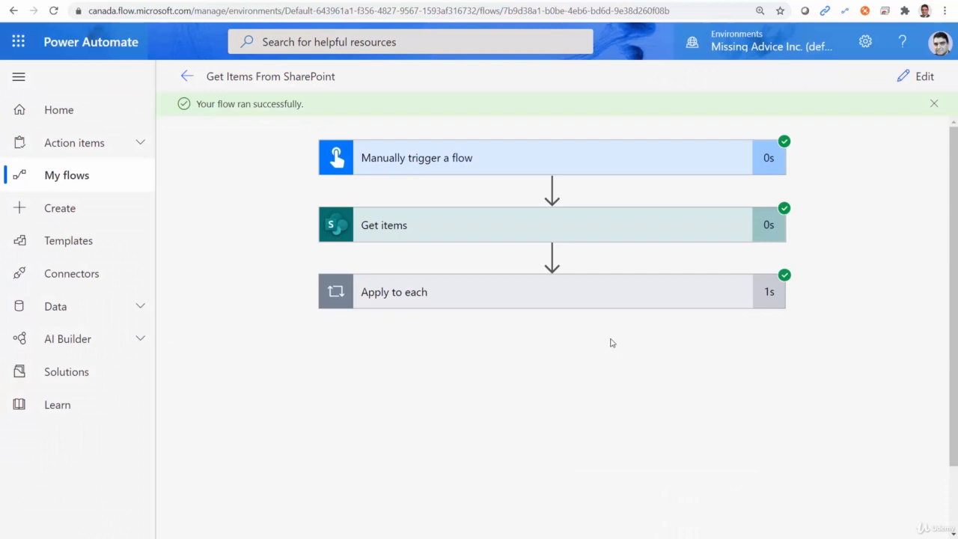
{"action": "mouse_move", "coordinate": [467, 292]}
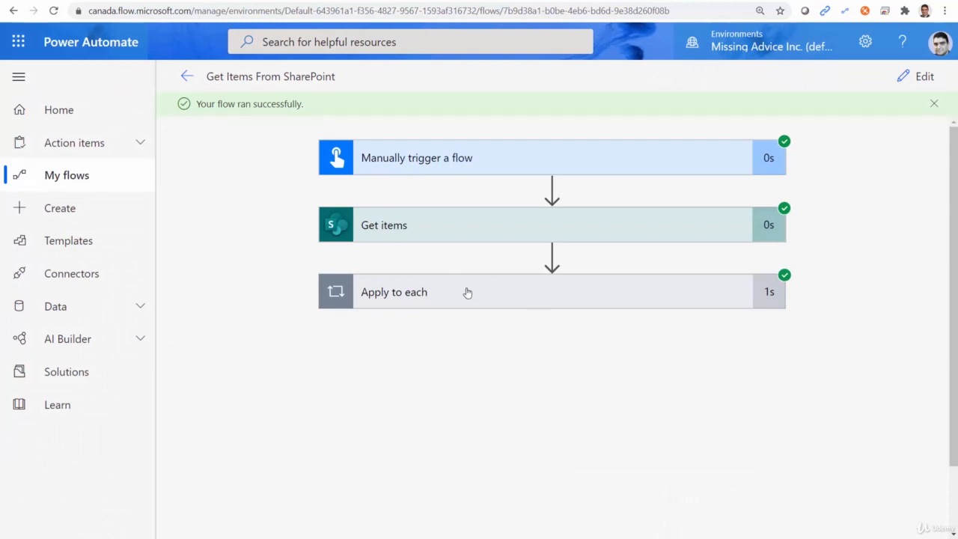
{"action": "left_click", "coordinate": [394, 292]}
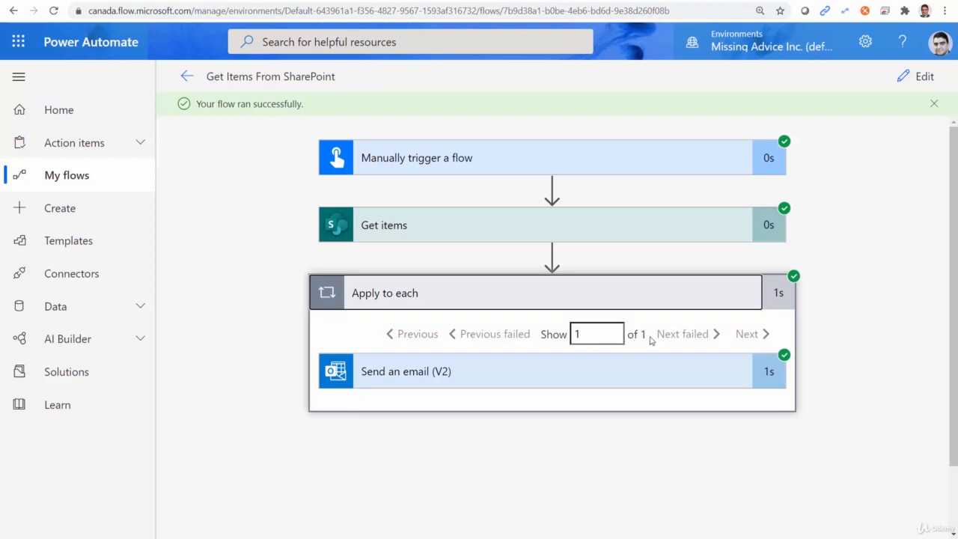
{"action": "mouse_move", "coordinate": [643, 339]}
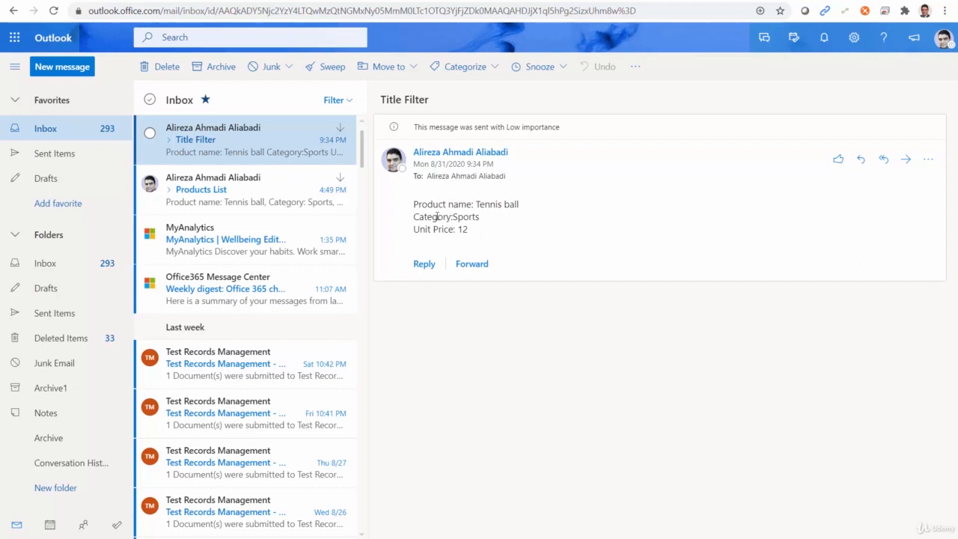
{"action": "mouse_move", "coordinate": [215, 154]}
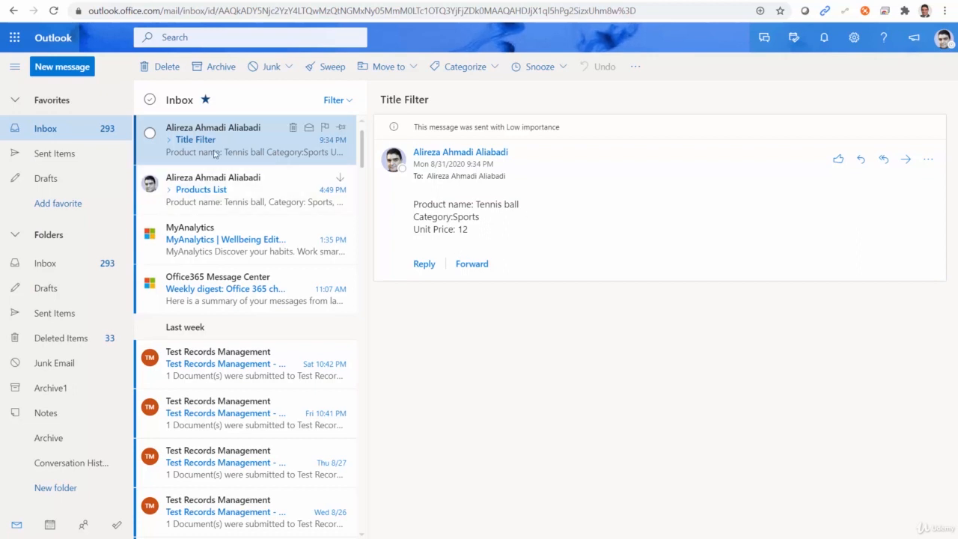
{"action": "mouse_move", "coordinate": [212, 150]}
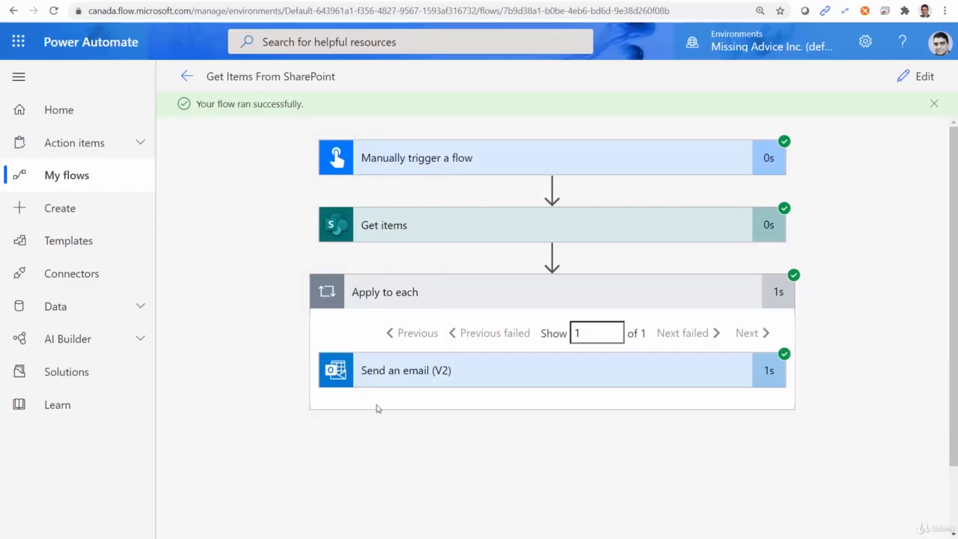
{"action": "mouse_move", "coordinate": [553, 230]}
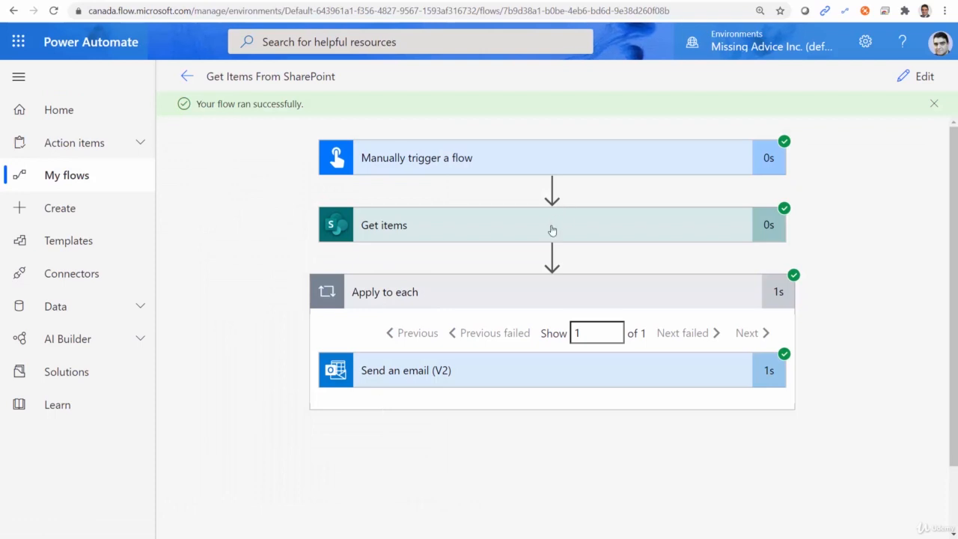
Enter edit mode and start typing 'Unit' over the Get items filter query.
{"action": "left_click", "coordinate": [924, 76]}
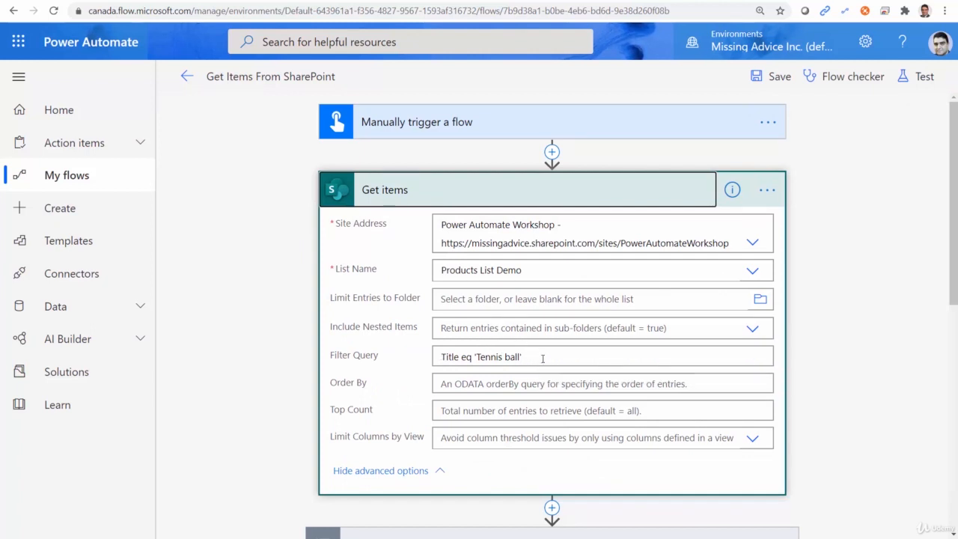
{"action": "left_click", "coordinate": [524, 356]}
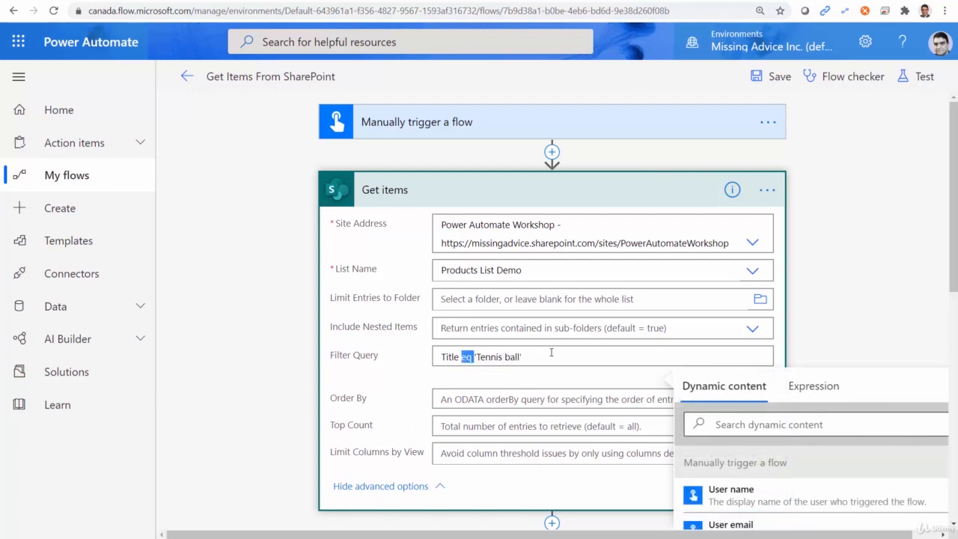
{"action": "type", "text": "Unit"}
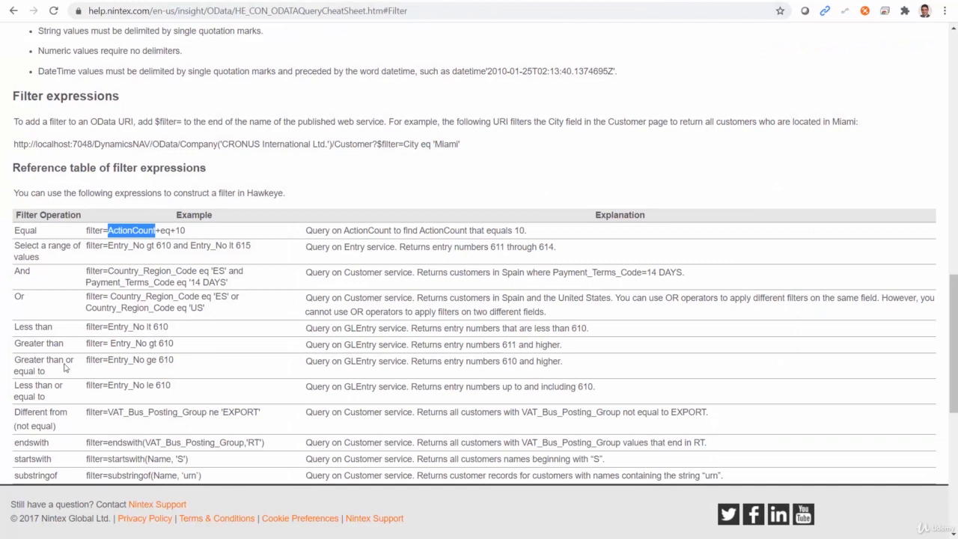
{"action": "mouse_move", "coordinate": [152, 343]}
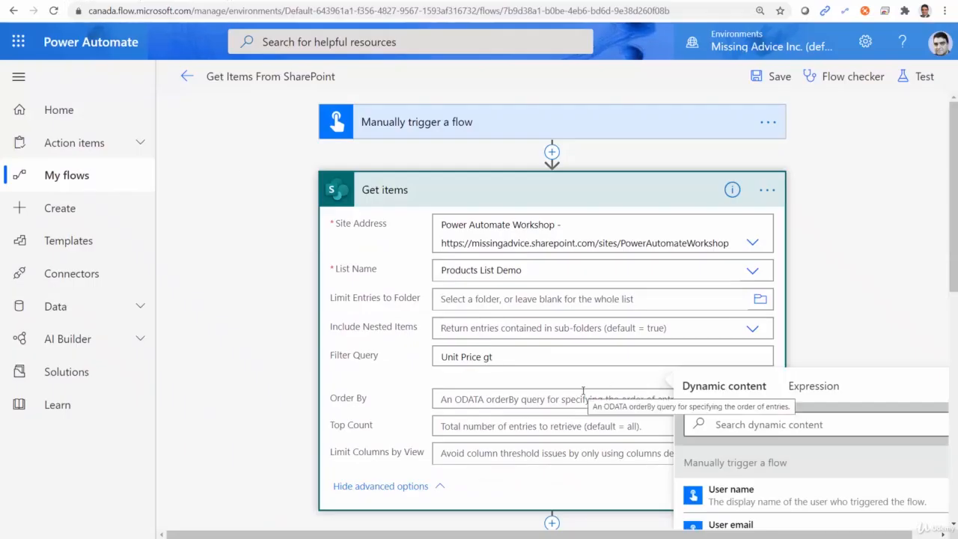
Enter 1000 so the filter query reads Unit Price gt 1000.
{"action": "type", "text": "1000"}
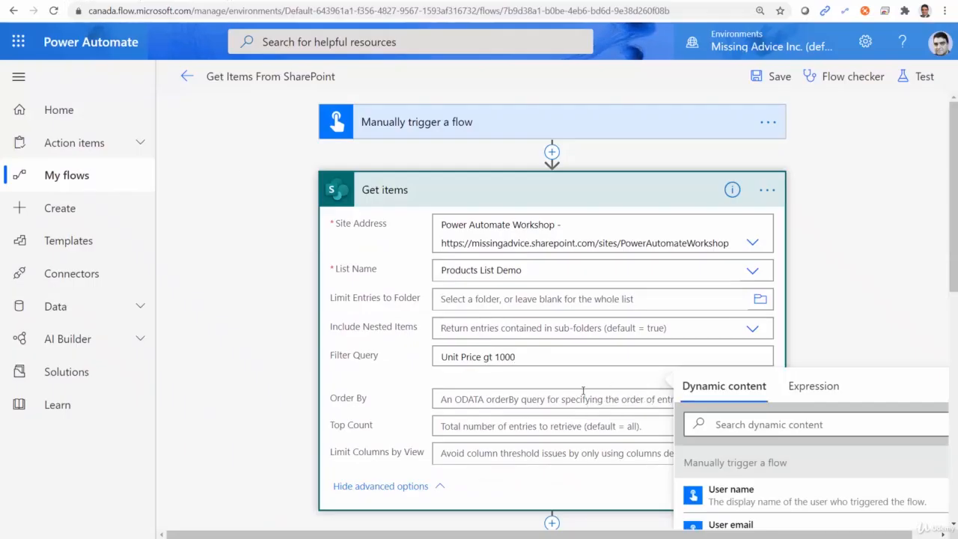
{"action": "mouse_move", "coordinate": [411, 380]}
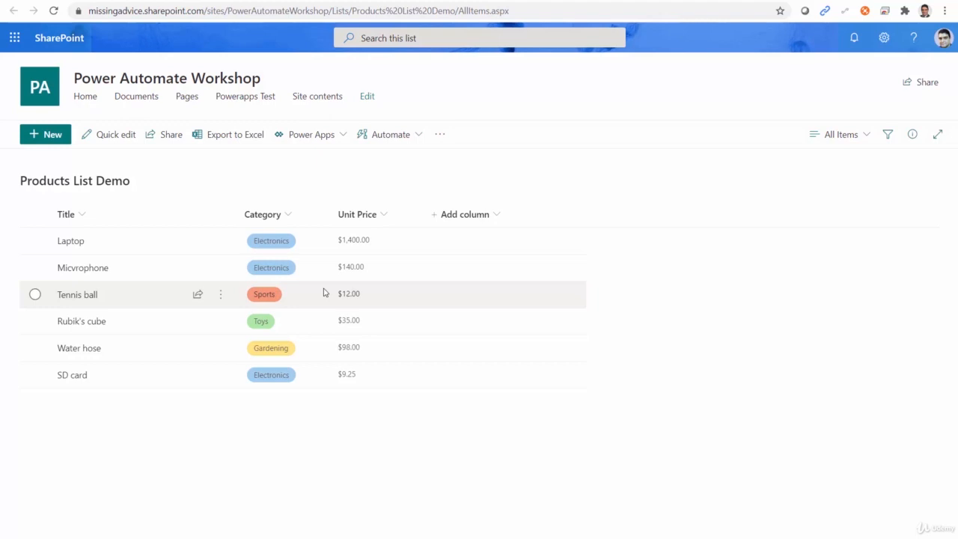
{"action": "mouse_move", "coordinate": [294, 424]}
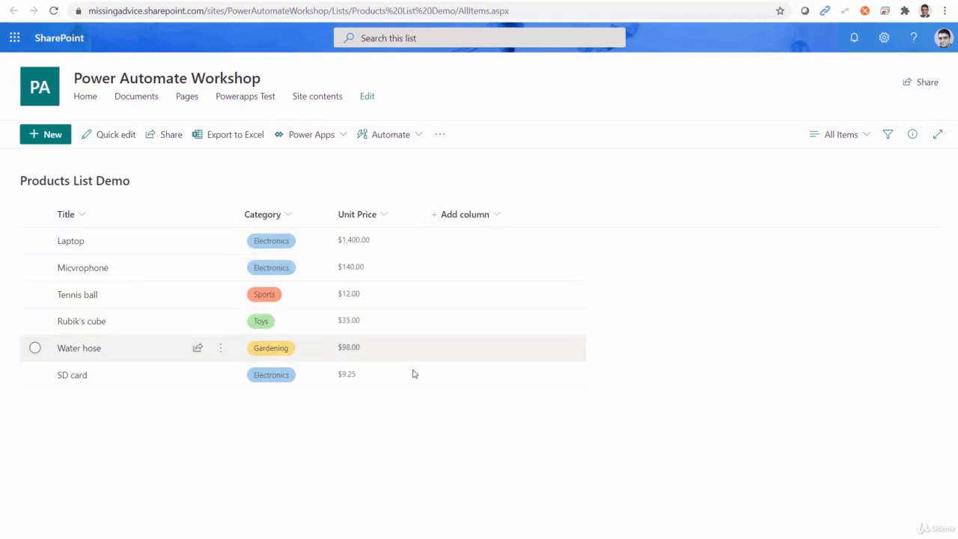
{"action": "mouse_move", "coordinate": [261, 358]}
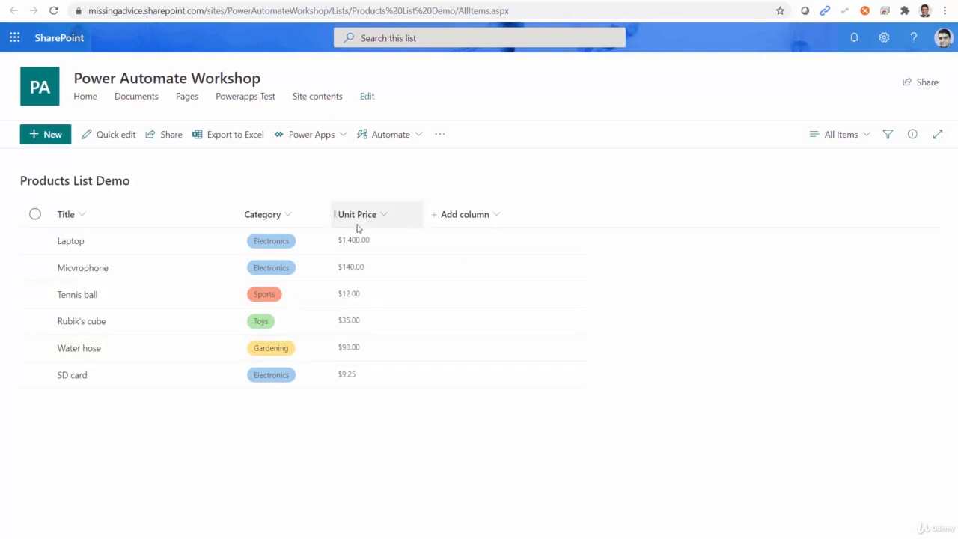
{"action": "mouse_move", "coordinate": [345, 215]}
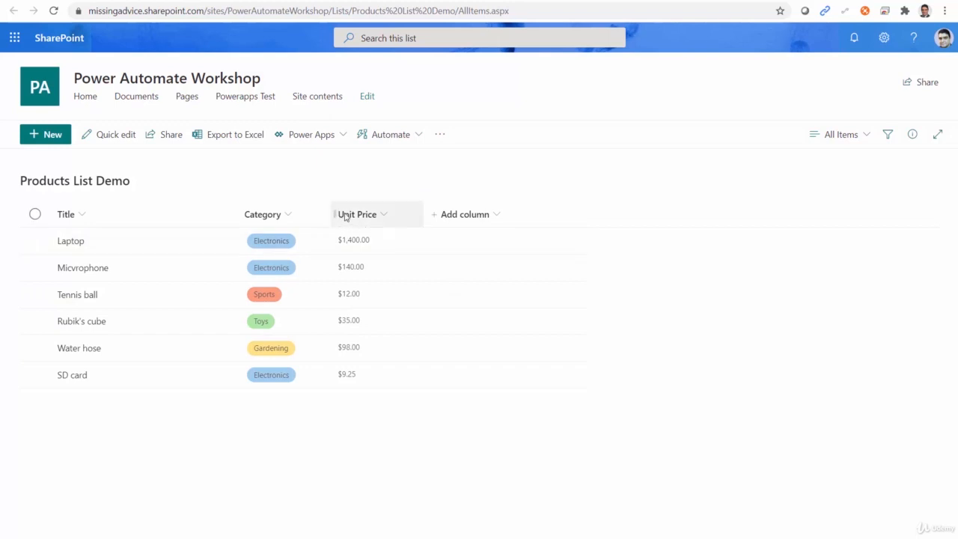
{"action": "mouse_move", "coordinate": [377, 215]}
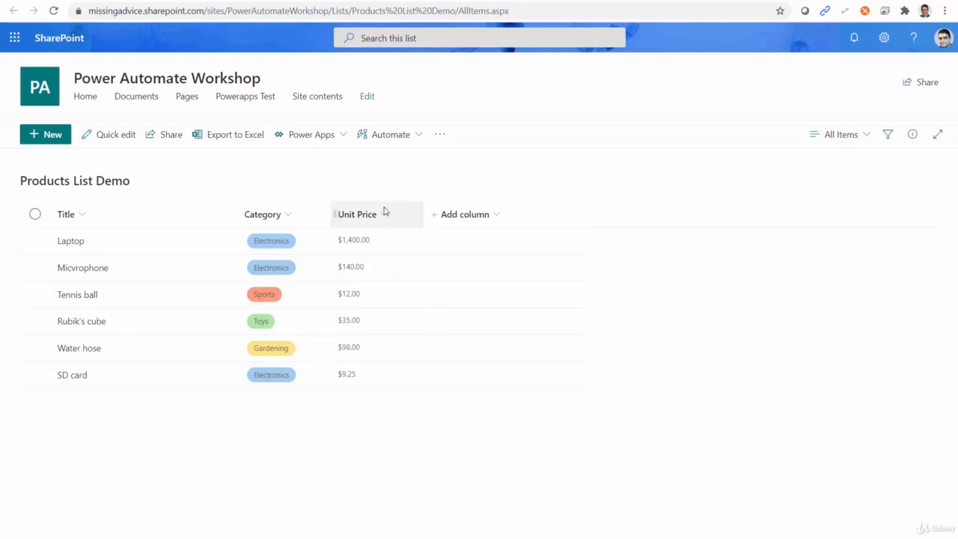
{"action": "mouse_move", "coordinate": [358, 221]}
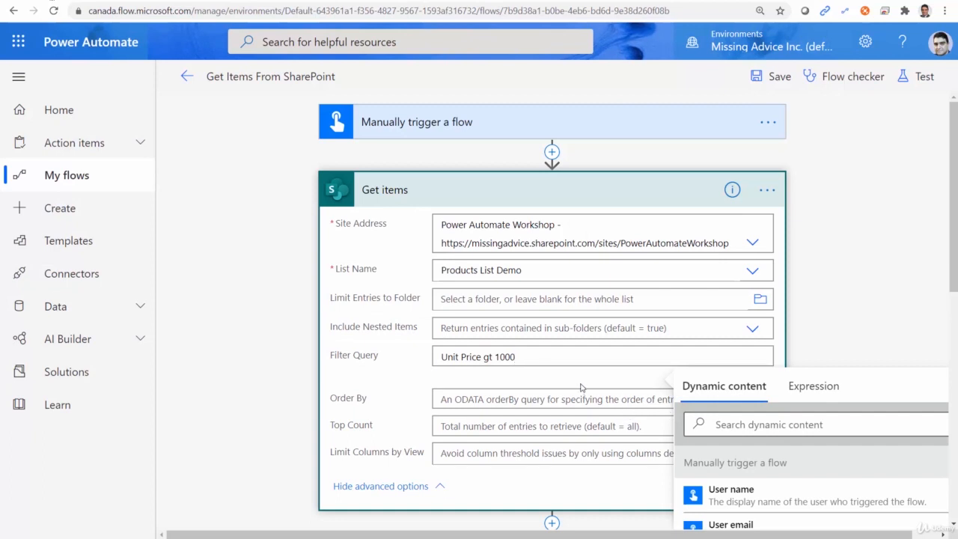
Reopen the Filter Query field and select the 1000 value for editing.
{"action": "left_click", "coordinate": [602, 357]}
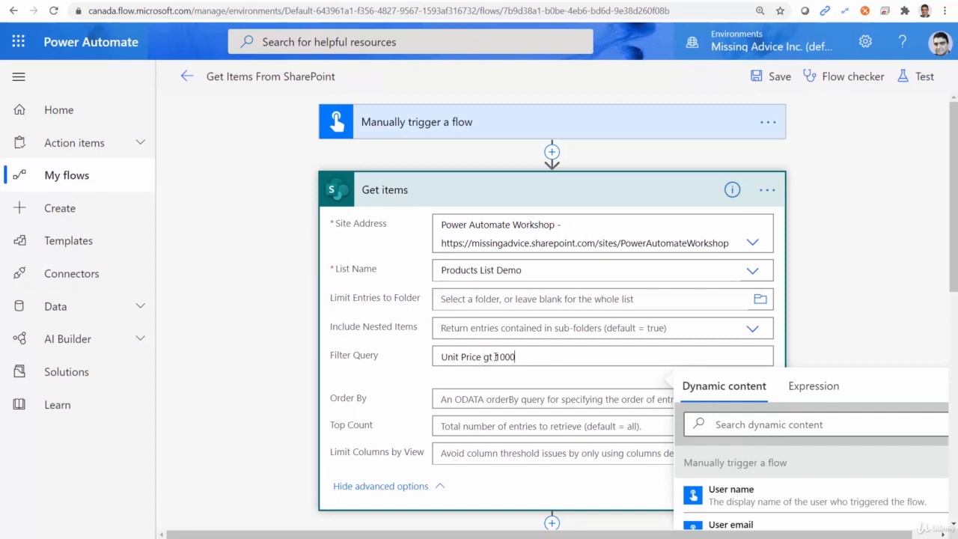
{"action": "left_click", "coordinate": [554, 189]}
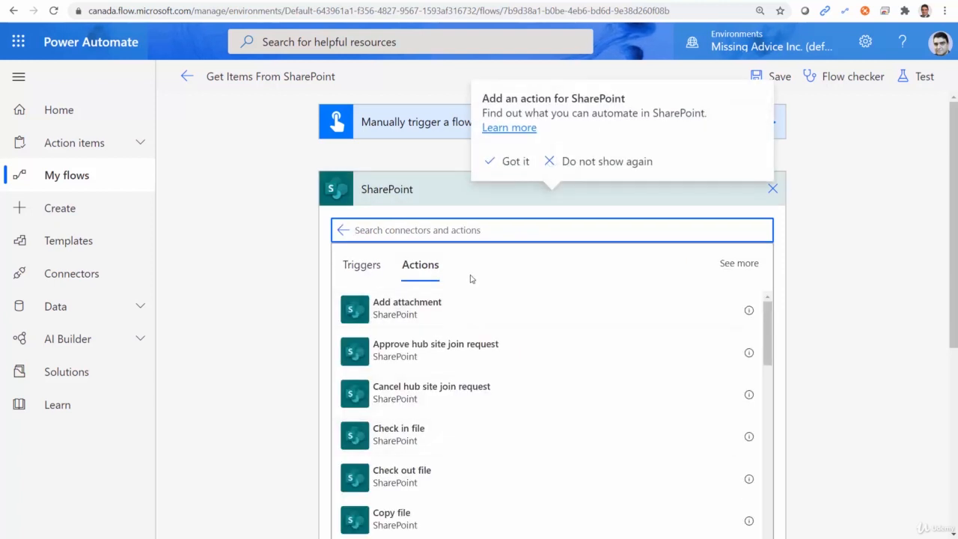
Add a SharePoint Create item step on the Power Automate Workshop site's Products List Demo.
{"action": "type", "text": "c"}
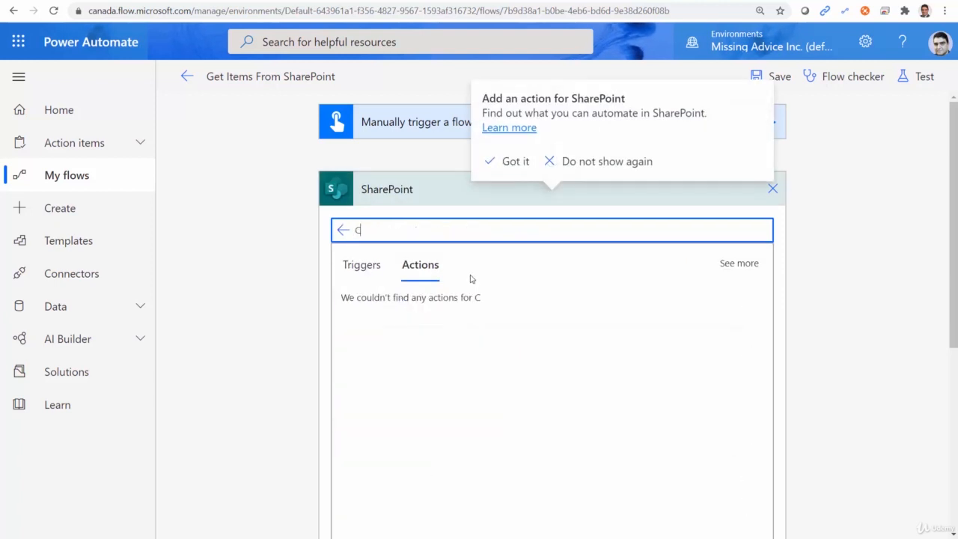
{"action": "type", "text": "reate"}
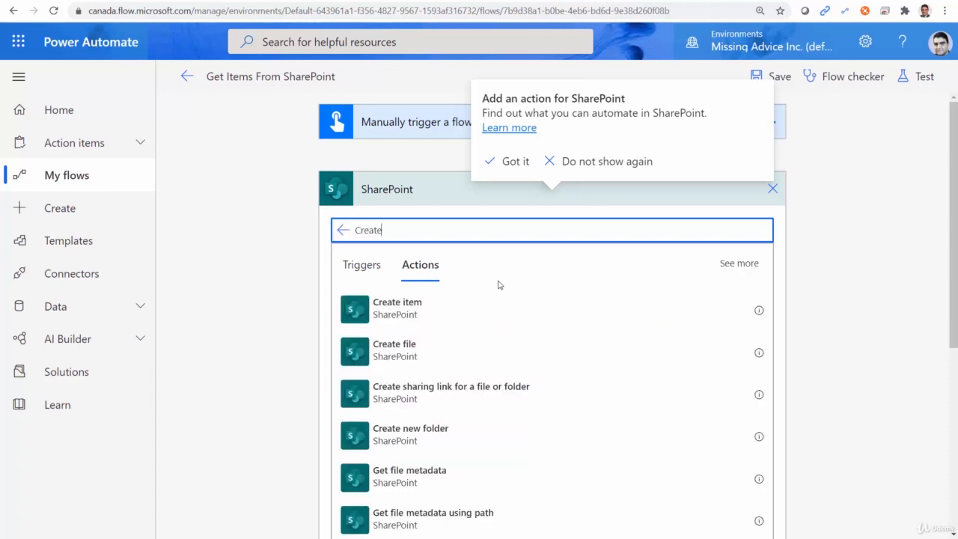
{"action": "left_click", "coordinate": [398, 307]}
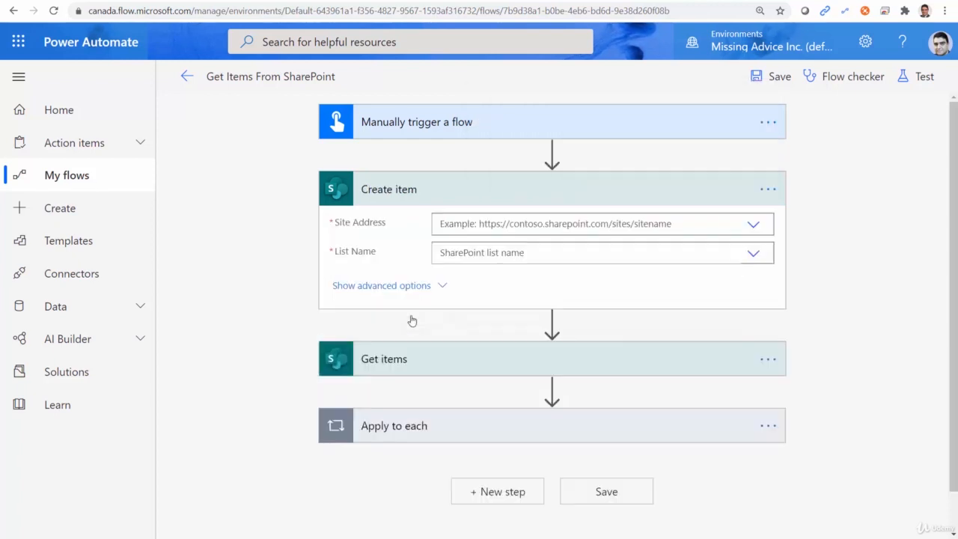
{"action": "mouse_move", "coordinate": [414, 316]}
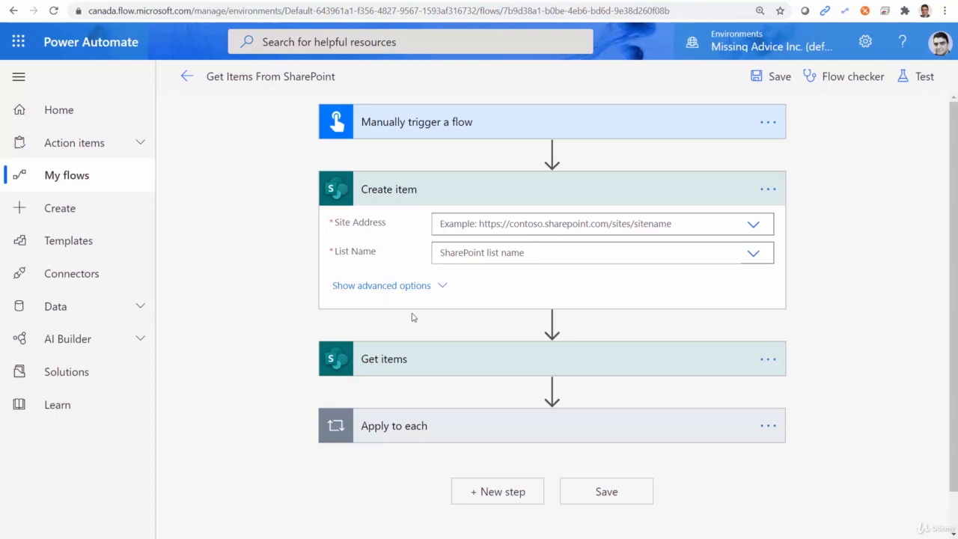
{"action": "mouse_move", "coordinate": [734, 227]}
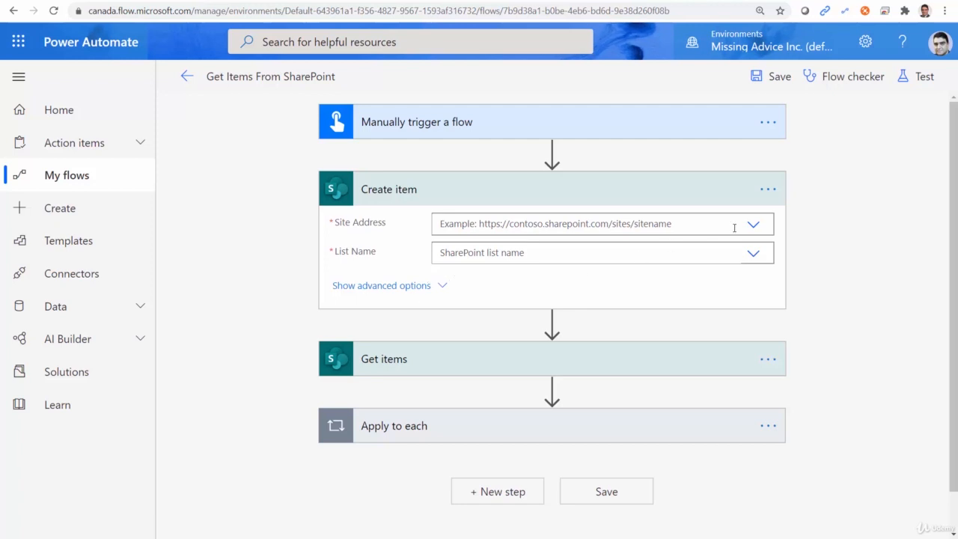
{"action": "left_click", "coordinate": [754, 224]}
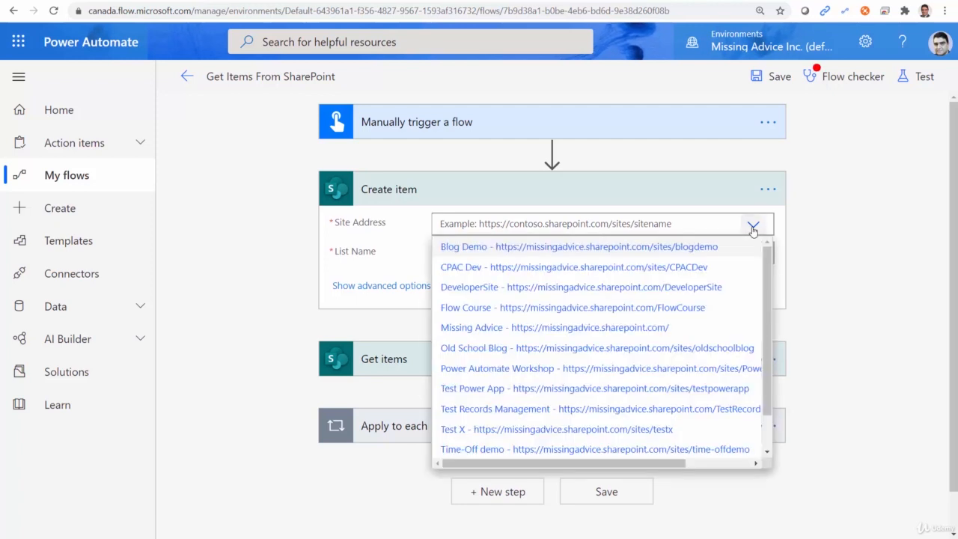
{"action": "mouse_move", "coordinate": [548, 414]}
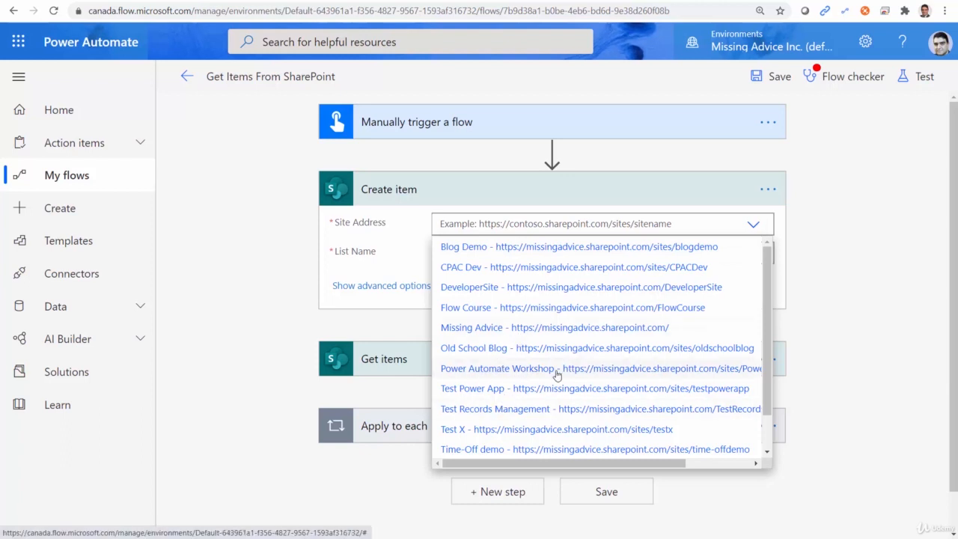
{"action": "mouse_move", "coordinate": [565, 378]}
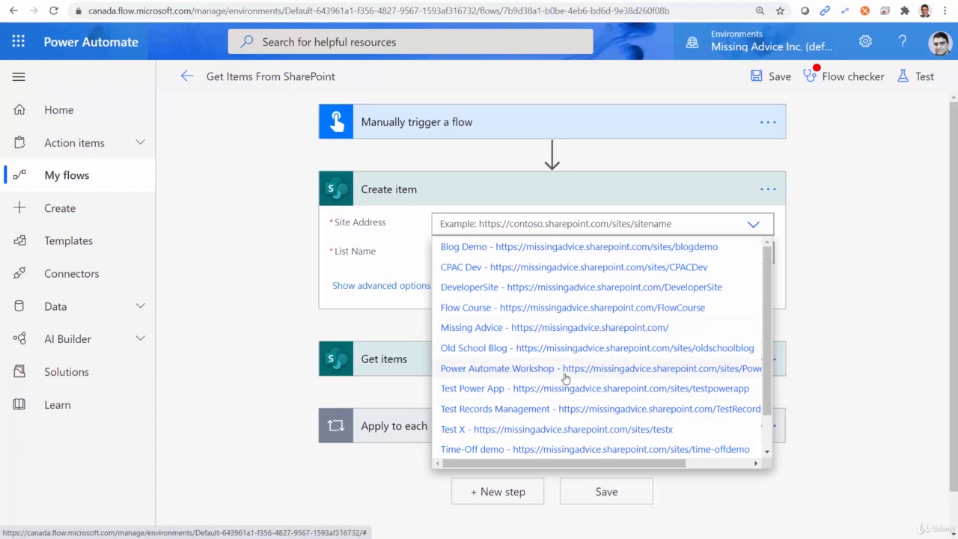
{"action": "left_click", "coordinate": [496, 368]}
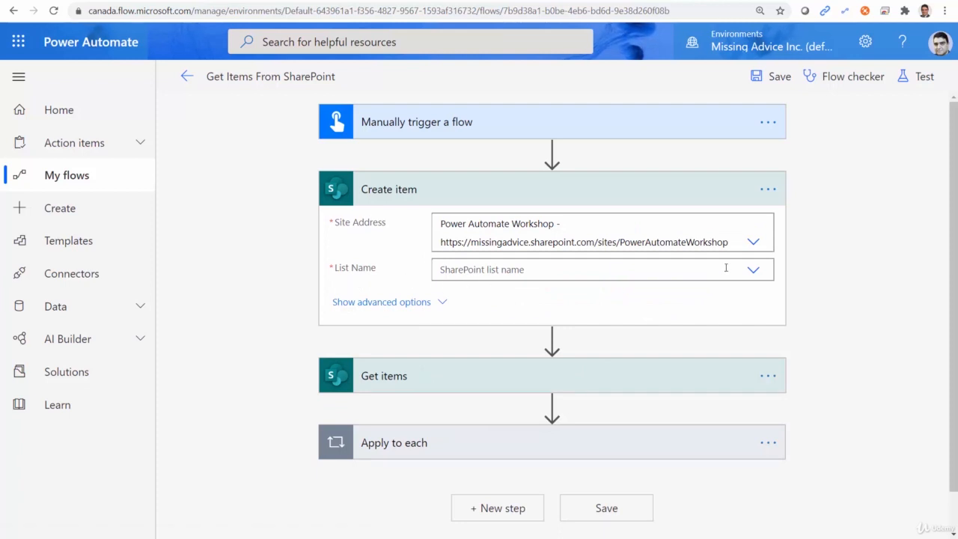
{"action": "left_click", "coordinate": [753, 270]}
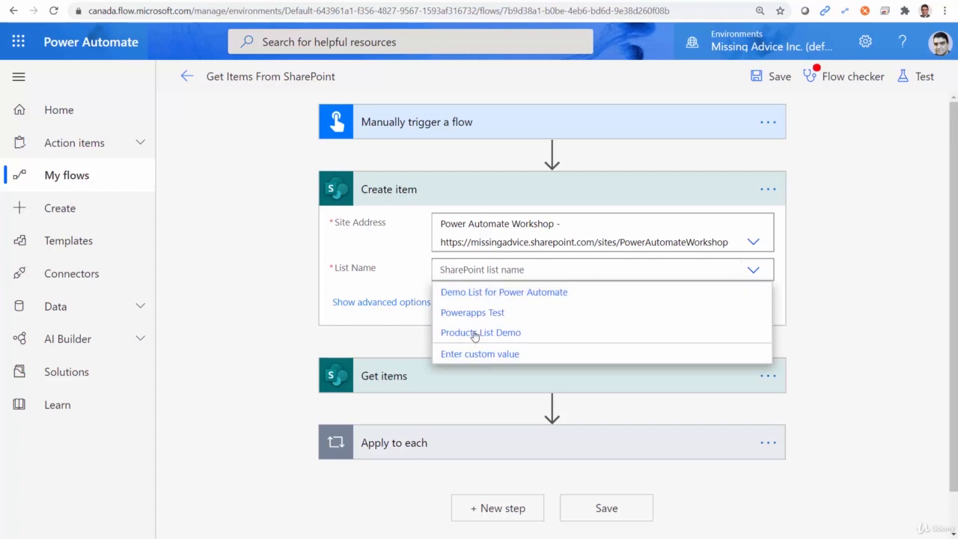
{"action": "left_click", "coordinate": [480, 332]}
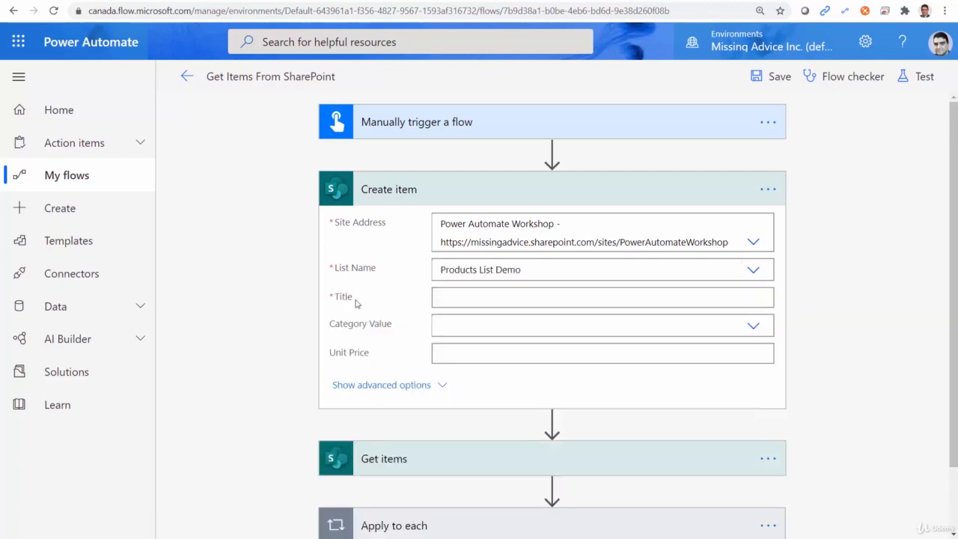
Fill the new item with Title abc and Unit Price 777.
{"action": "left_click", "coordinate": [602, 297]}
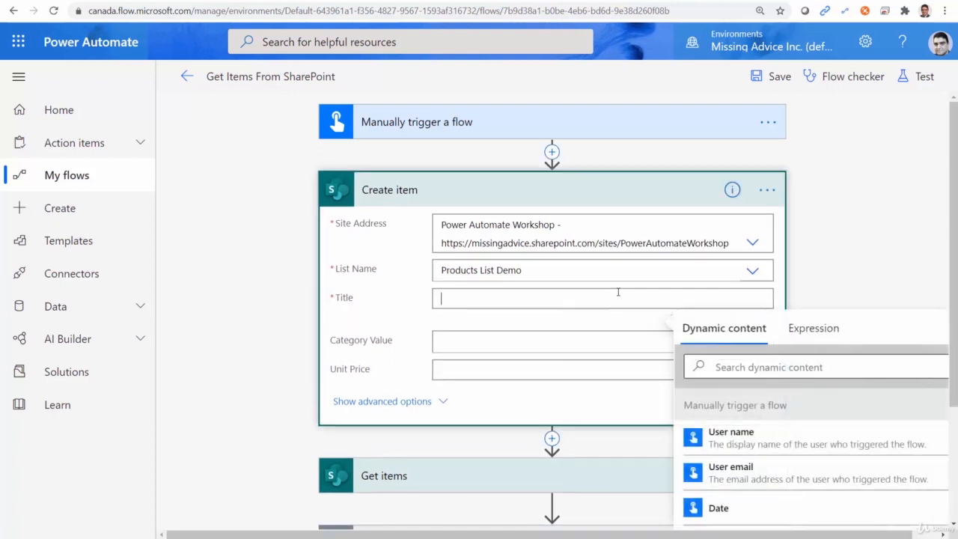
{"action": "type", "text": "abc"}
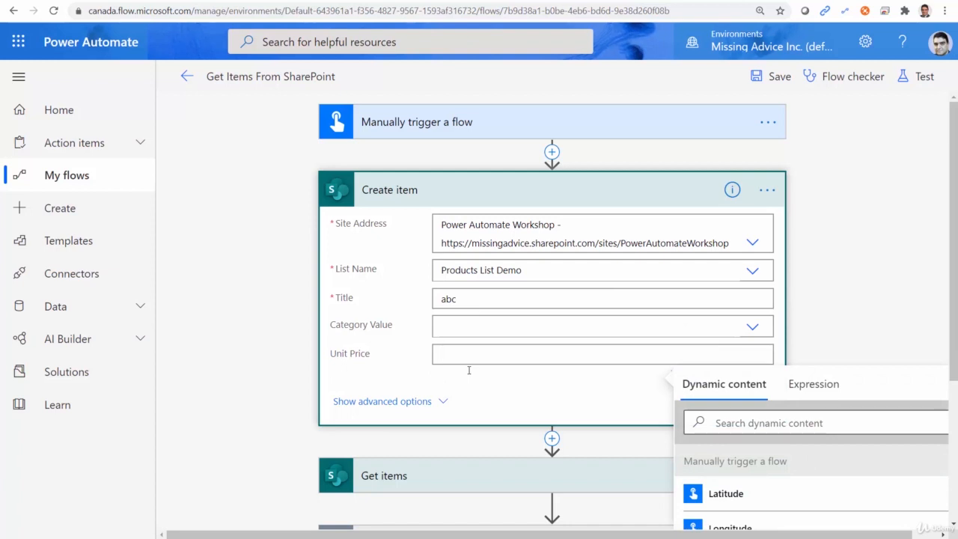
{"action": "type", "text": "777"}
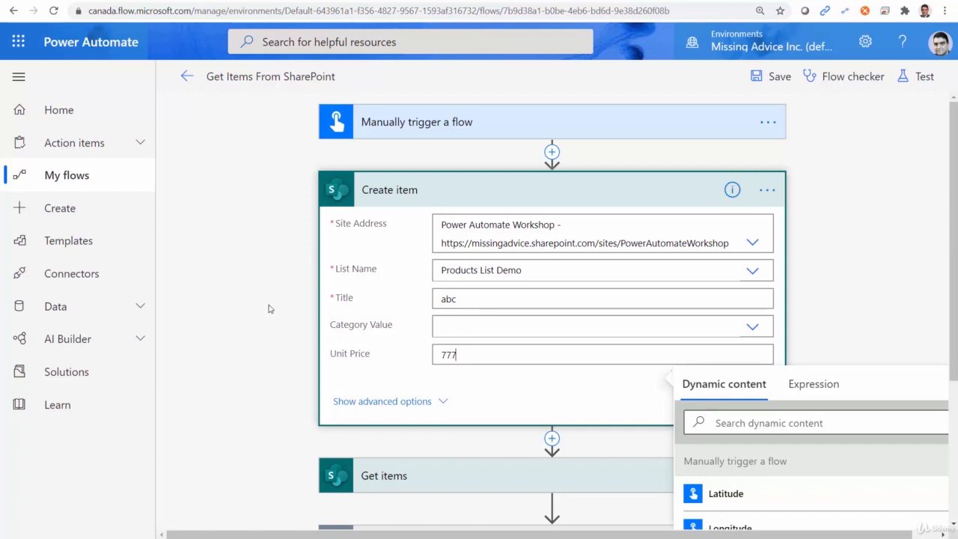
{"action": "mouse_move", "coordinate": [387, 381]}
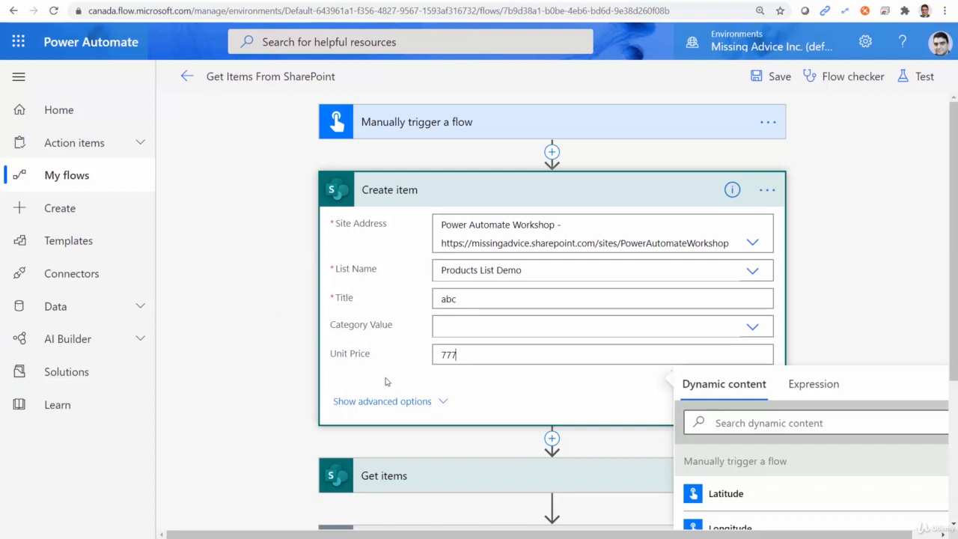
{"action": "mouse_move", "coordinate": [484, 286]}
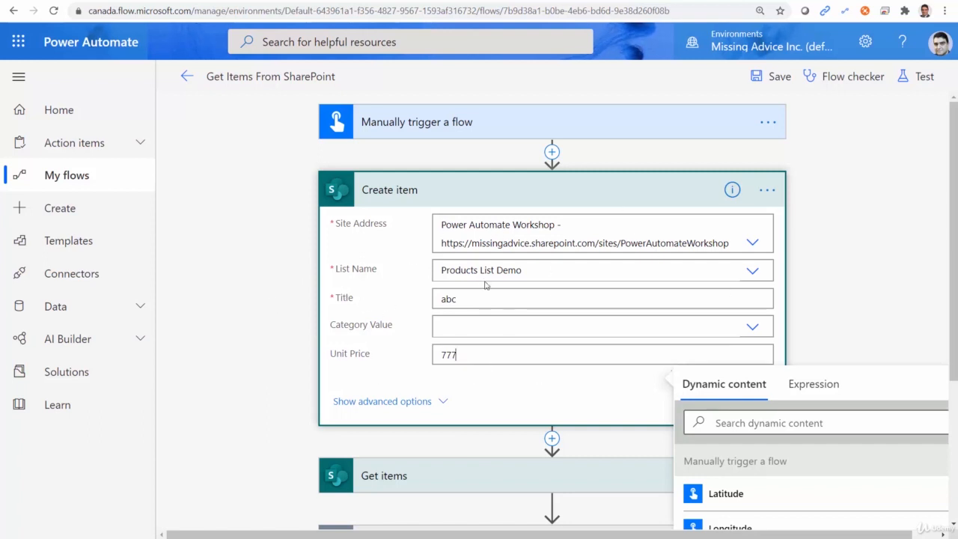
{"action": "mouse_move", "coordinate": [507, 410]}
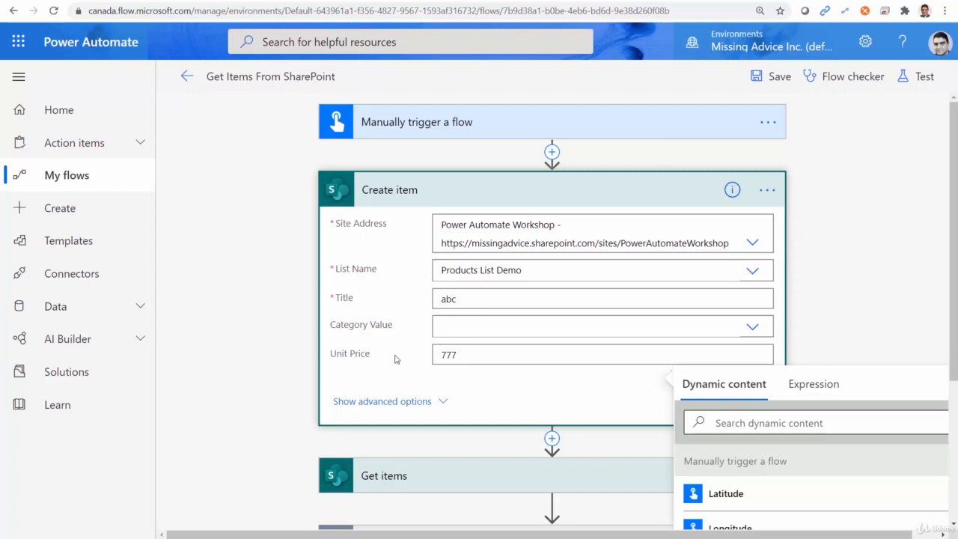
{"action": "mouse_move", "coordinate": [366, 360]}
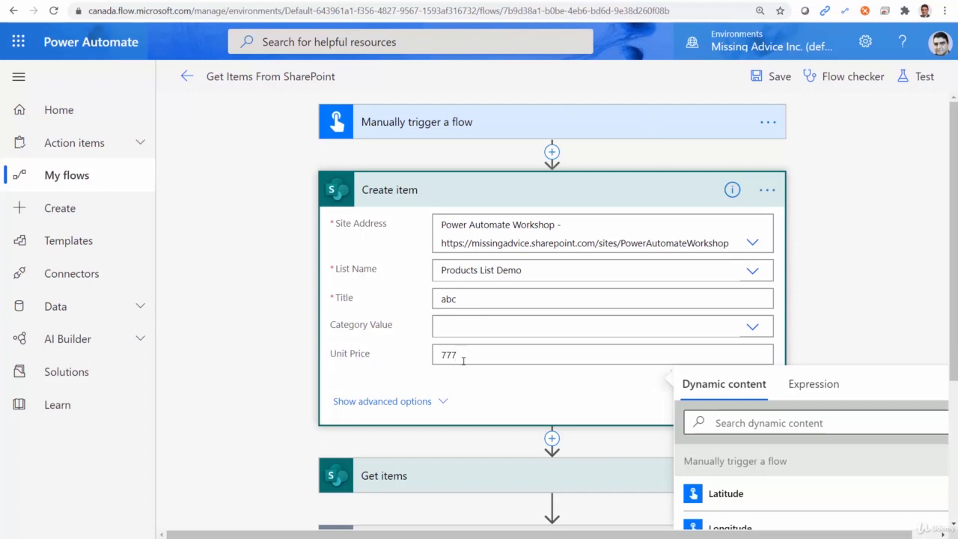
Peek at the Create item step's code and copy the internal column name UnitPrice.
{"action": "left_click", "coordinate": [768, 190]}
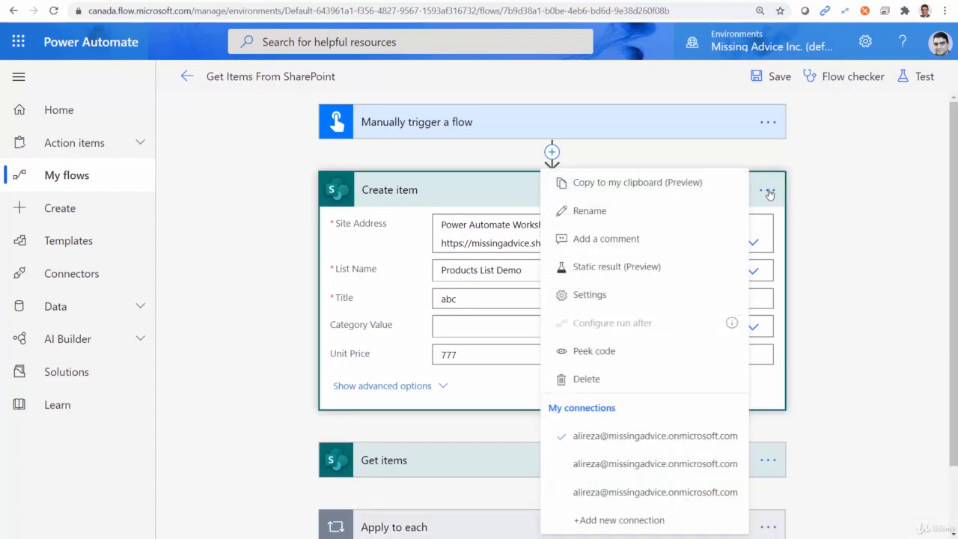
{"action": "mouse_move", "coordinate": [700, 208]}
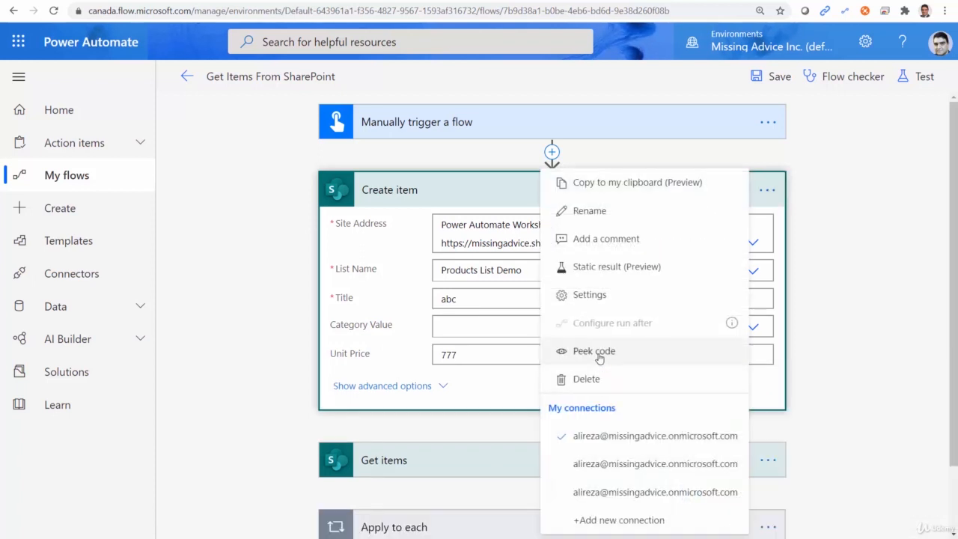
{"action": "left_click", "coordinate": [593, 350]}
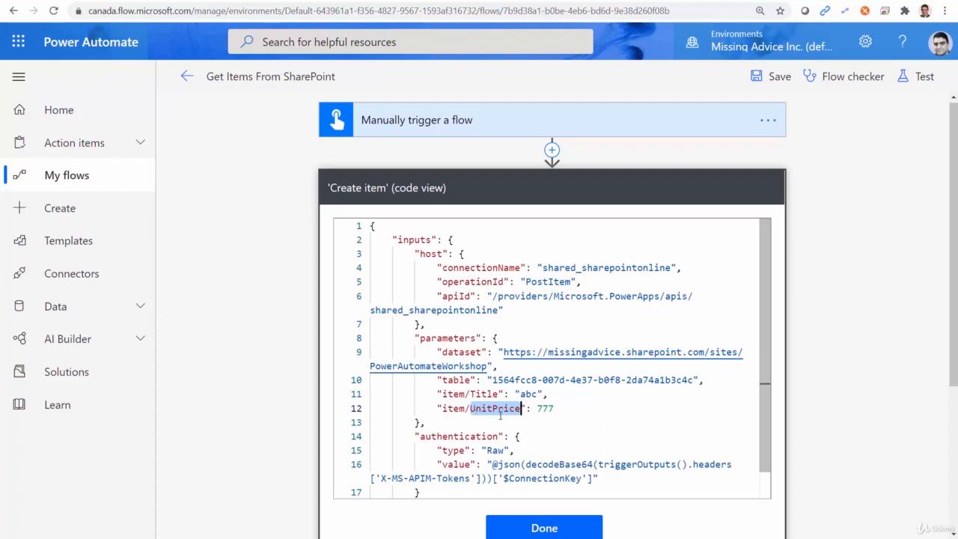
{"action": "right_click", "coordinate": [494, 408]}
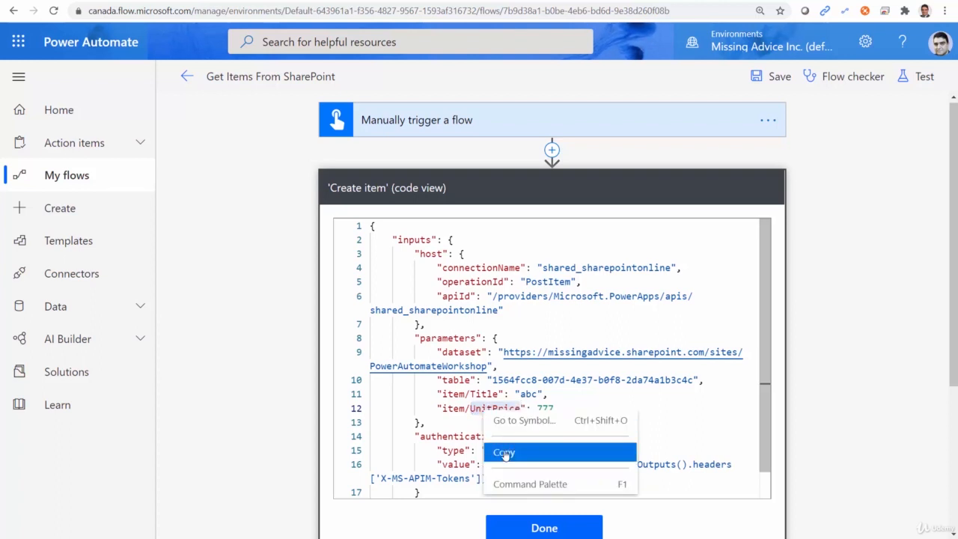
{"action": "left_click", "coordinate": [504, 451]}
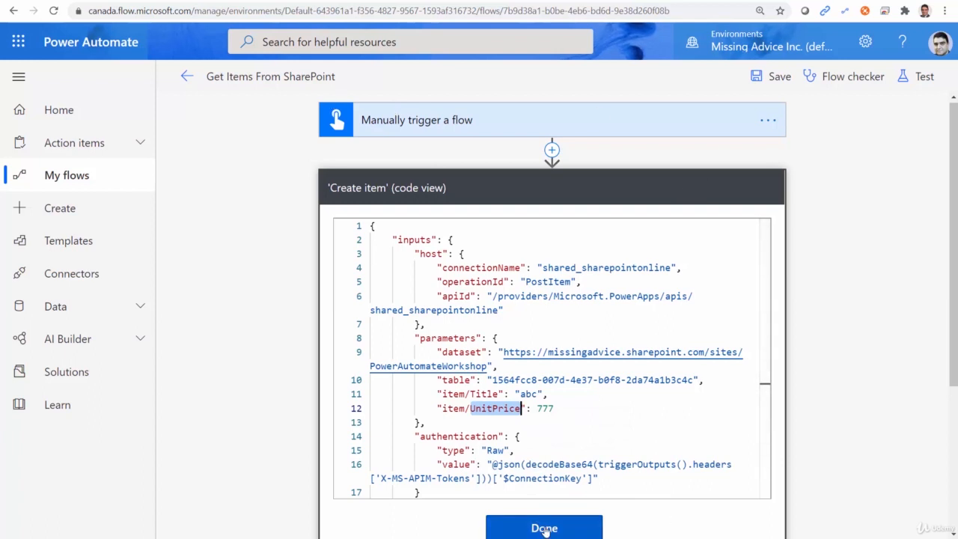
{"action": "left_click", "coordinate": [544, 528]}
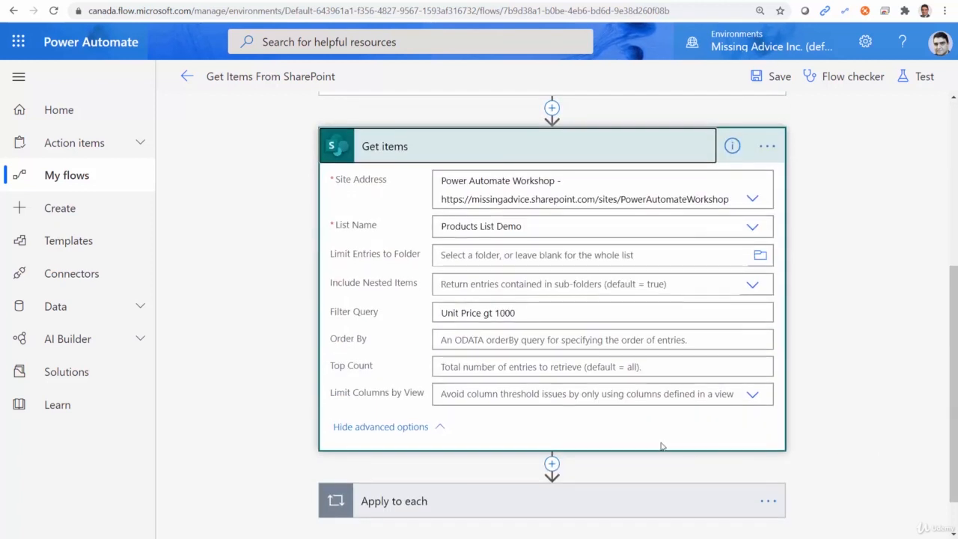
Edit the Get items filter query so it reads UnitPrice gt 1000.
{"action": "left_click", "coordinate": [602, 313]}
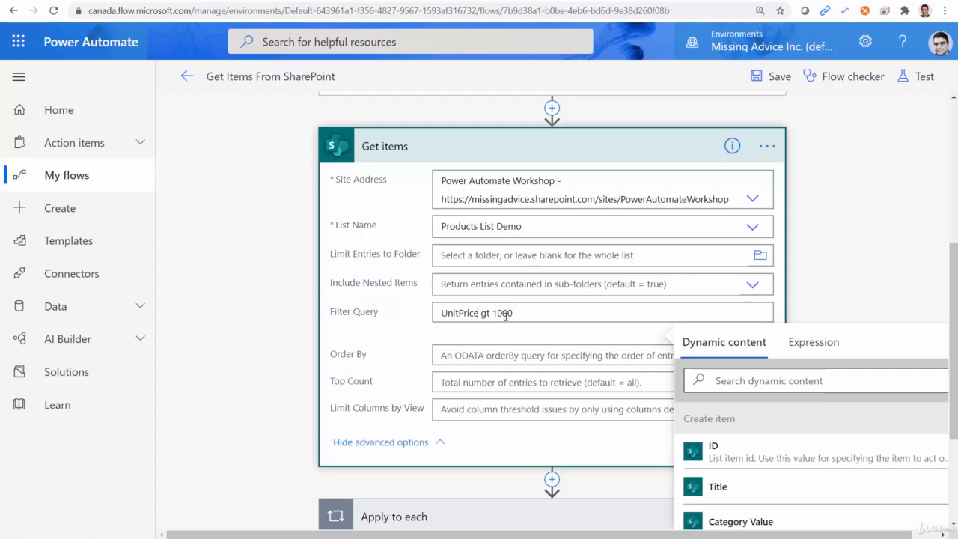
{"action": "mouse_move", "coordinate": [505, 313]}
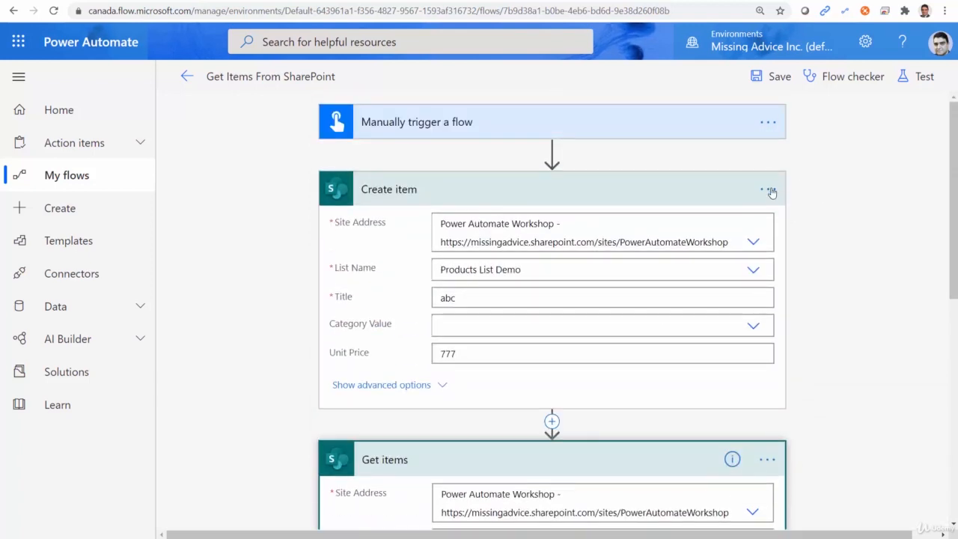
Delete the temporary Create item step and confirm its removal.
{"action": "left_click", "coordinate": [768, 188]}
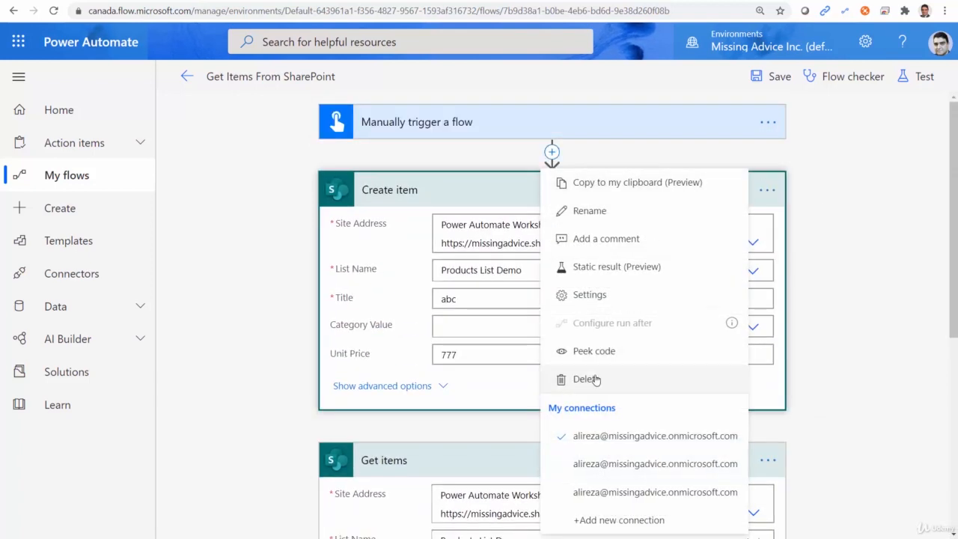
{"action": "left_click", "coordinate": [586, 379]}
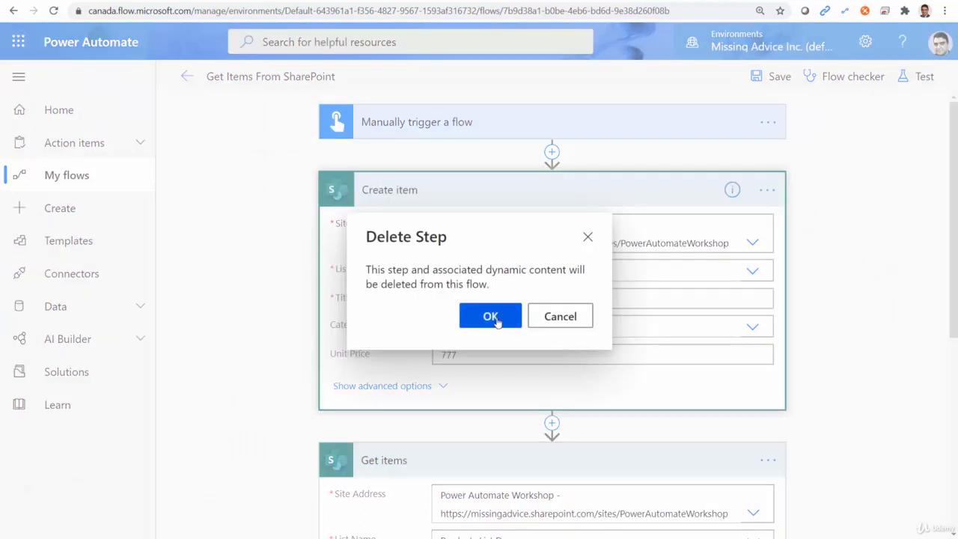
{"action": "left_click", "coordinate": [490, 316]}
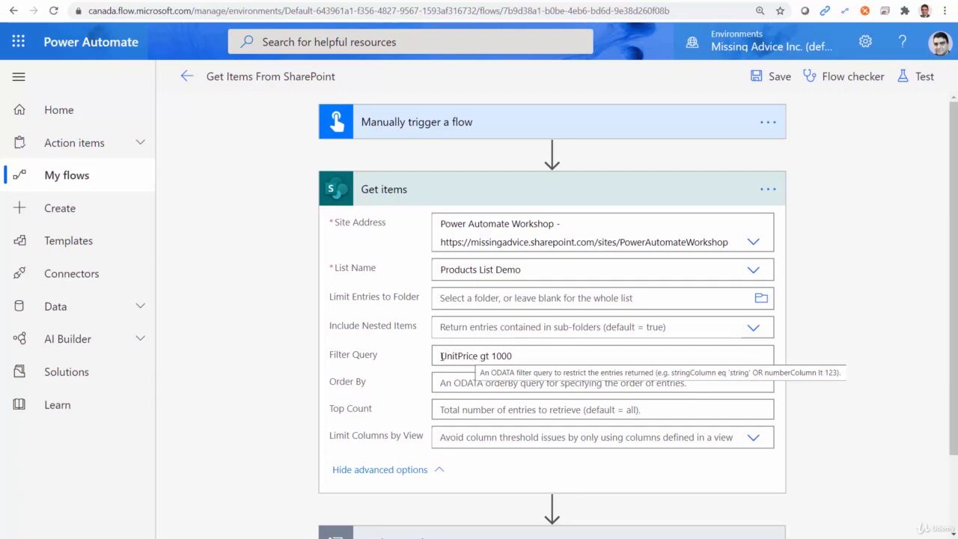
{"action": "mouse_move", "coordinate": [429, 360]}
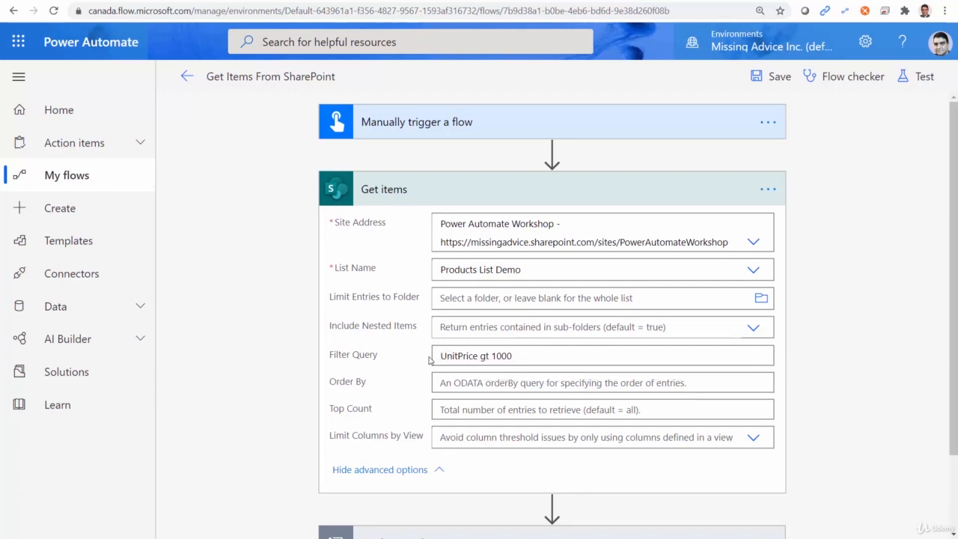
{"action": "mouse_move", "coordinate": [475, 355]}
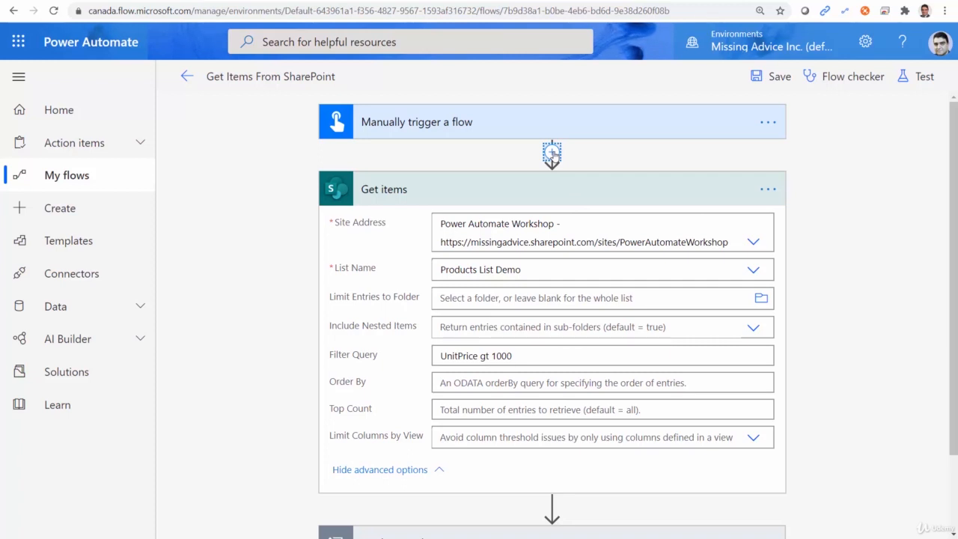
{"action": "mouse_move", "coordinate": [606, 104]}
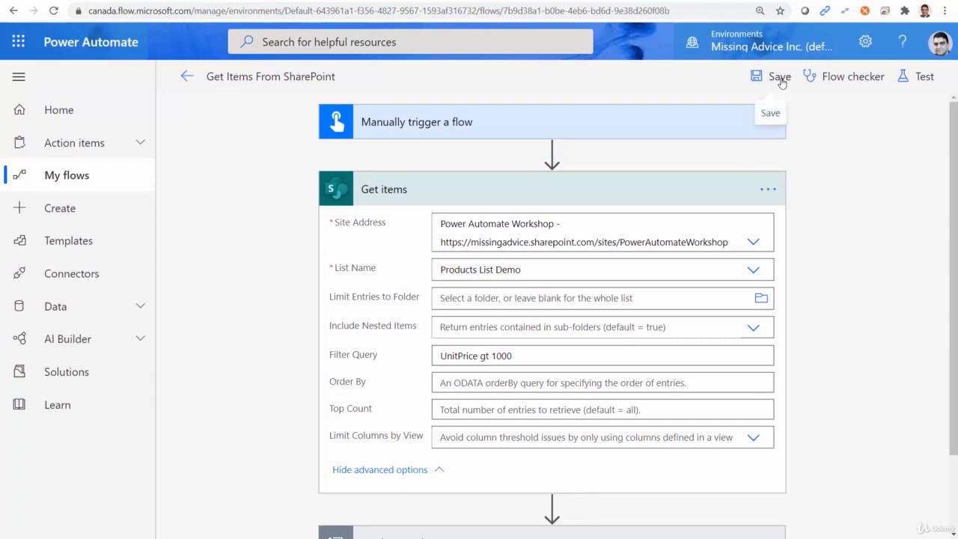
Save the flow and expand the Apply to each loop.
{"action": "left_click", "coordinate": [779, 77]}
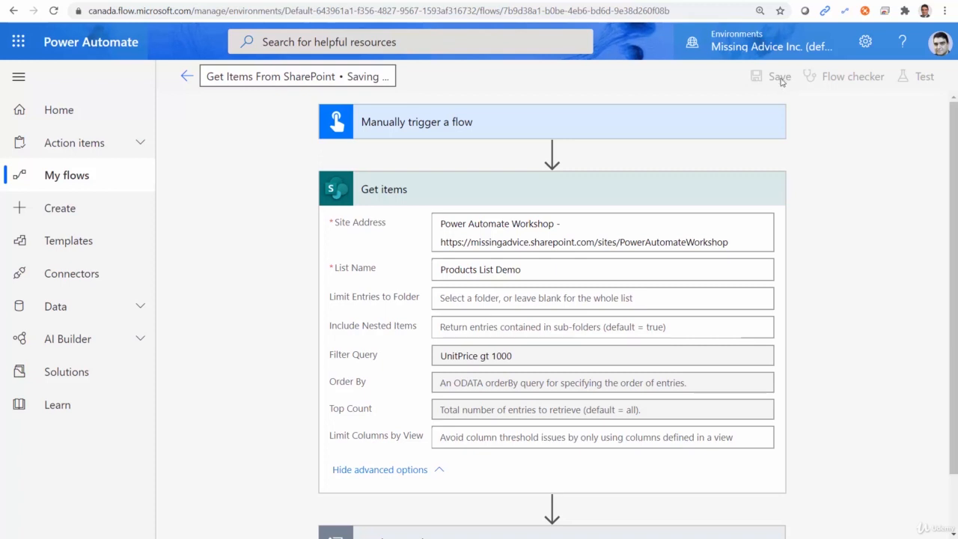
{"action": "left_click", "coordinate": [779, 77]}
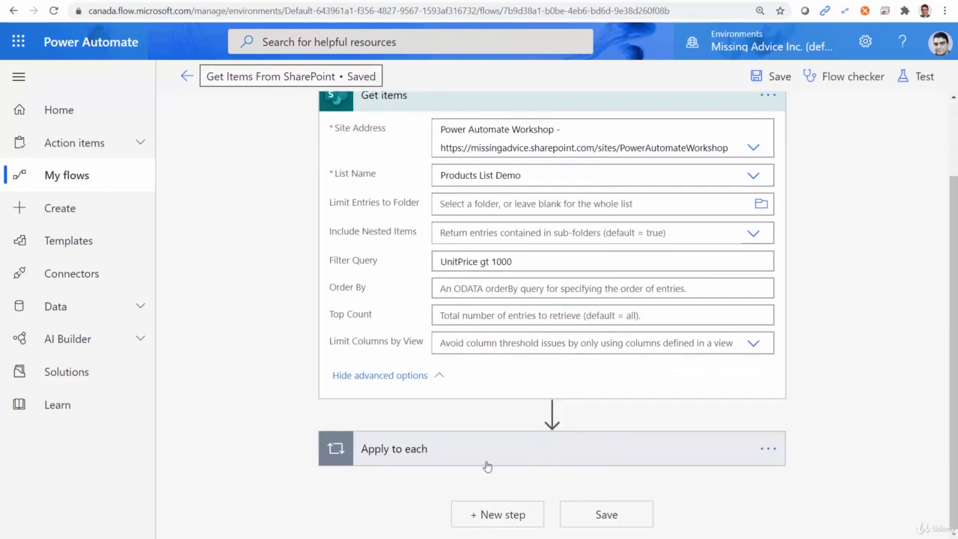
{"action": "left_click", "coordinate": [394, 448]}
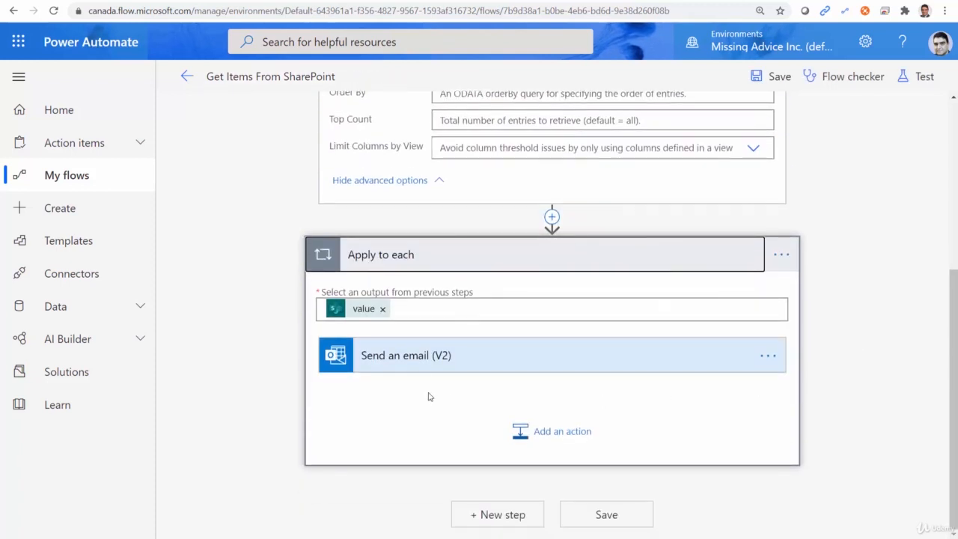
Replace 'Title' in the email subject with 'Unit Price Filter above 1000' and save.
{"action": "left_click", "coordinate": [407, 355]}
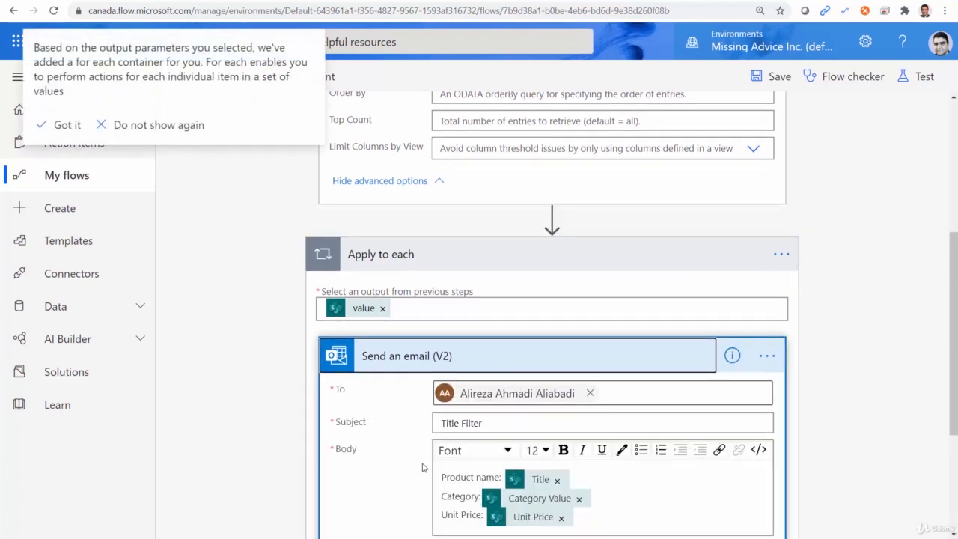
{"action": "left_click", "coordinate": [517, 423]}
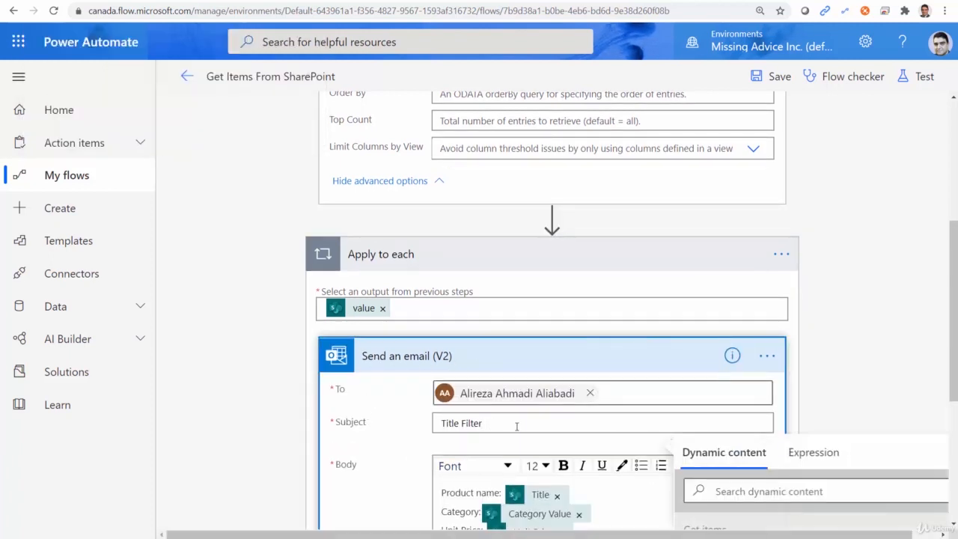
{"action": "double_click", "coordinate": [450, 423]}
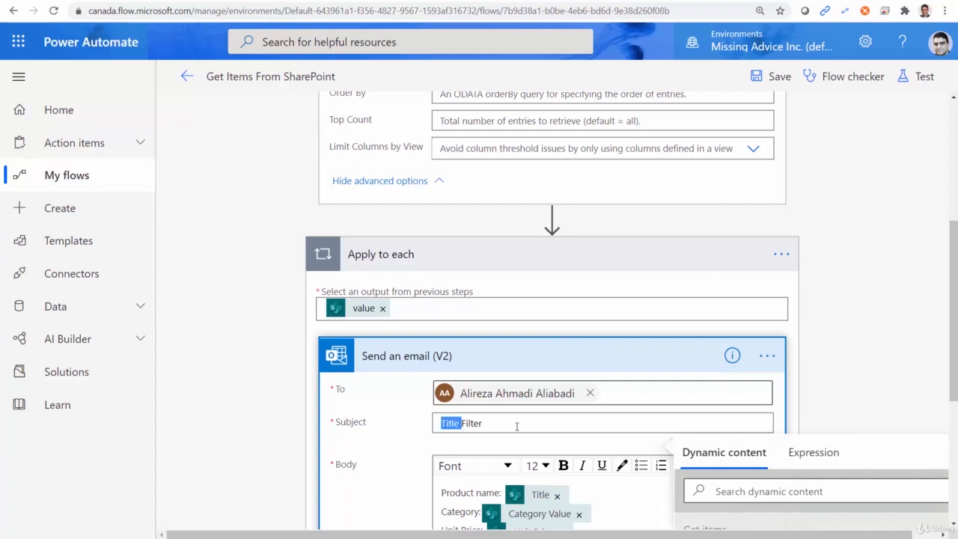
{"action": "type", "text": "Unit Pric"}
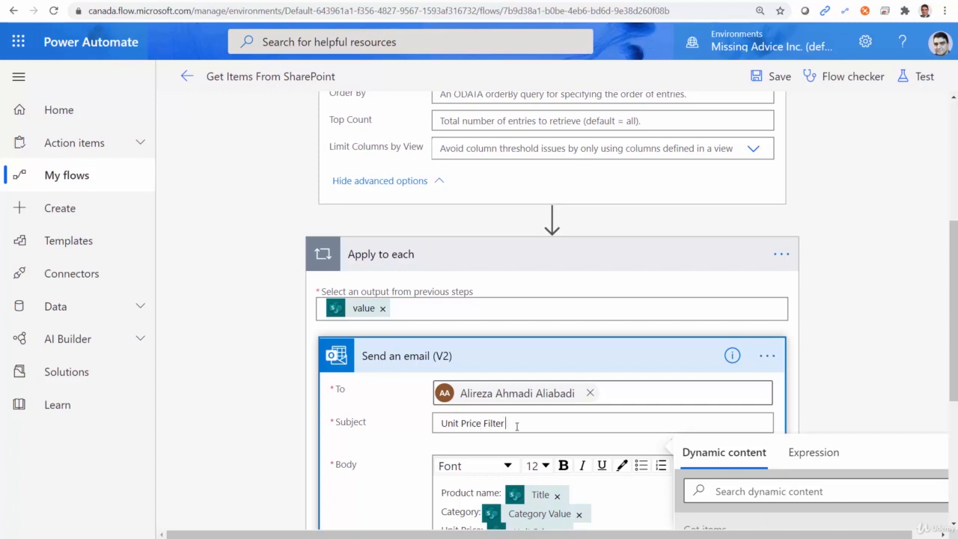
{"action": "type", "text": "above 1000"}
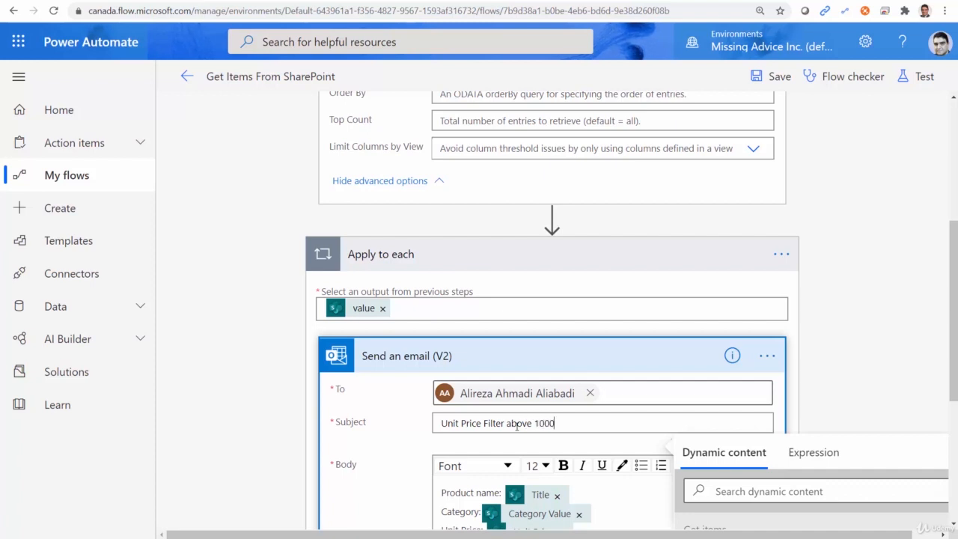
{"action": "mouse_move", "coordinate": [839, 249]}
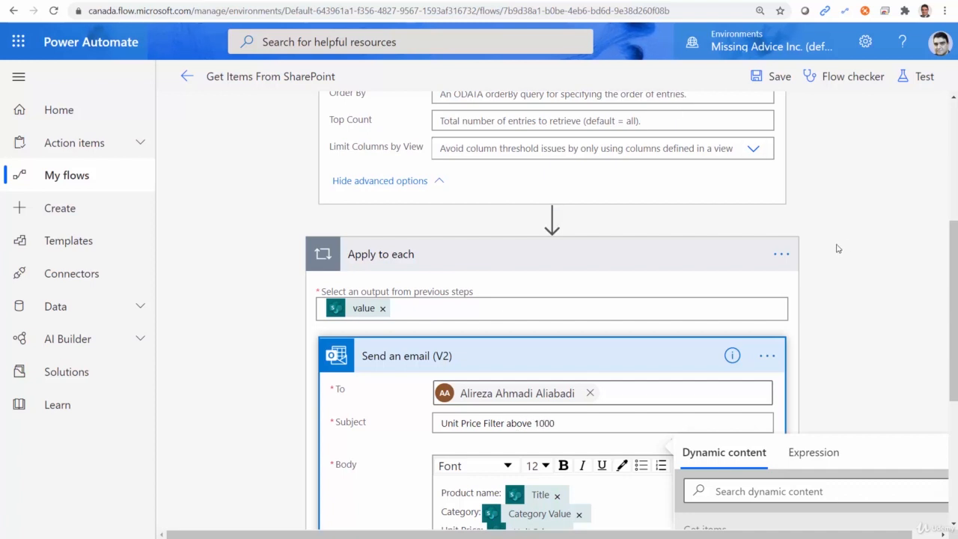
{"action": "left_click", "coordinate": [779, 76]}
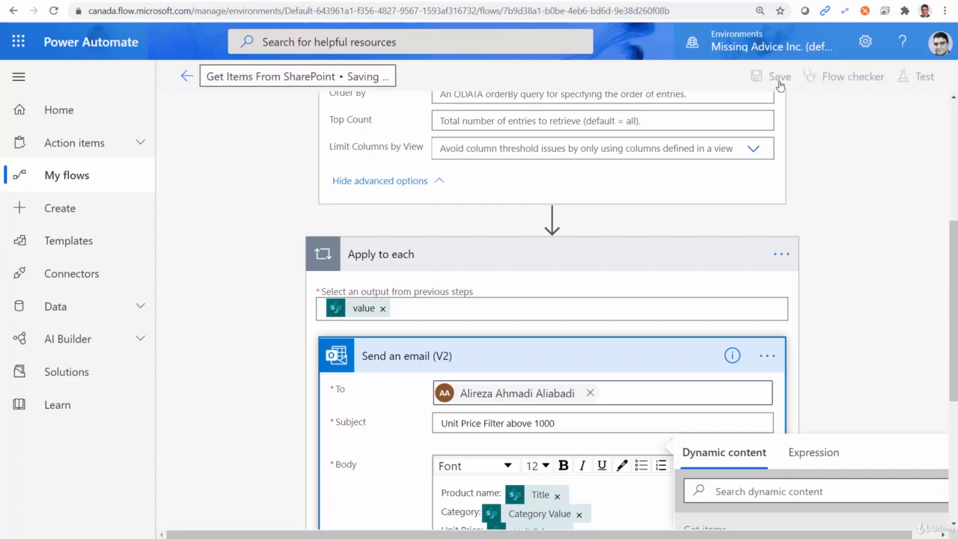
{"action": "left_click", "coordinate": [779, 76]}
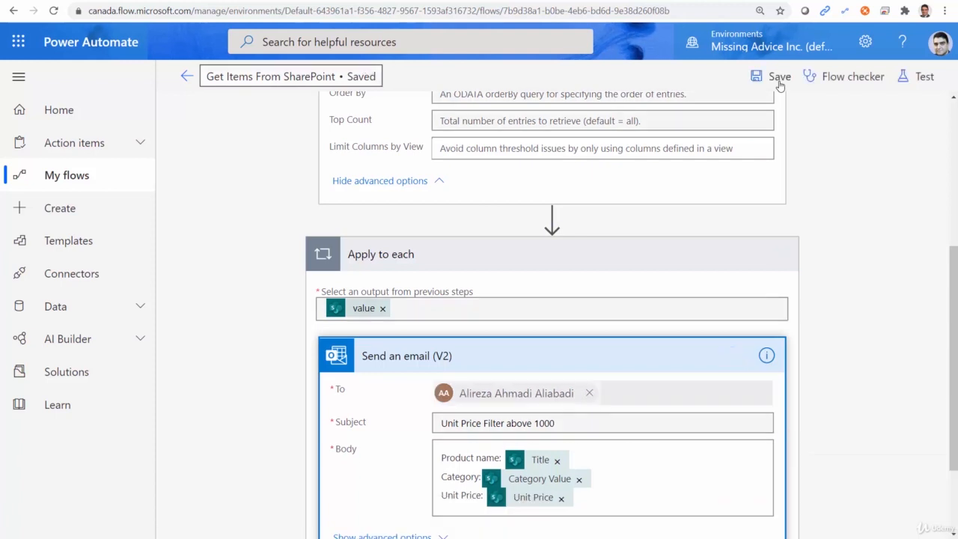
Run a manual test of the flow, performing the trigger action yourself.
{"action": "left_click", "coordinate": [924, 76]}
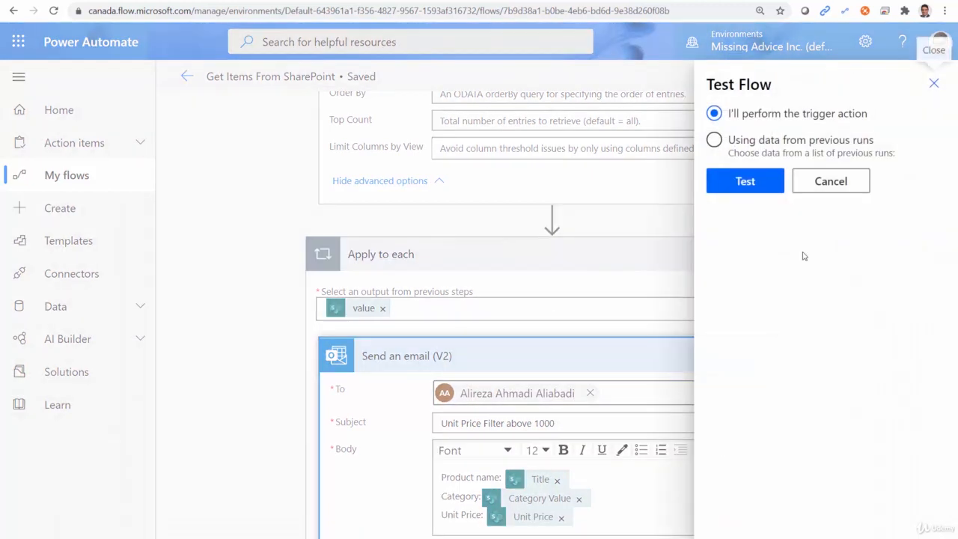
{"action": "left_click", "coordinate": [745, 180]}
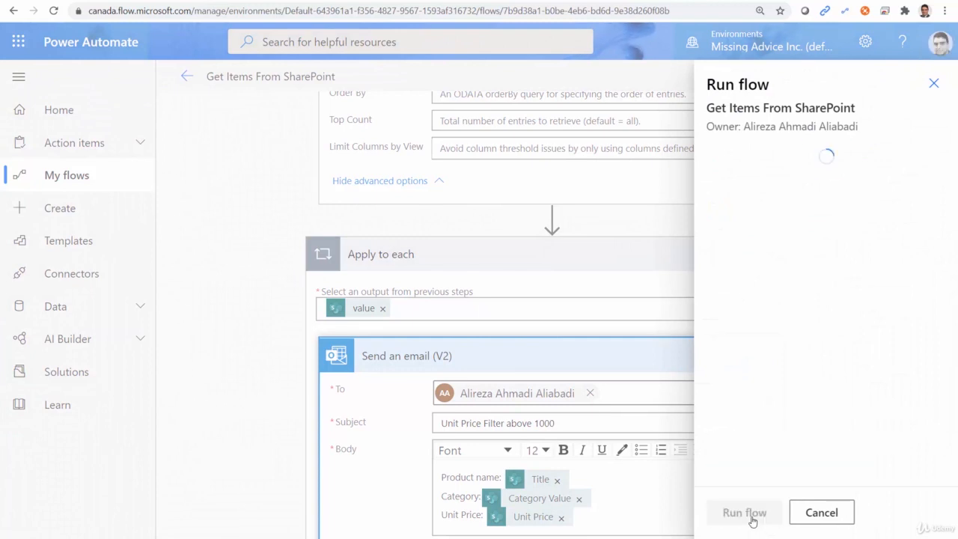
{"action": "left_click", "coordinate": [744, 512]}
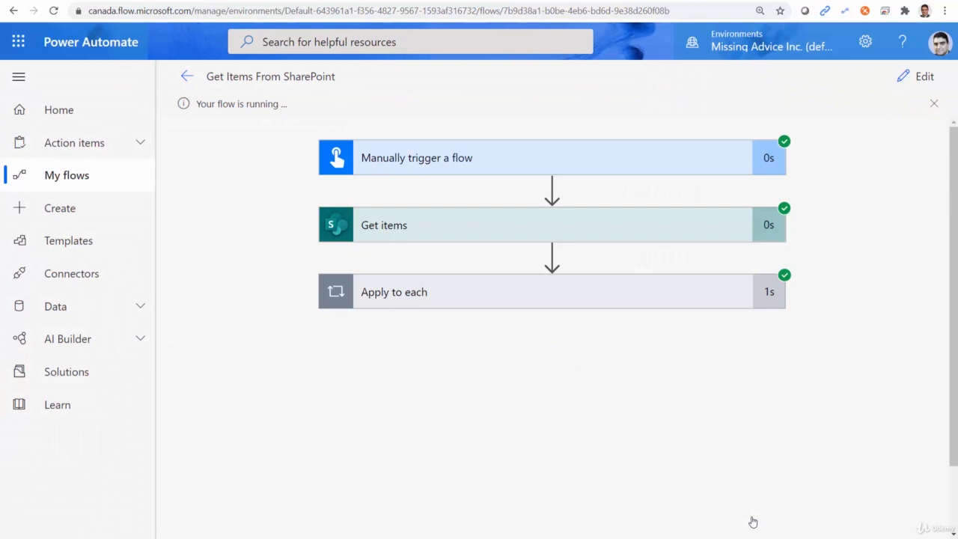
{"action": "mouse_move", "coordinate": [657, 292]}
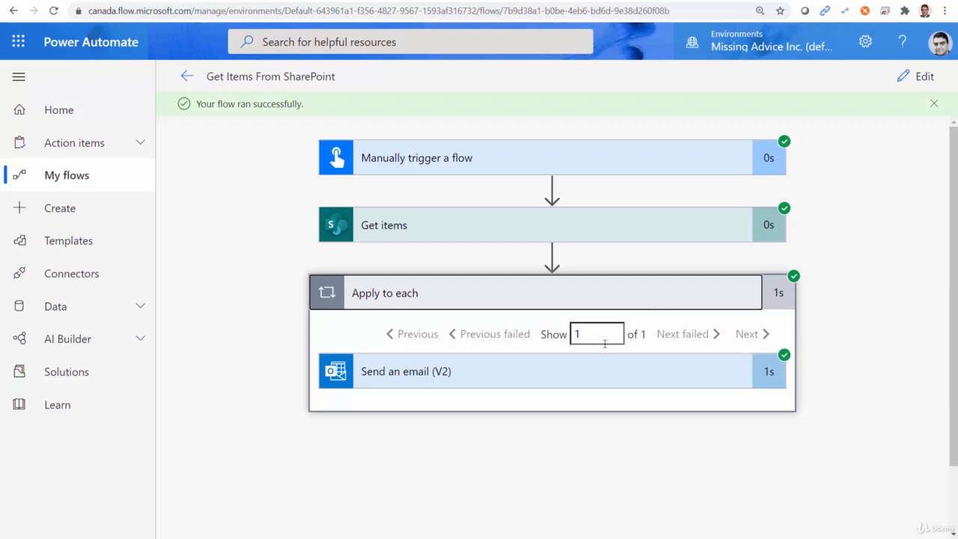
{"action": "mouse_move", "coordinate": [515, 382]}
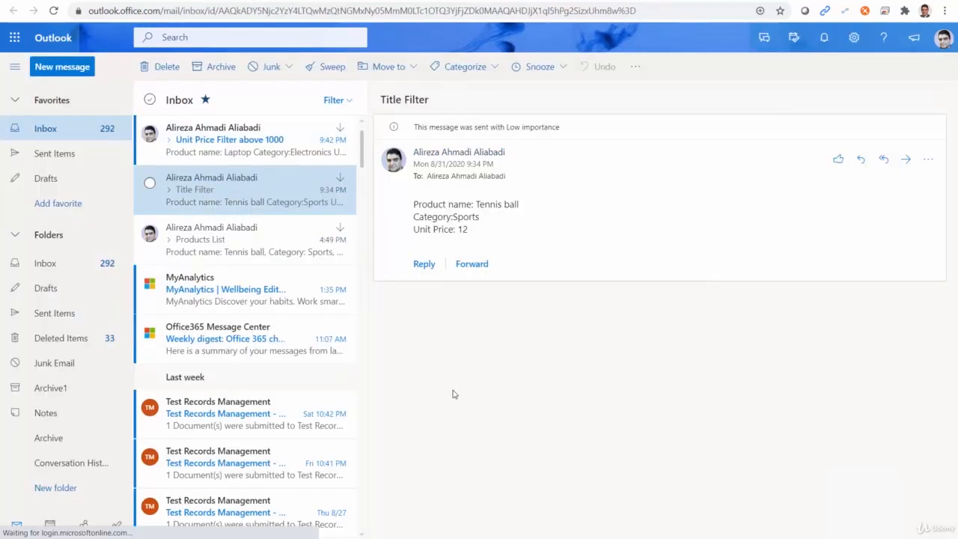
{"action": "mouse_move", "coordinate": [240, 140]}
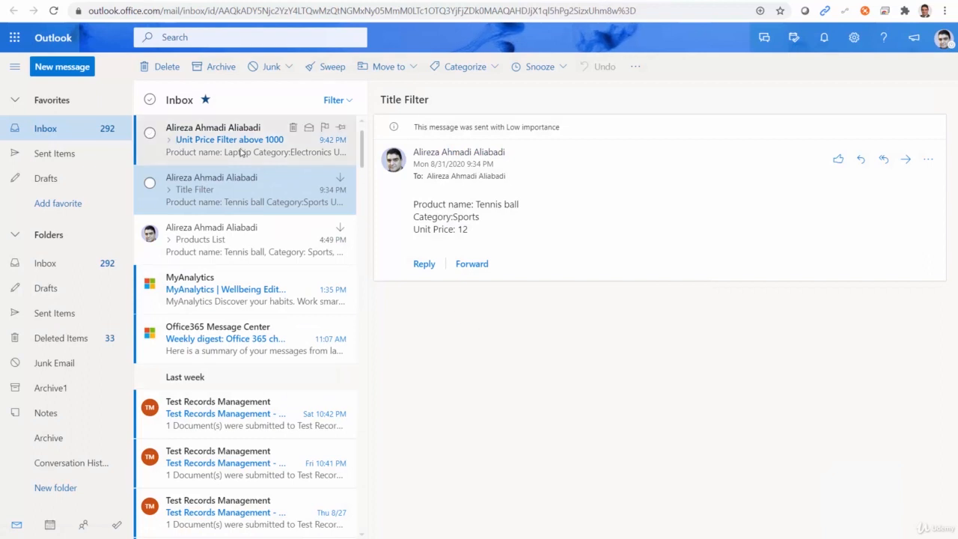
Open the newest 'Unit Price Filter above 1000' email listing the Laptop at 1400.
{"action": "left_click", "coordinate": [230, 139]}
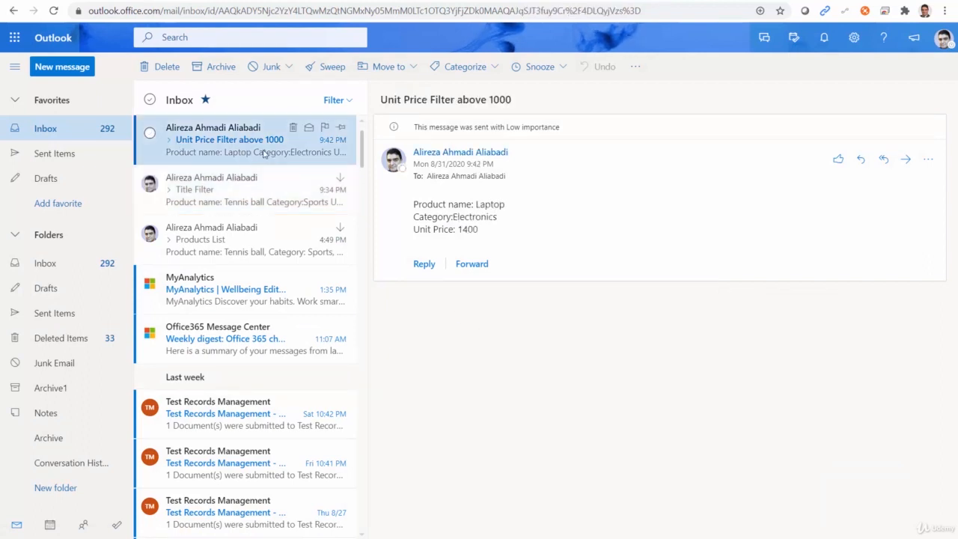
{"action": "mouse_move", "coordinate": [495, 212]}
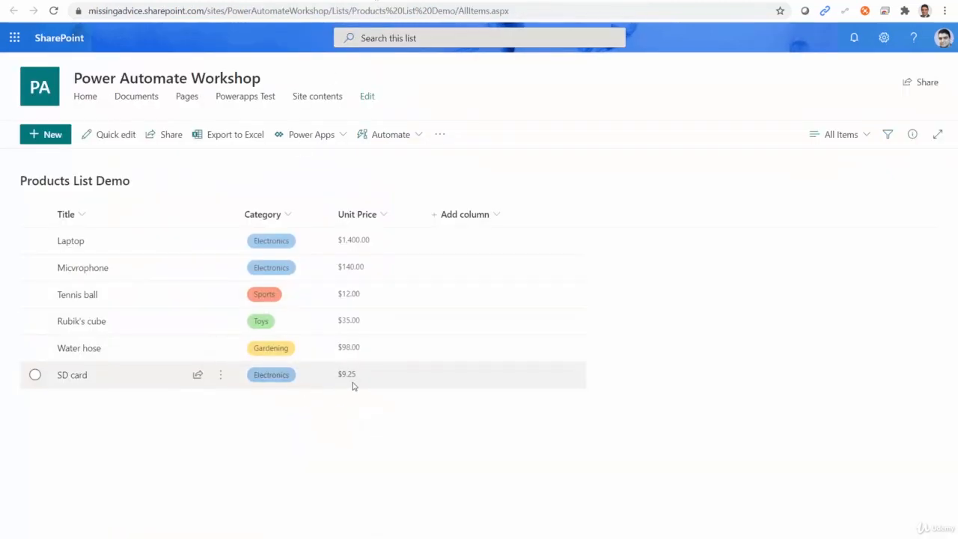
{"action": "mouse_move", "coordinate": [355, 250]}
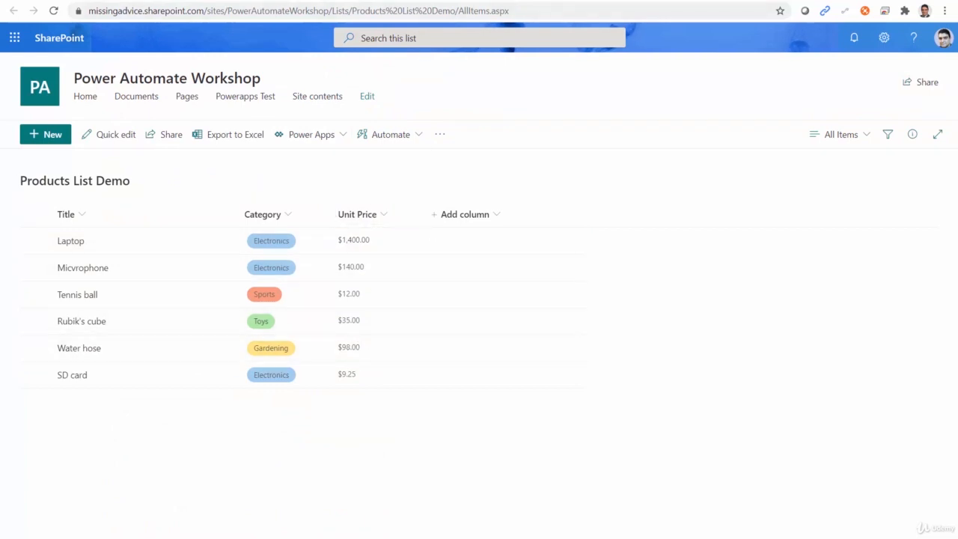
{"action": "mouse_move", "coordinate": [267, 314]}
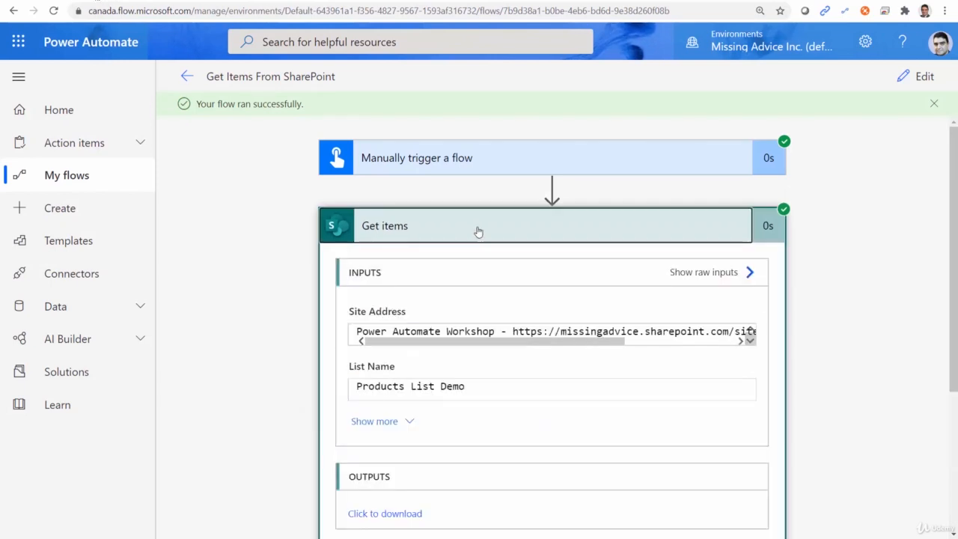
{"action": "mouse_move", "coordinate": [835, 190]}
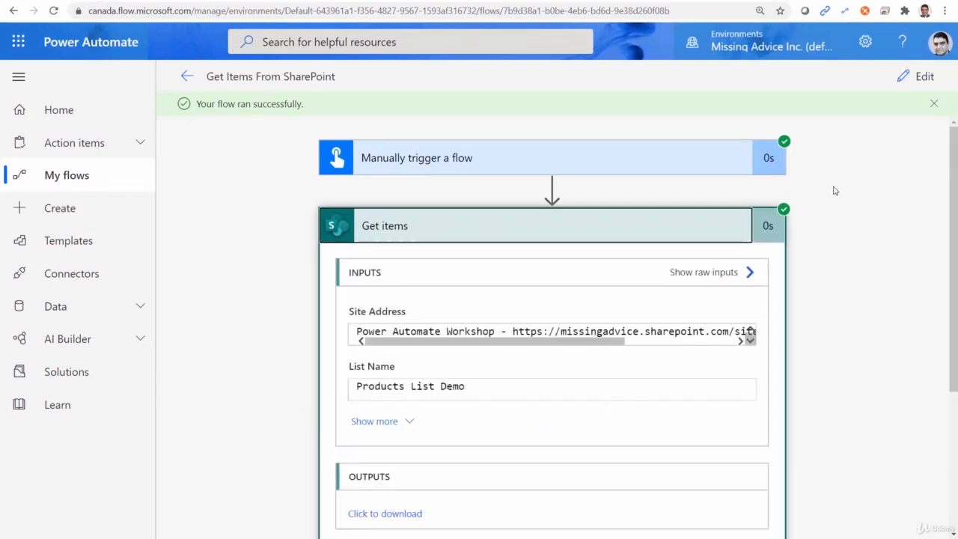
Change the Get items filter query to Category eq 'Electronics' and save the flow.
{"action": "left_click", "coordinate": [924, 76]}
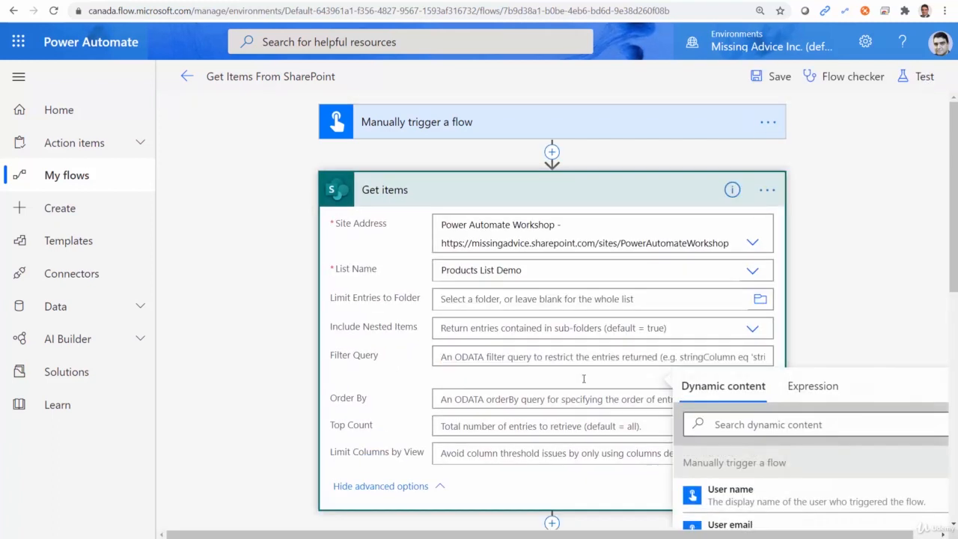
{"action": "type", "text": "Category"}
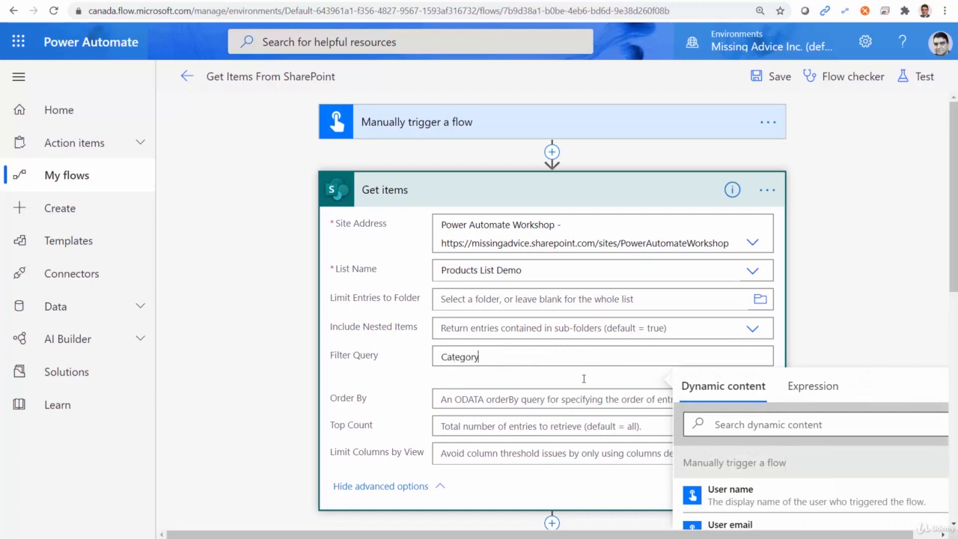
{"action": "type", "text": "eq"}
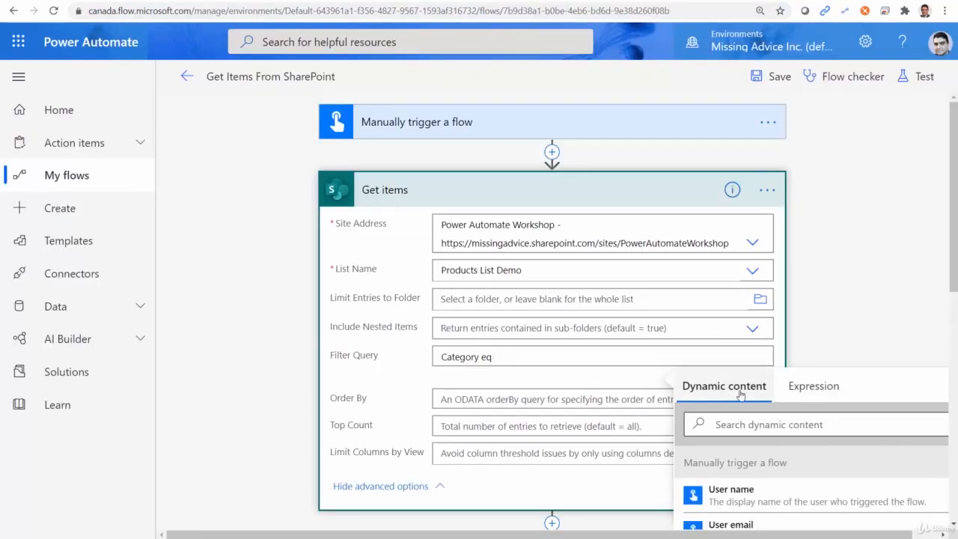
{"action": "left_click", "coordinate": [495, 357]}
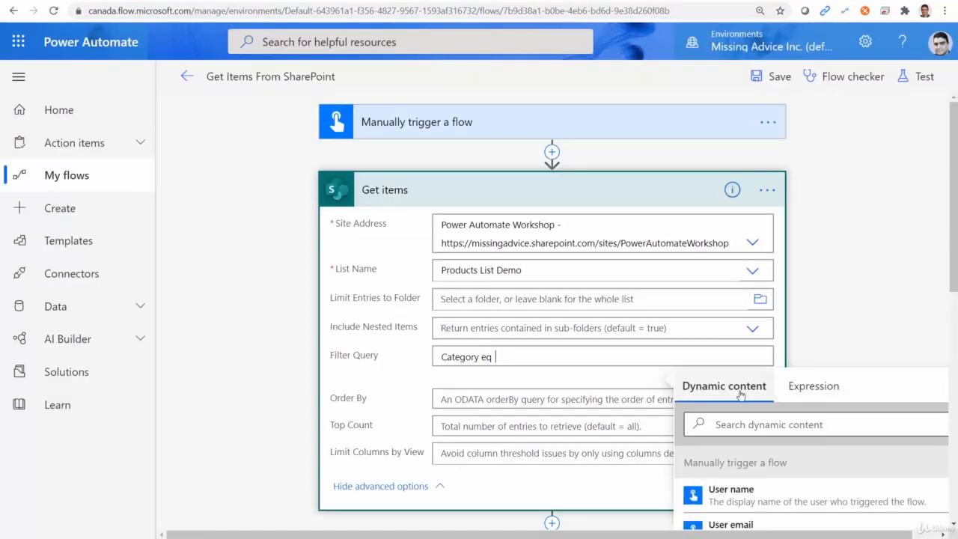
{"action": "type", "text": "'Electronics"}
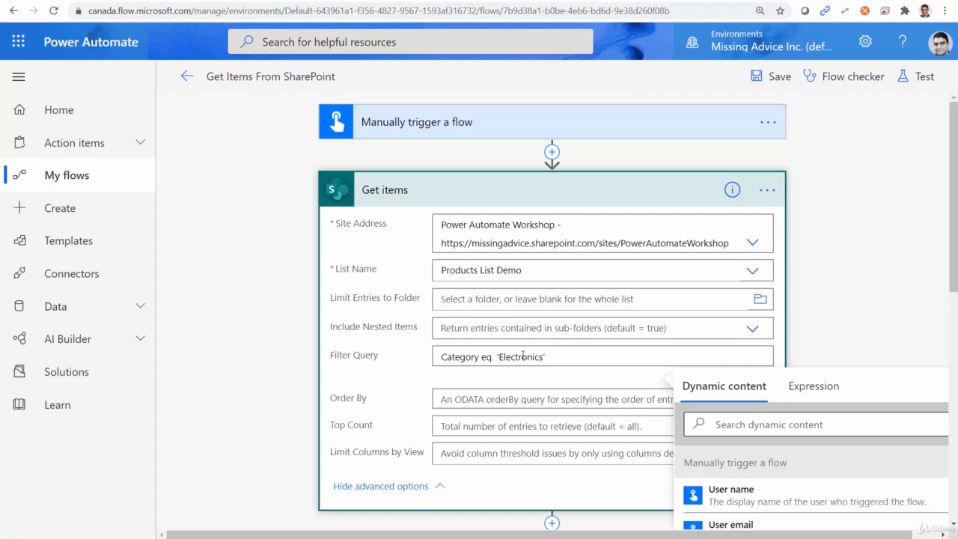
{"action": "left_click", "coordinate": [779, 76]}
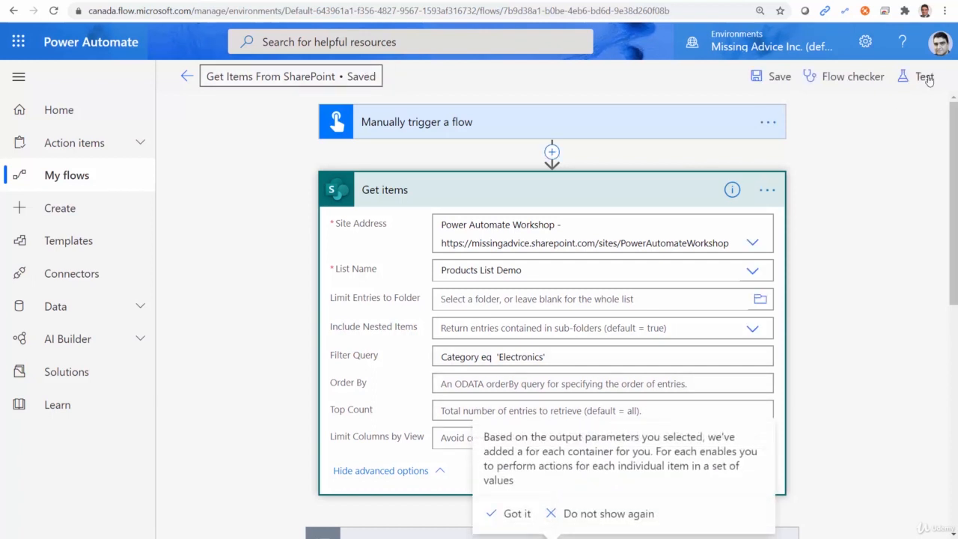
{"action": "left_click", "coordinate": [925, 77]}
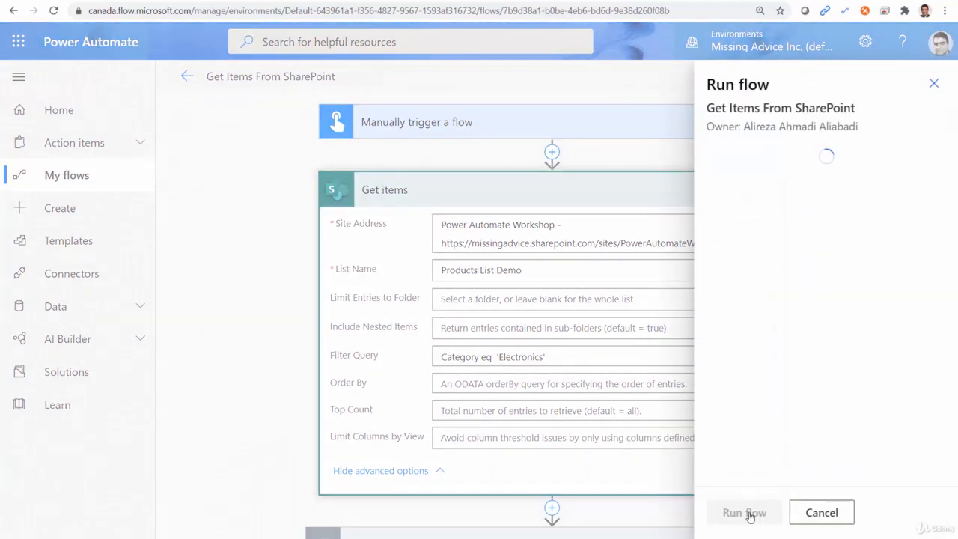
Run the test of the flow filtering Category eq 'Electronics'.
{"action": "left_click", "coordinate": [745, 512]}
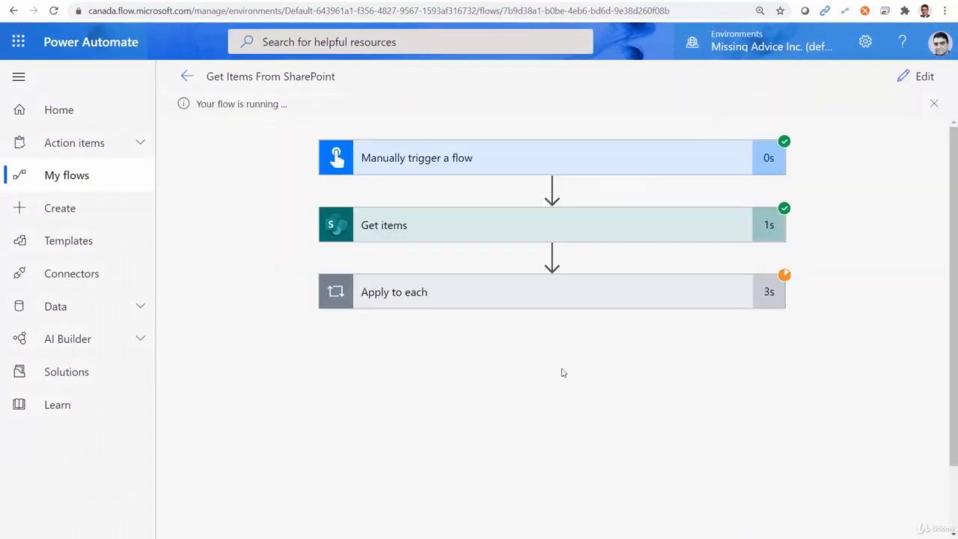
{"action": "mouse_move", "coordinate": [575, 339]}
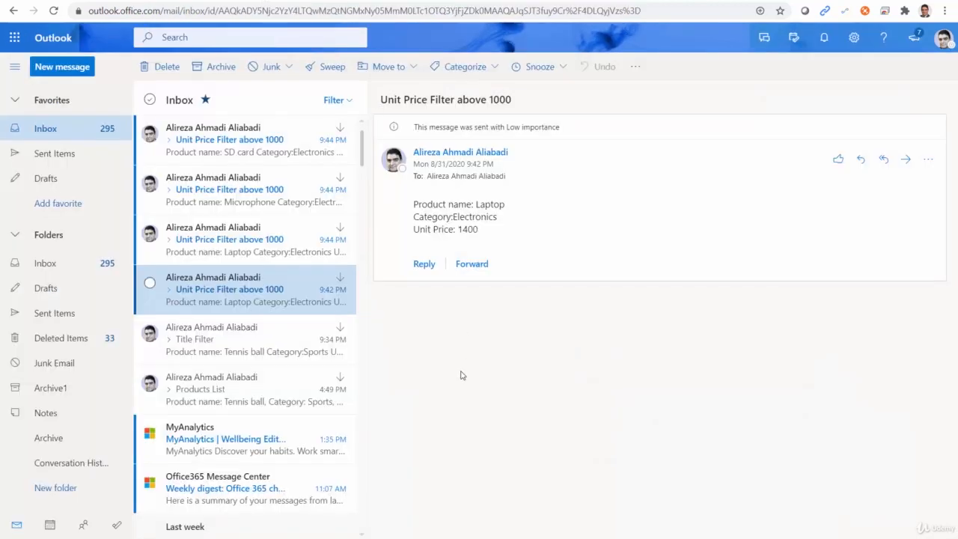
{"action": "mouse_move", "coordinate": [237, 249]}
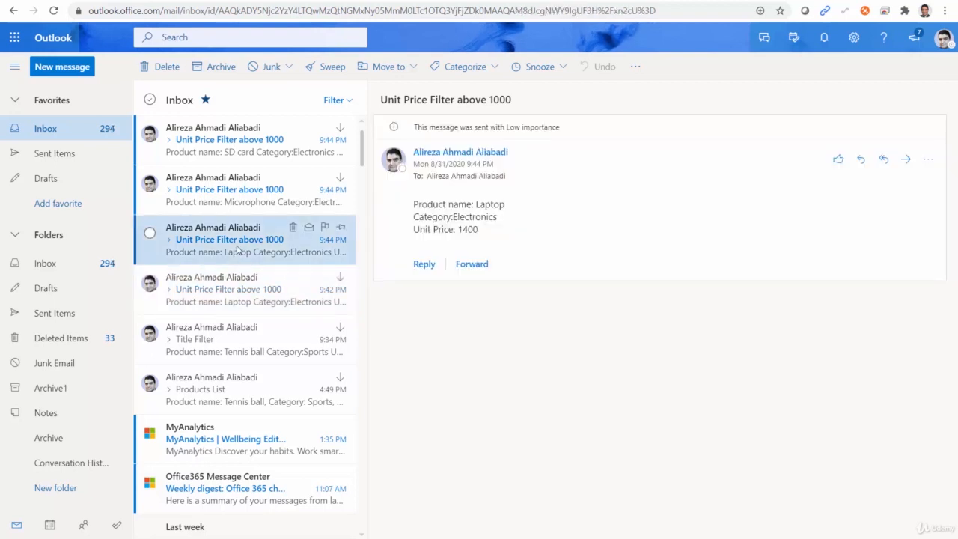
Read the Microphone email, then the SD card product email.
{"action": "left_click", "coordinate": [229, 189]}
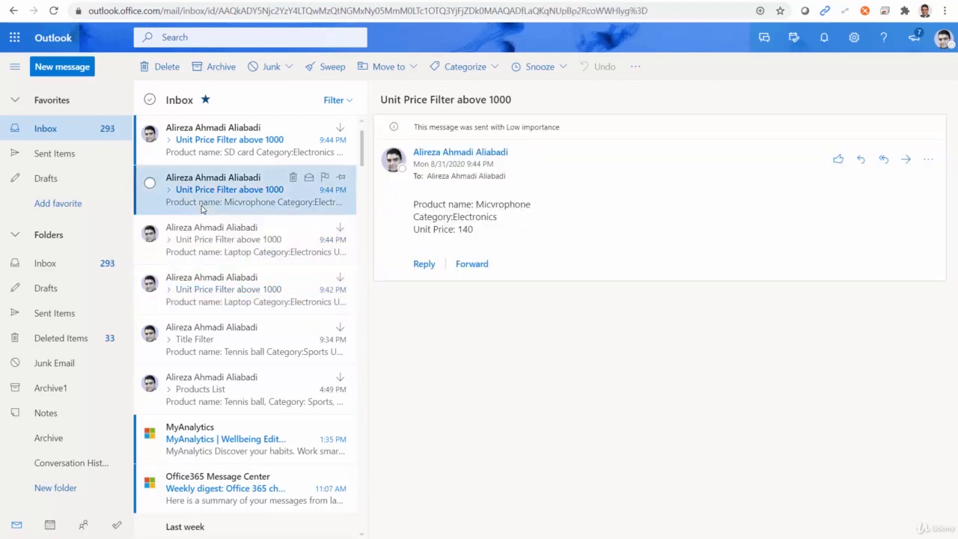
{"action": "mouse_move", "coordinate": [230, 139]}
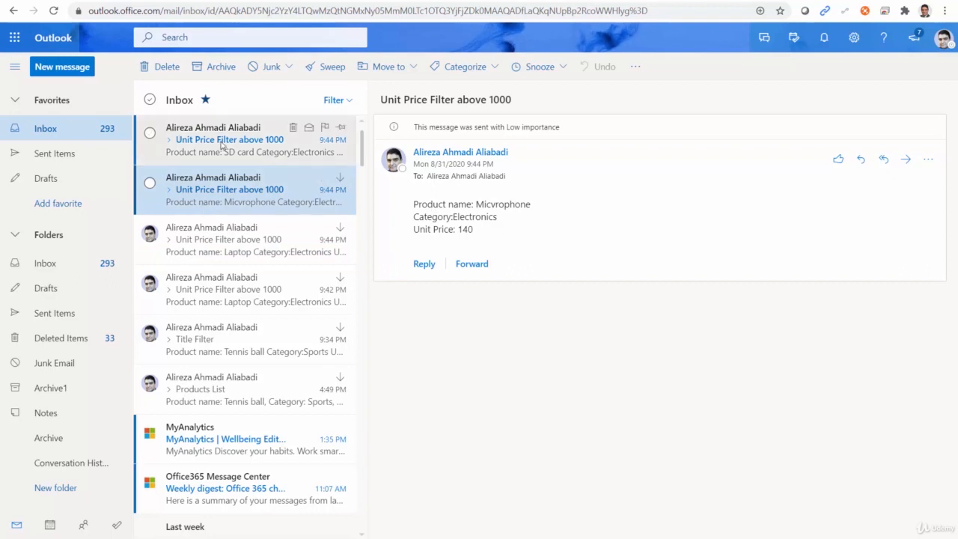
{"action": "left_click", "coordinate": [230, 140]}
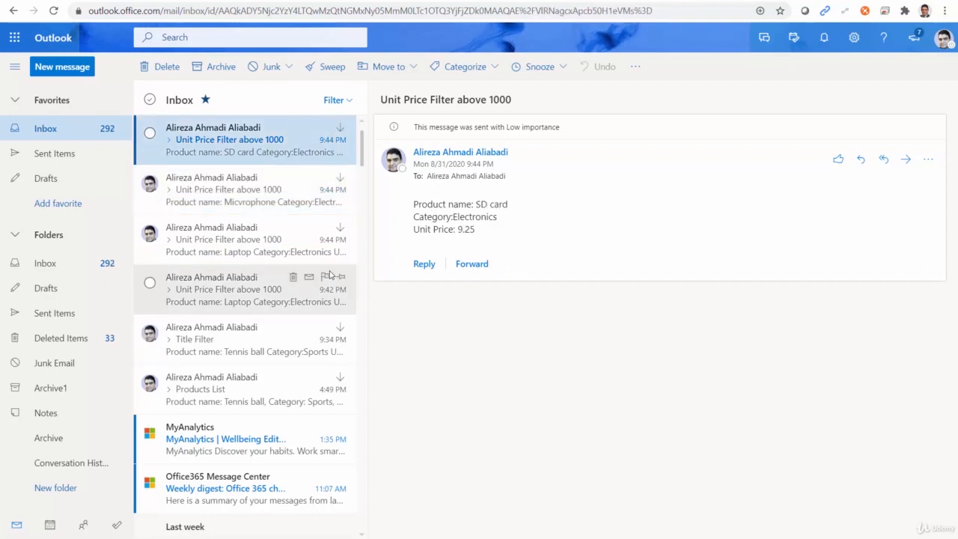
{"action": "mouse_move", "coordinate": [260, 175]}
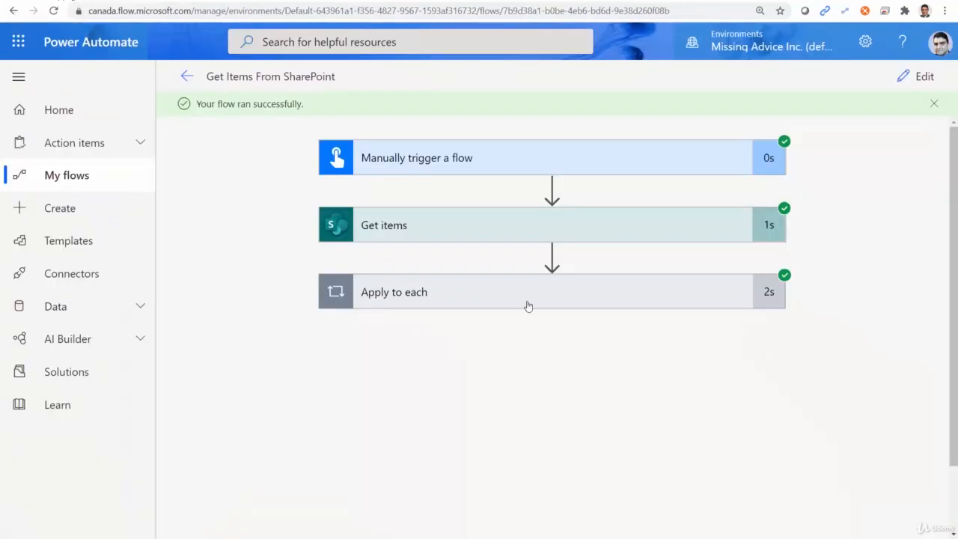
Edit the flow and scroll to the Get items Category eq 'Electronics' filter query.
{"action": "left_click", "coordinate": [925, 76]}
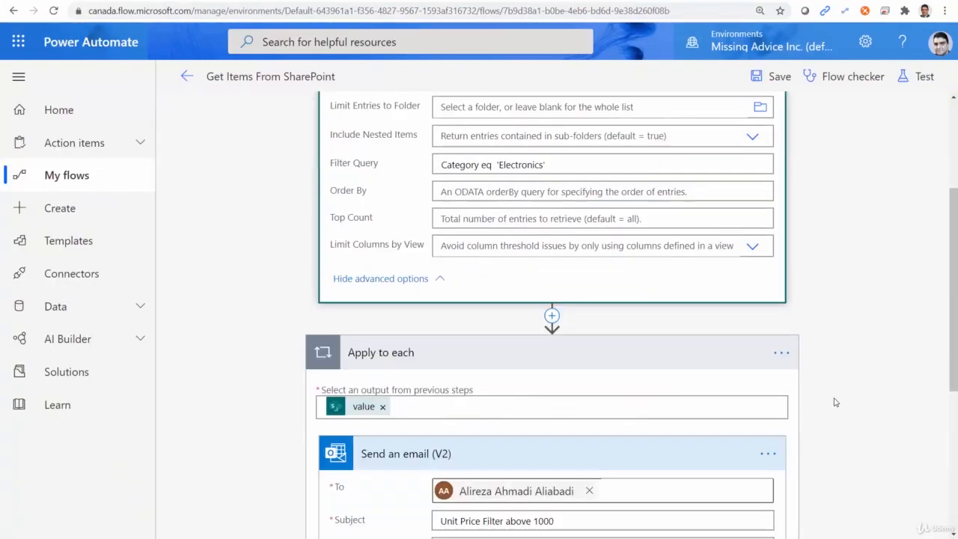
{"action": "scroll", "scroll_direction": "down", "scroll_amount": 3}
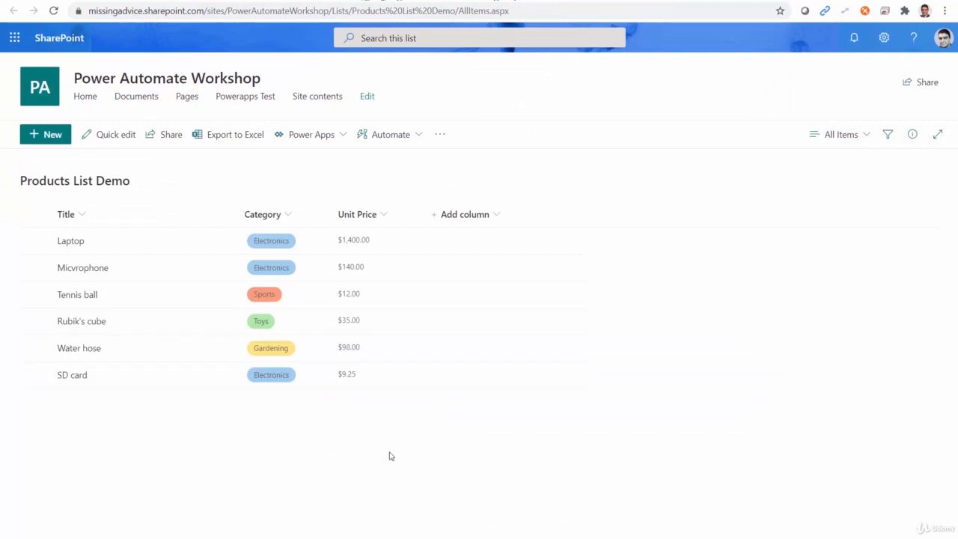
{"action": "mouse_move", "coordinate": [221, 483]}
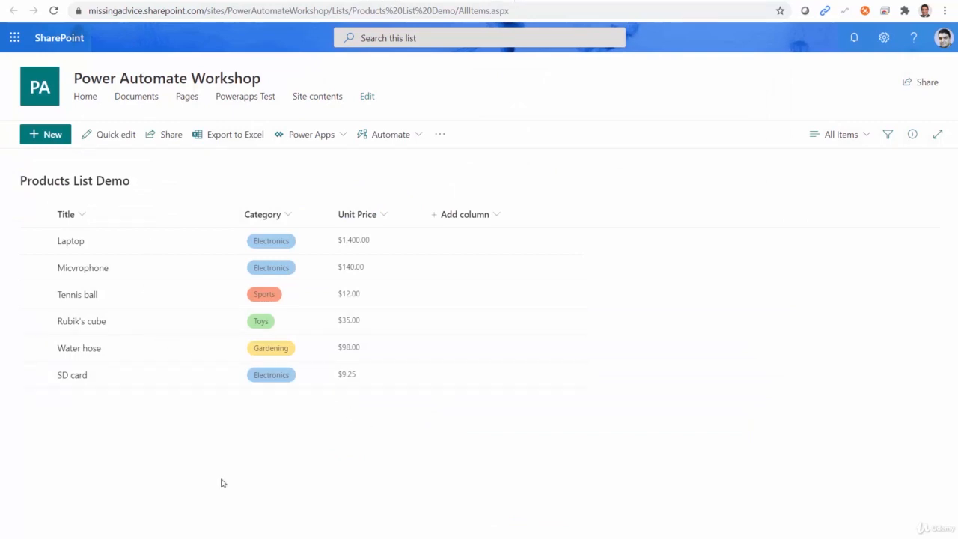
{"action": "mouse_move", "coordinate": [315, 446]}
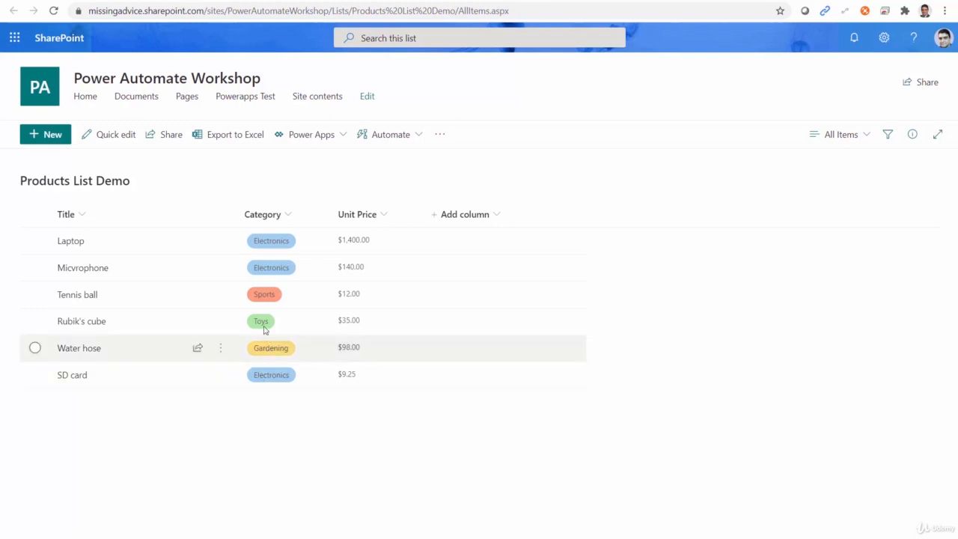
{"action": "mouse_move", "coordinate": [265, 294]}
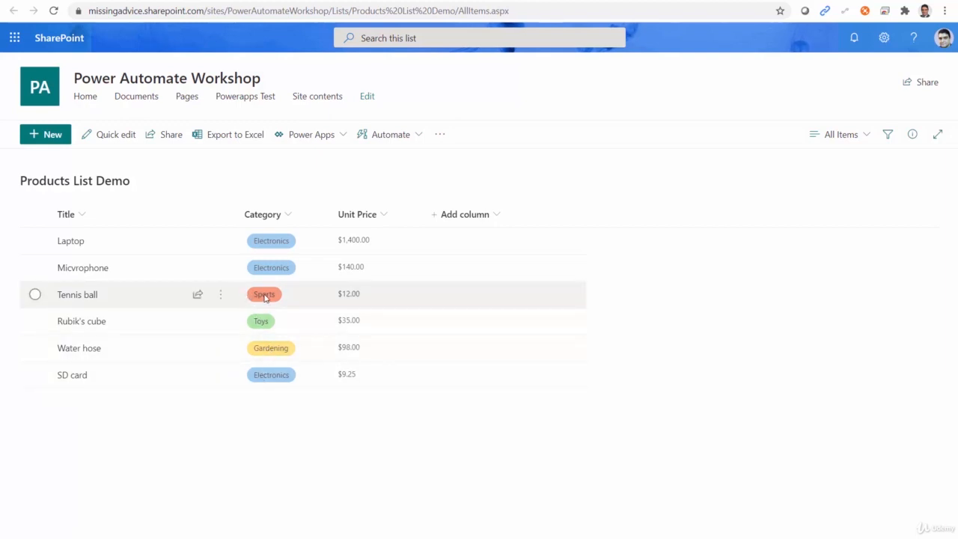
{"action": "mouse_move", "coordinate": [247, 277]}
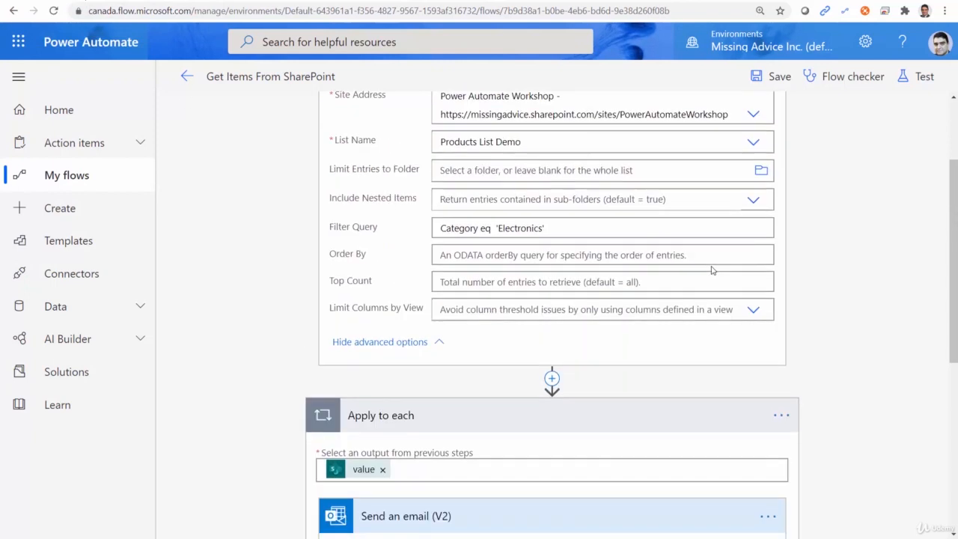
Change the Get items filter query to Category eq 'Sports' or UnitPrice gt 100.
{"action": "left_click", "coordinate": [551, 229]}
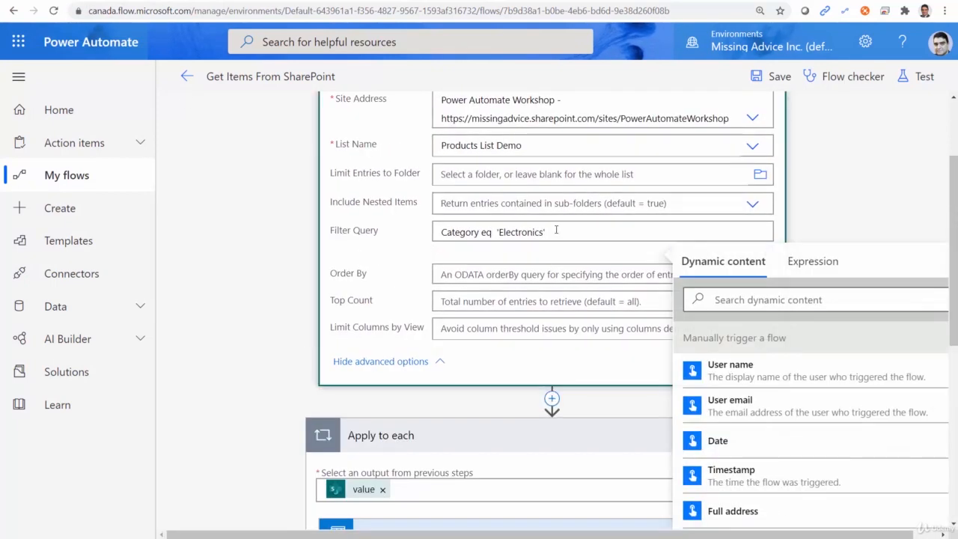
{"action": "double_click", "coordinate": [520, 232]}
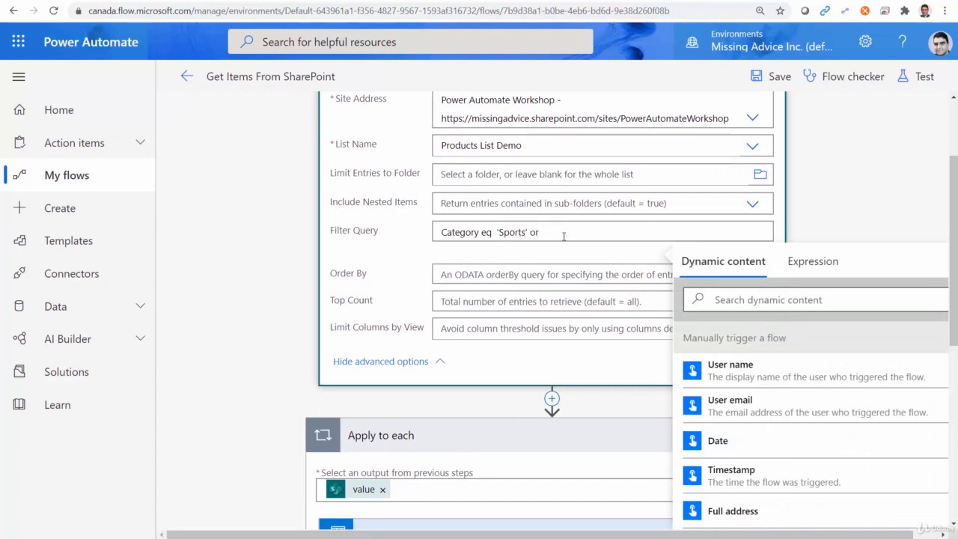
{"action": "type", "text": "UnitPrice g"}
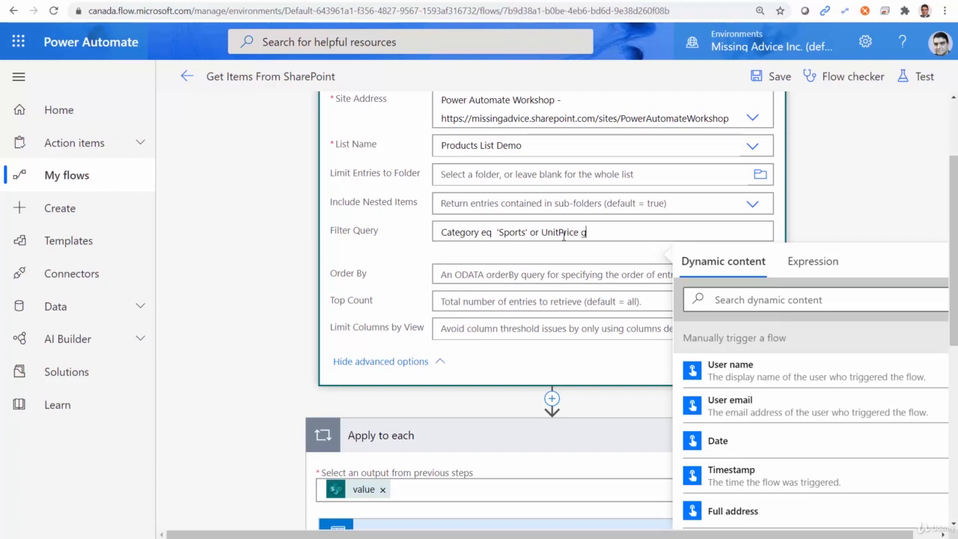
{"action": "type", "text": "t"}
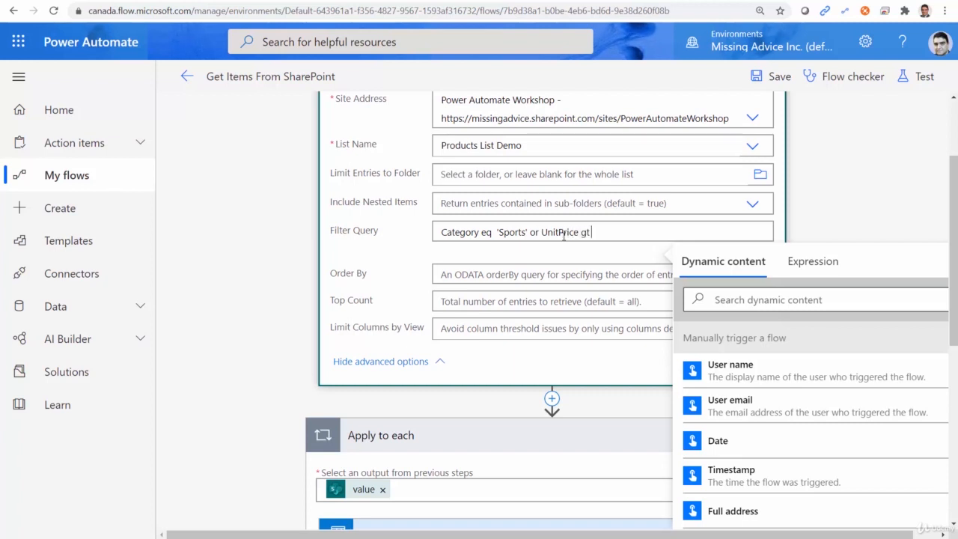
{"action": "type", "text": "100"}
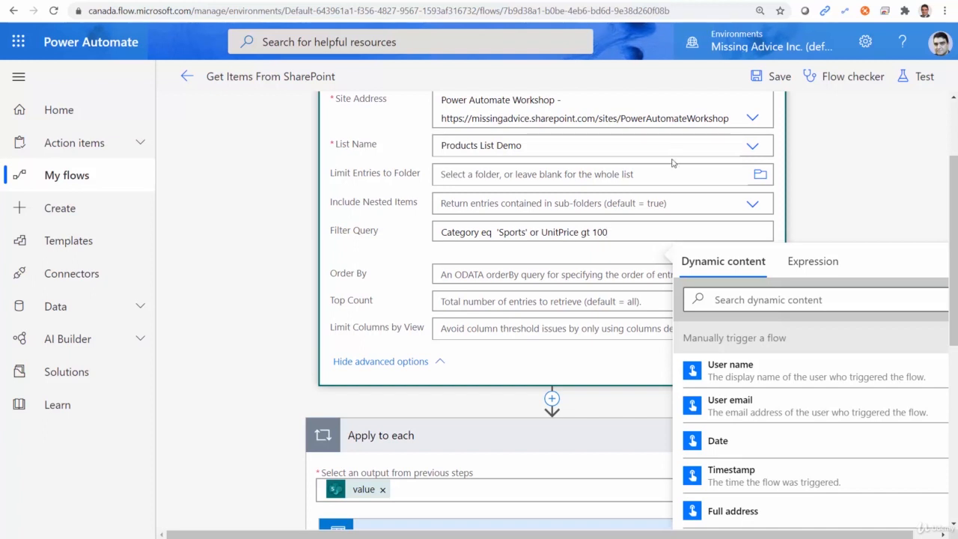
Set the email subject to 'Combined condition', save the flow, and start a test.
{"action": "scroll", "scroll_direction": "down", "scroll_amount": 3}
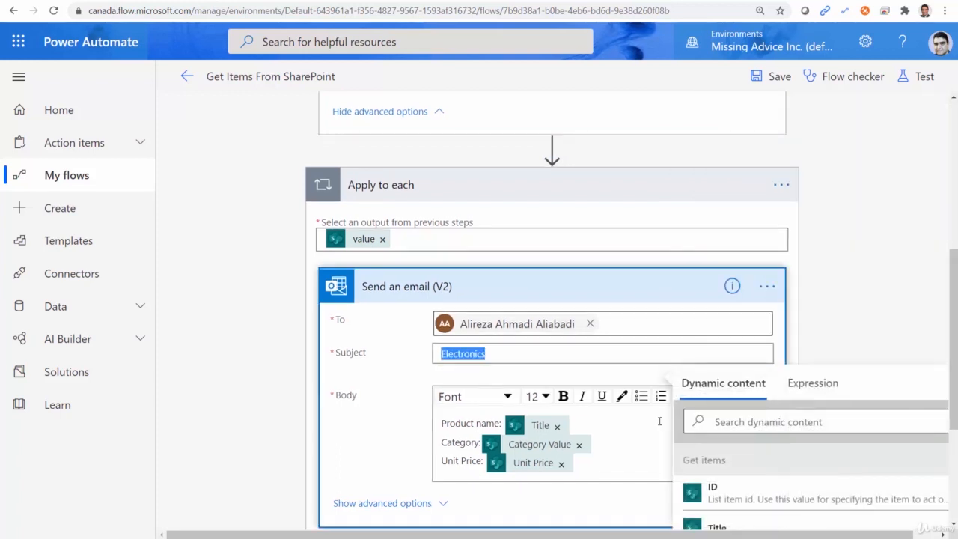
{"action": "type", "text": "Con"}
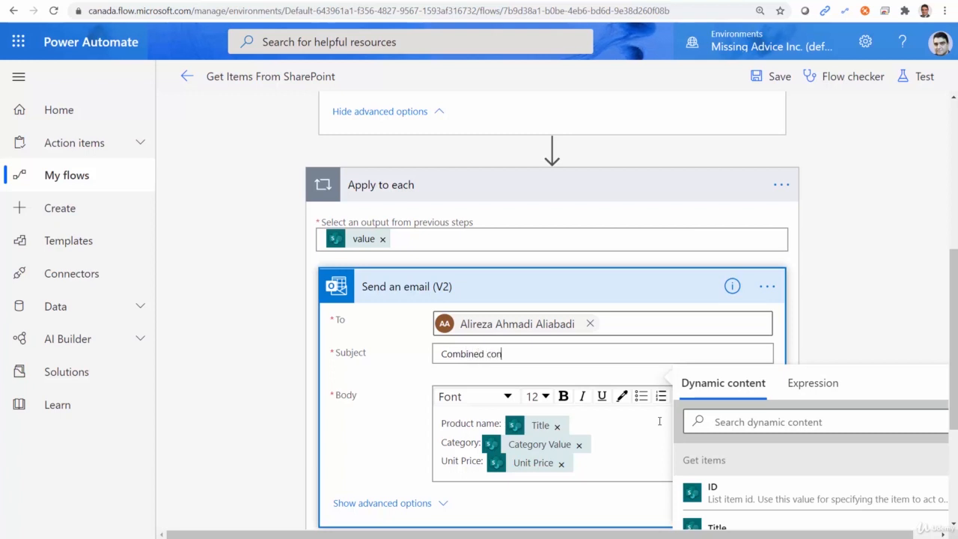
{"action": "type", "text": "dition"}
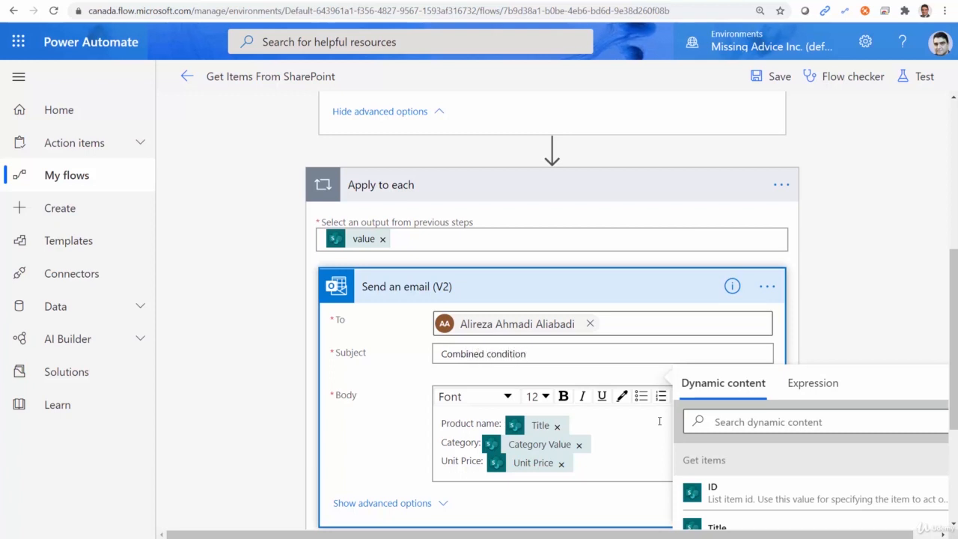
{"action": "left_click", "coordinate": [778, 76]}
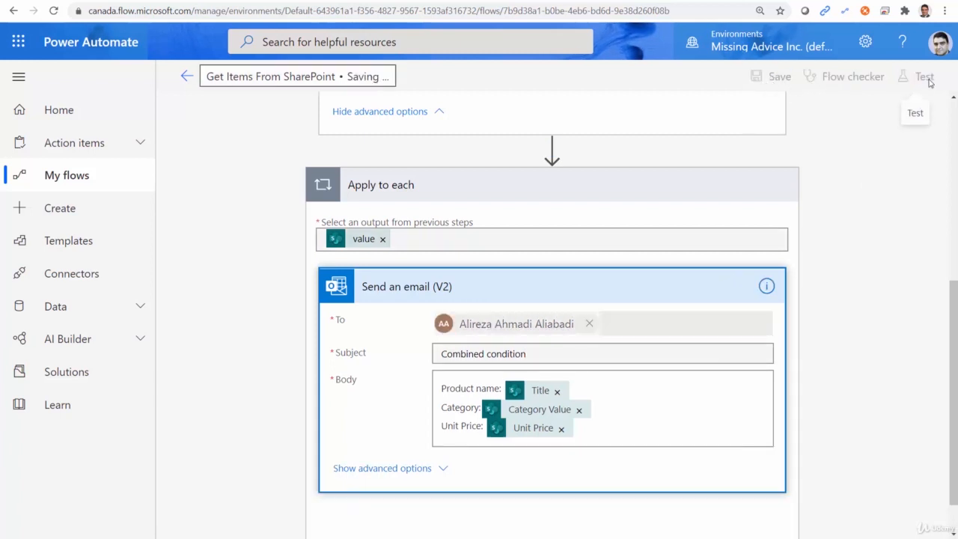
{"action": "left_click", "coordinate": [925, 77]}
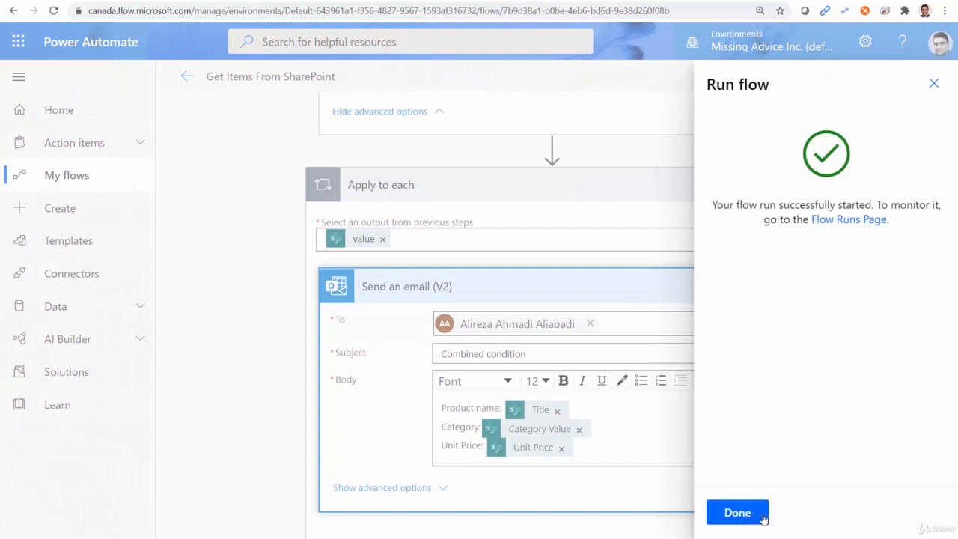
Confirm the Run flow pane with Done and watch the Combined condition run progress.
{"action": "left_click", "coordinate": [737, 512]}
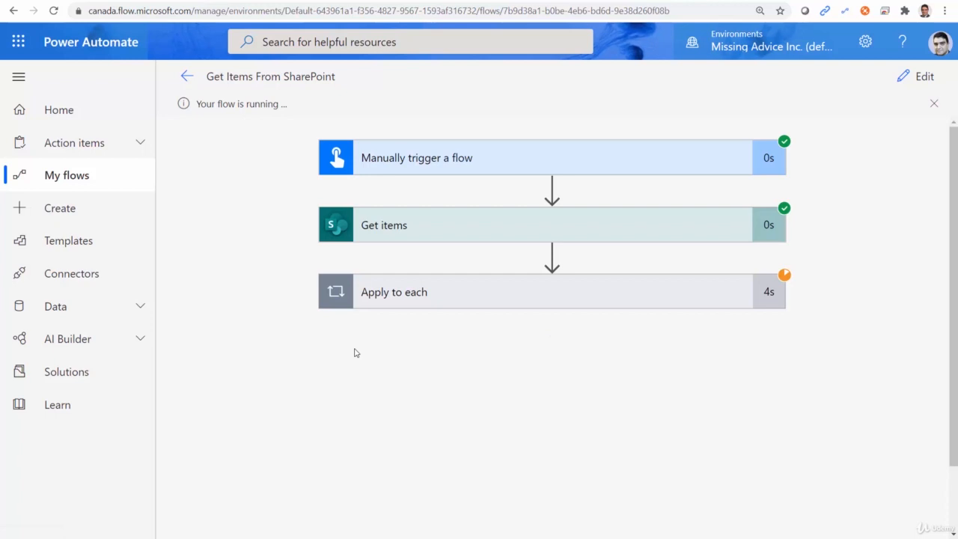
{"action": "mouse_move", "coordinate": [360, 368]}
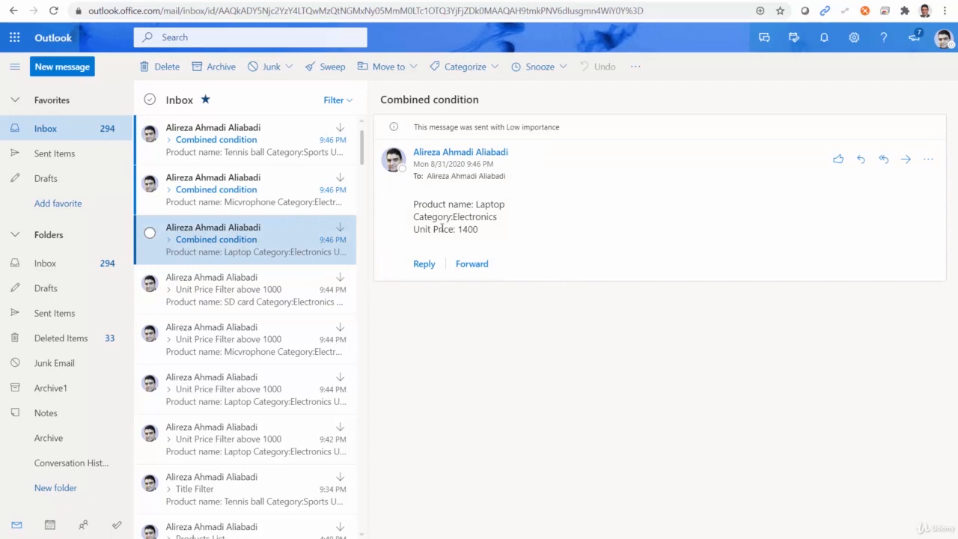
{"action": "mouse_move", "coordinate": [334, 215]}
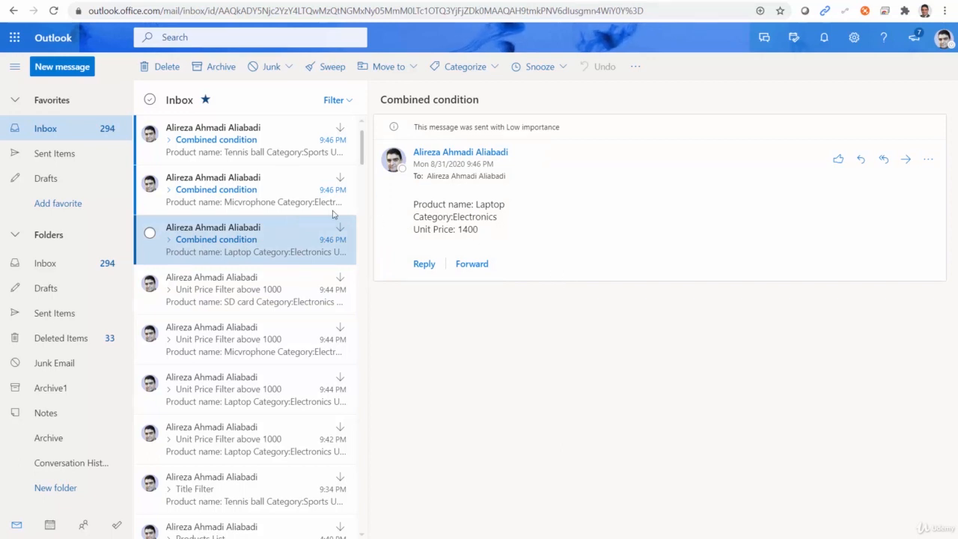